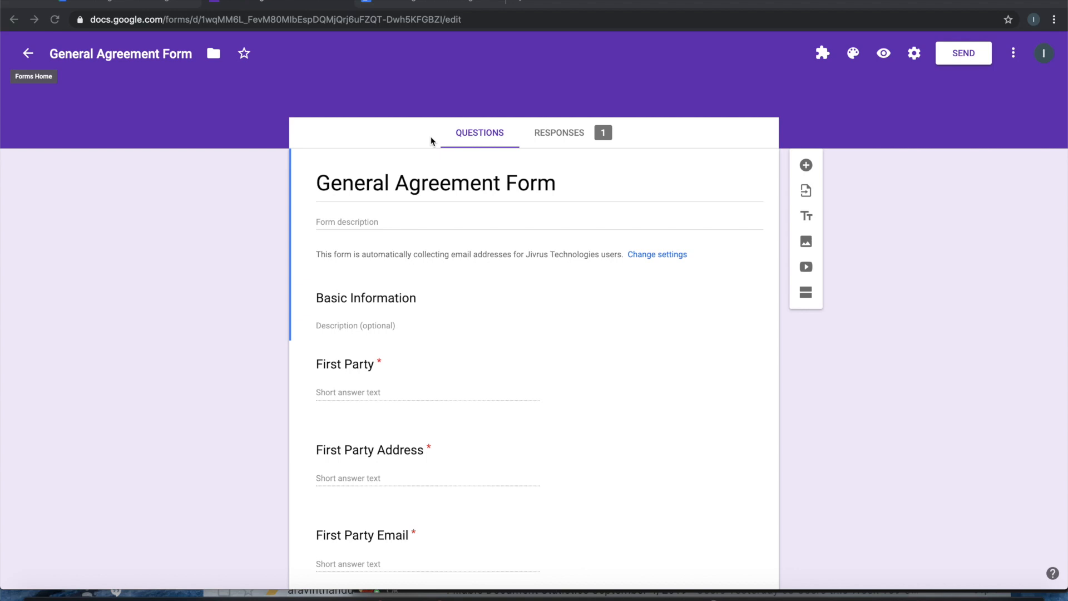
mouse_move(644, 77)
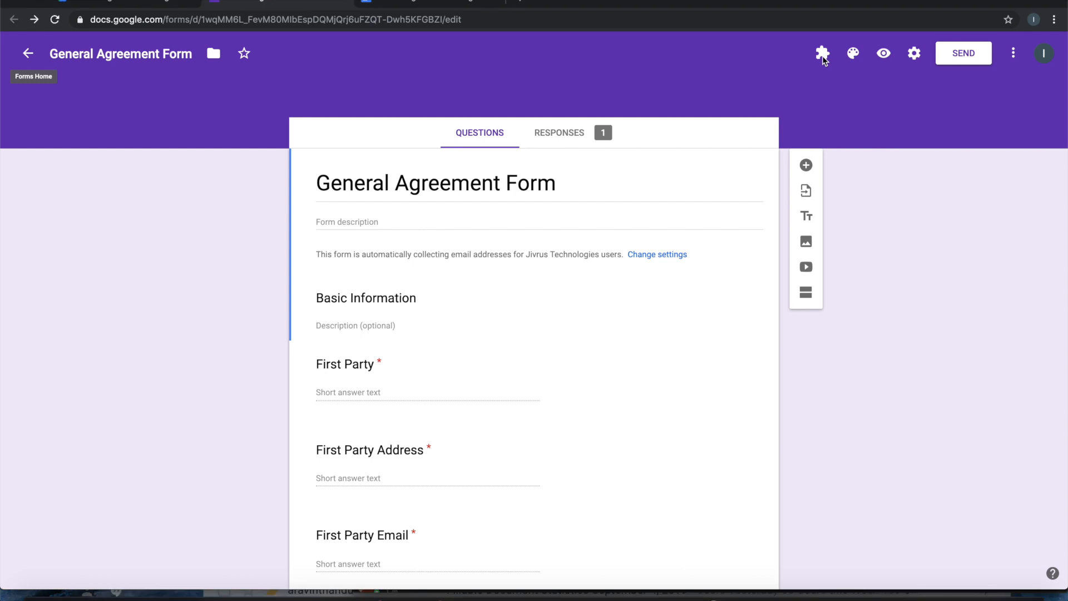
Step: Launch Form Director, start a new service setup and pick Google Document as the app
click(822, 54)
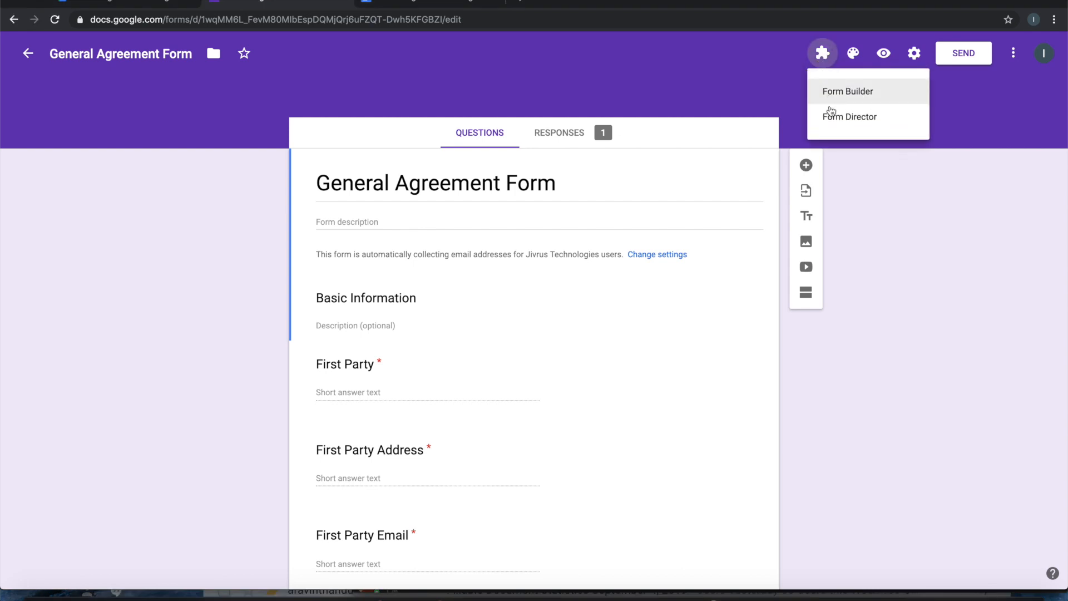
click(850, 117)
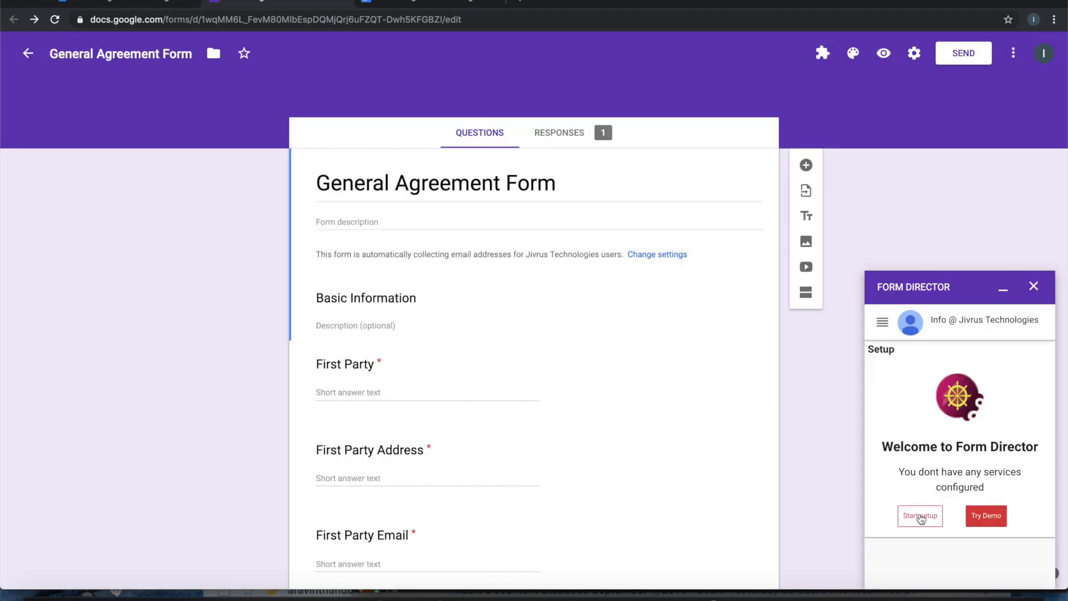
click(920, 515)
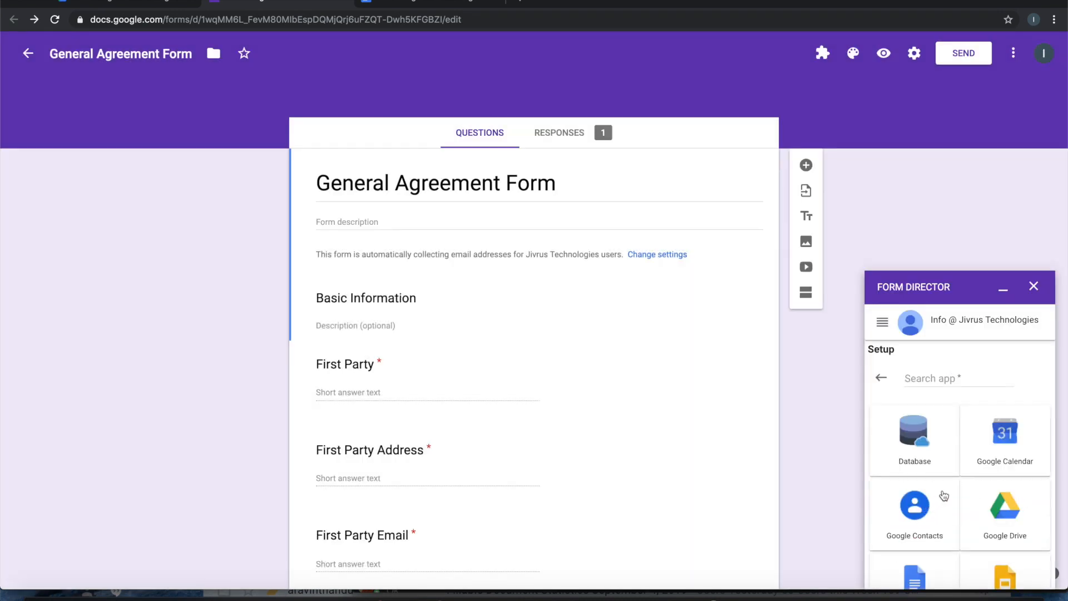
scroll(down, 3)
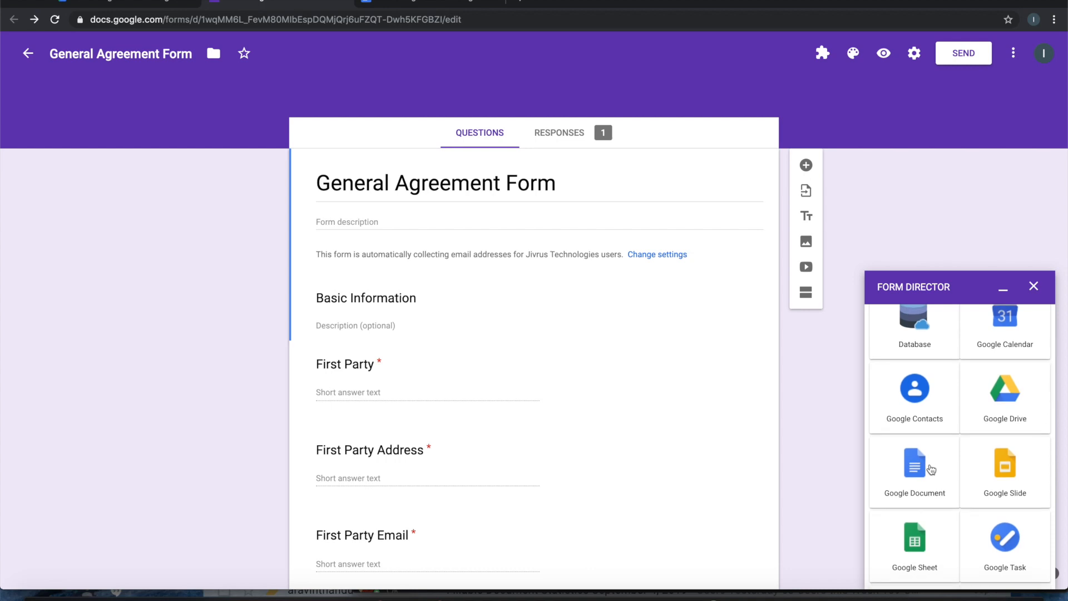
click(915, 470)
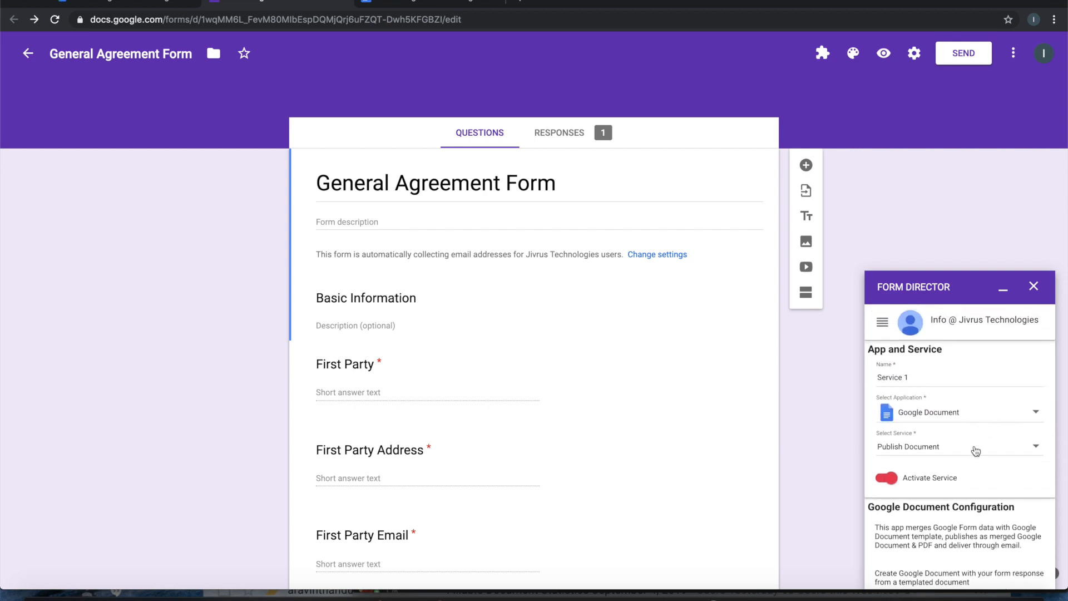
Step: Choose Publish Document as the service for Service 1
click(957, 447)
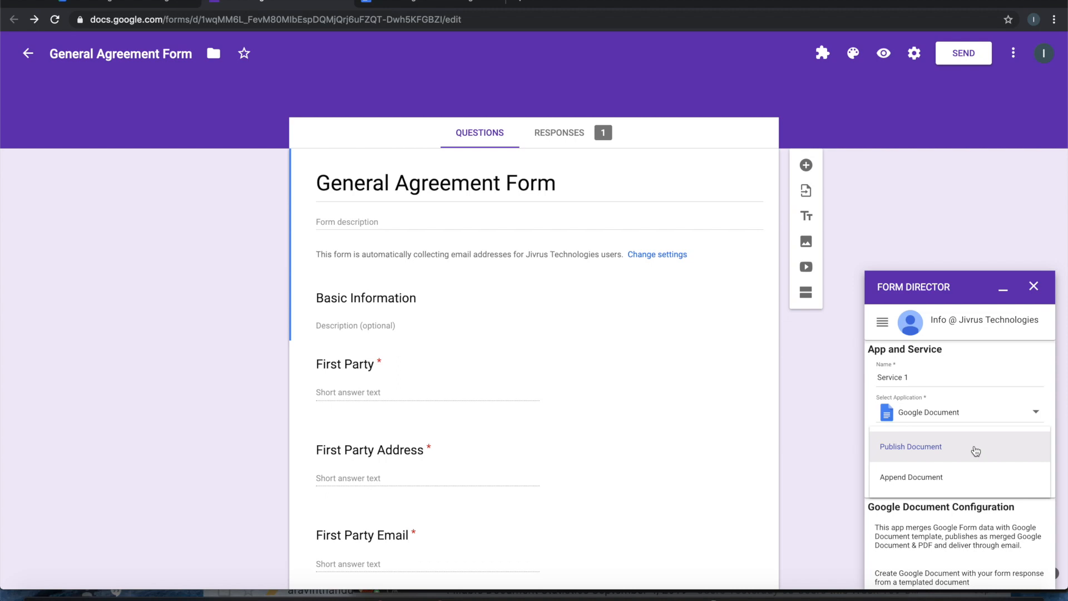
mouse_move(980, 468)
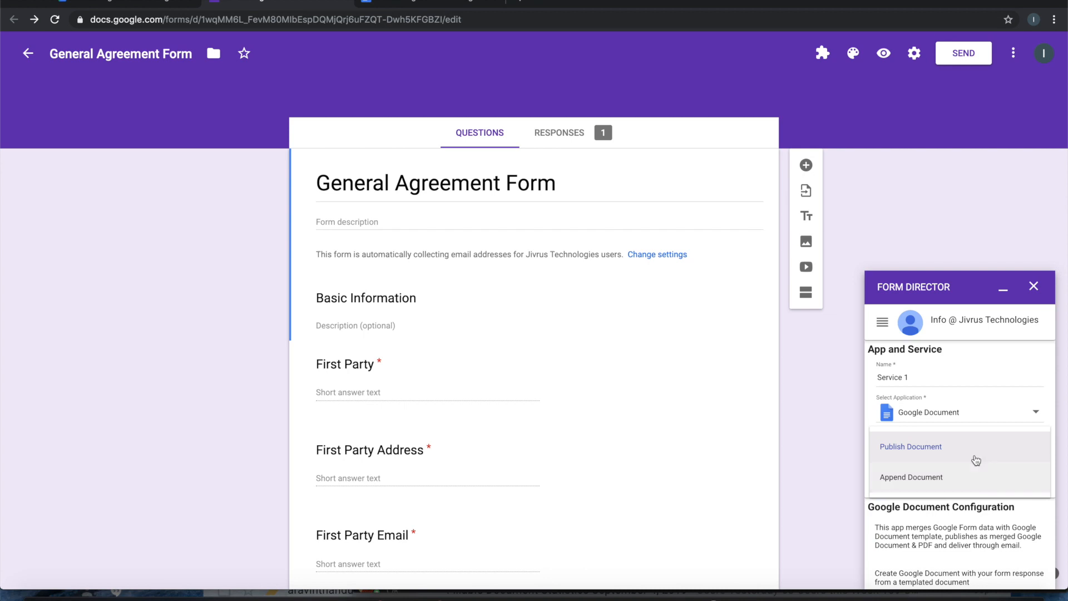
click(912, 447)
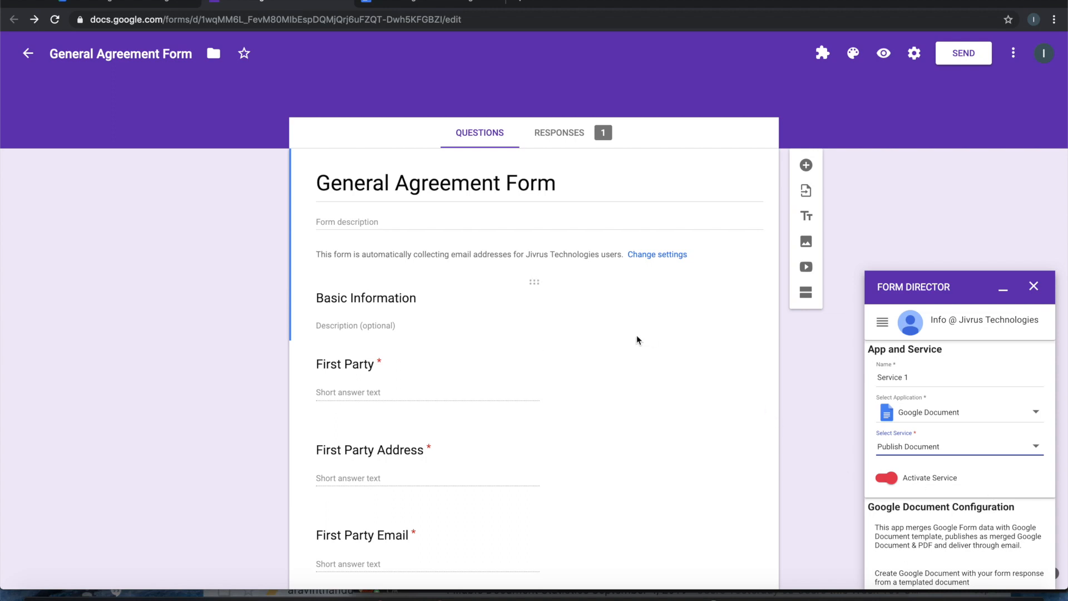
scroll(down, 3)
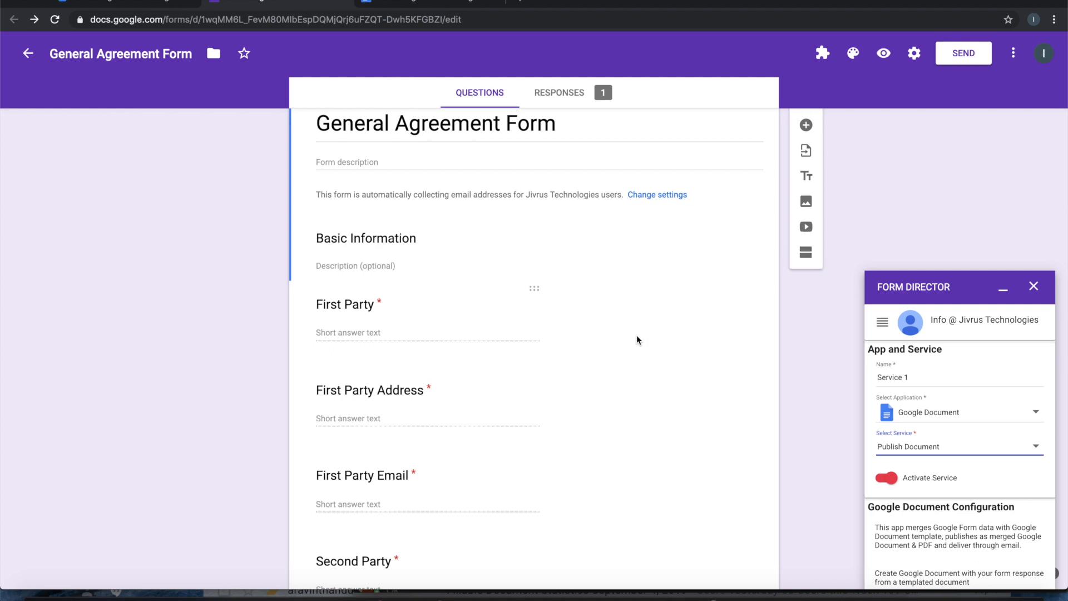
scroll(down, 3)
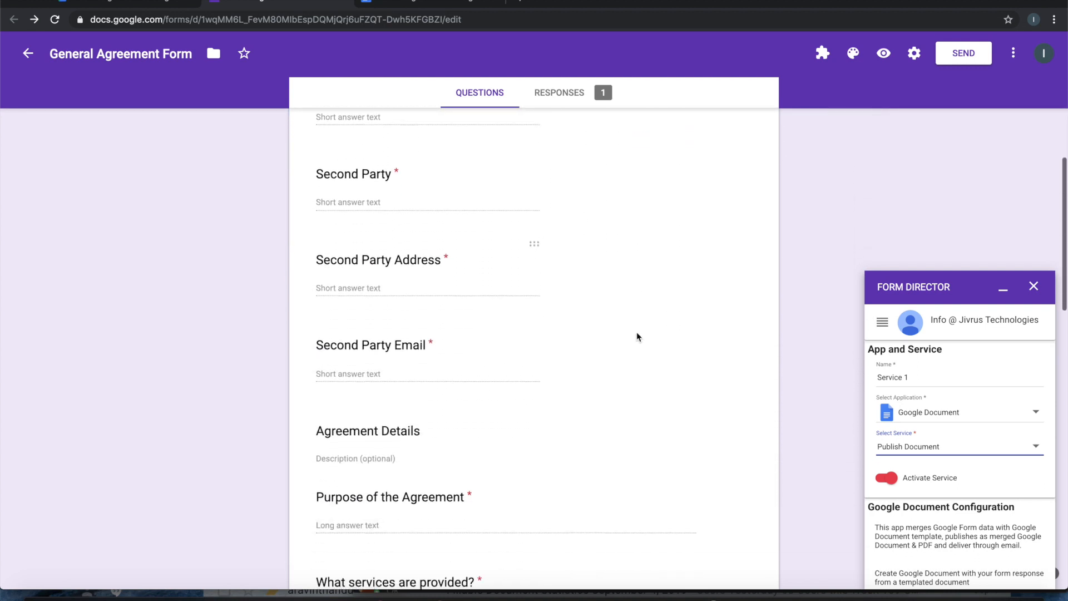
scroll(down, 3)
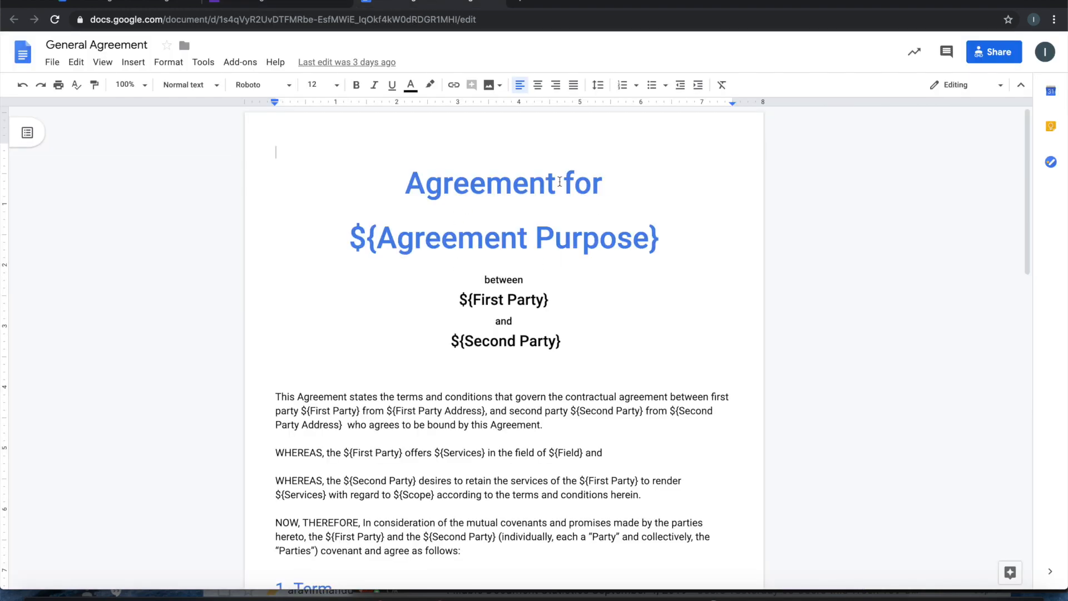
scroll(down, 3)
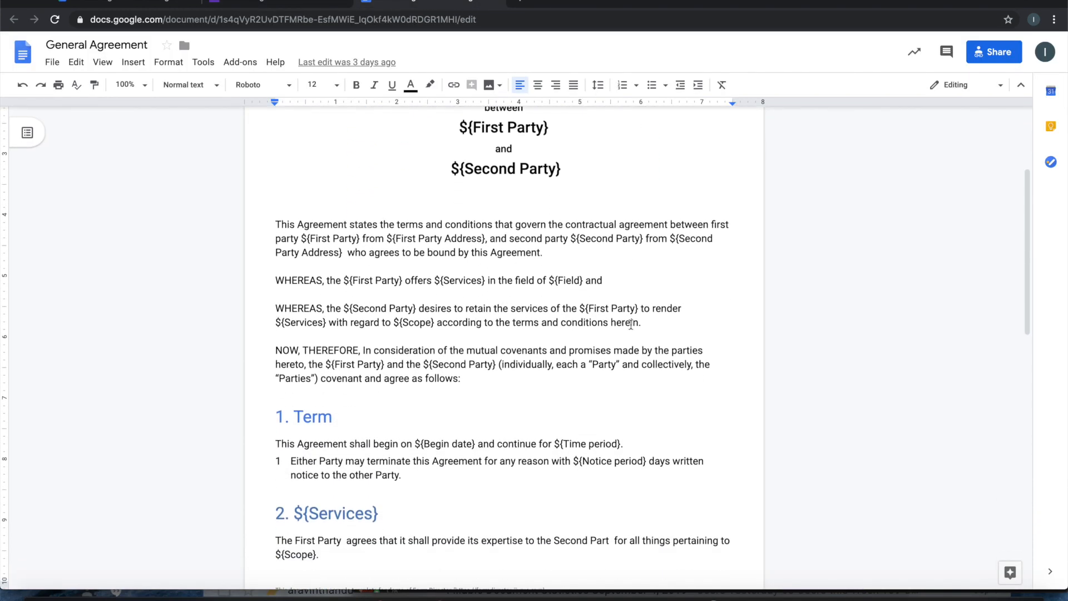
scroll(down, 3)
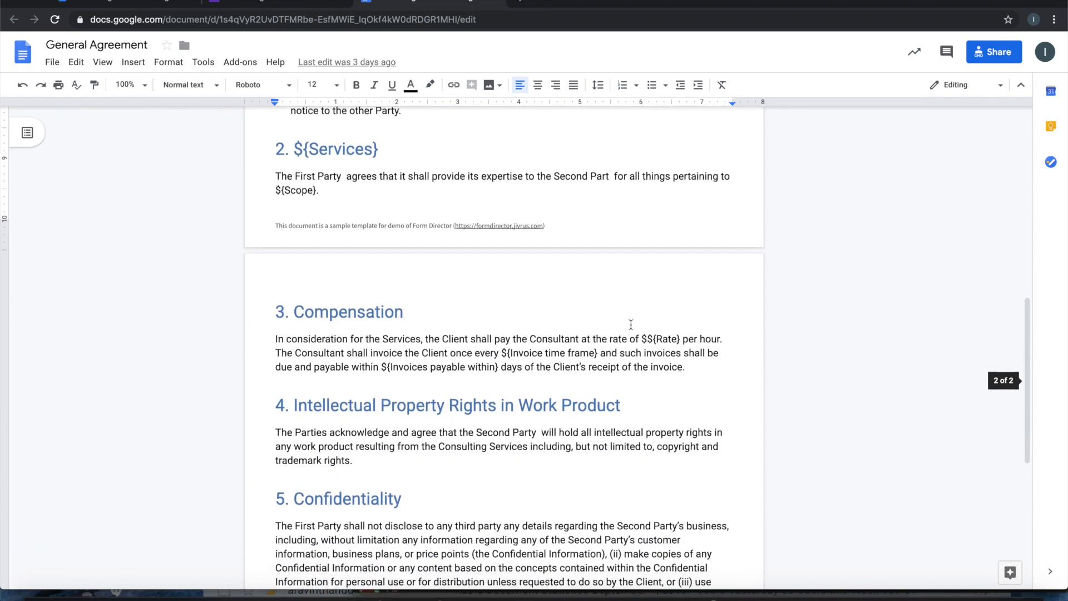
scroll(down, 3)
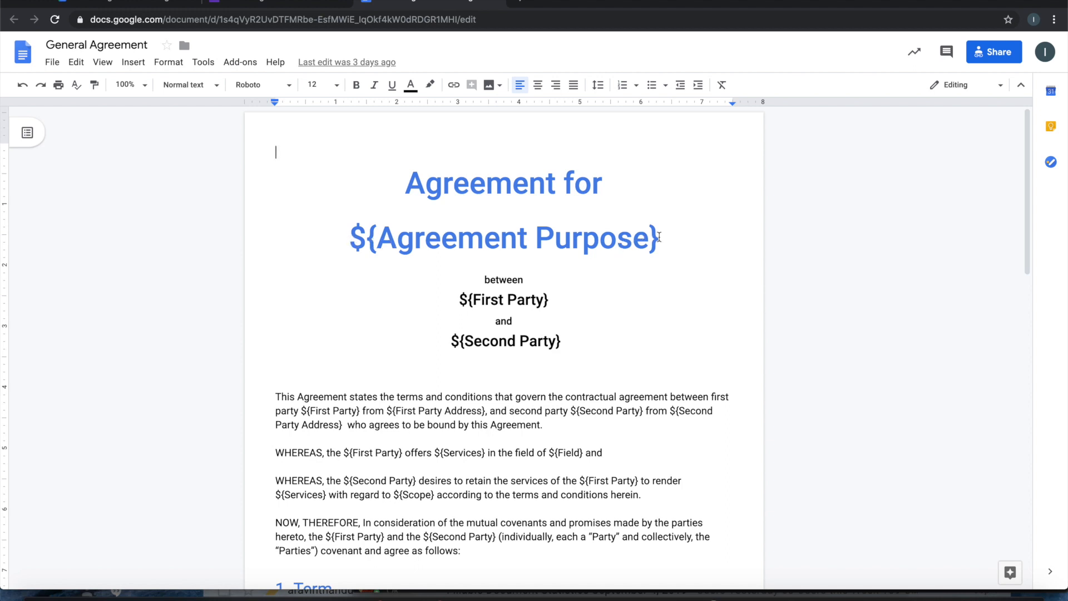
mouse_move(646, 258)
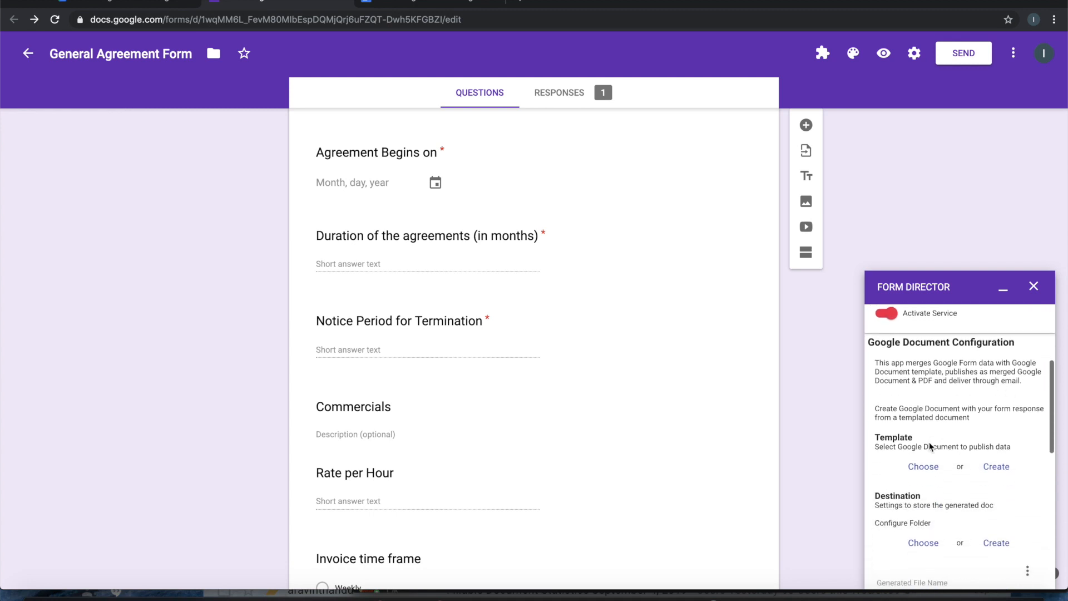
Step: Search the file picker for 'General' and choose the General Agreement document as template
click(924, 466)
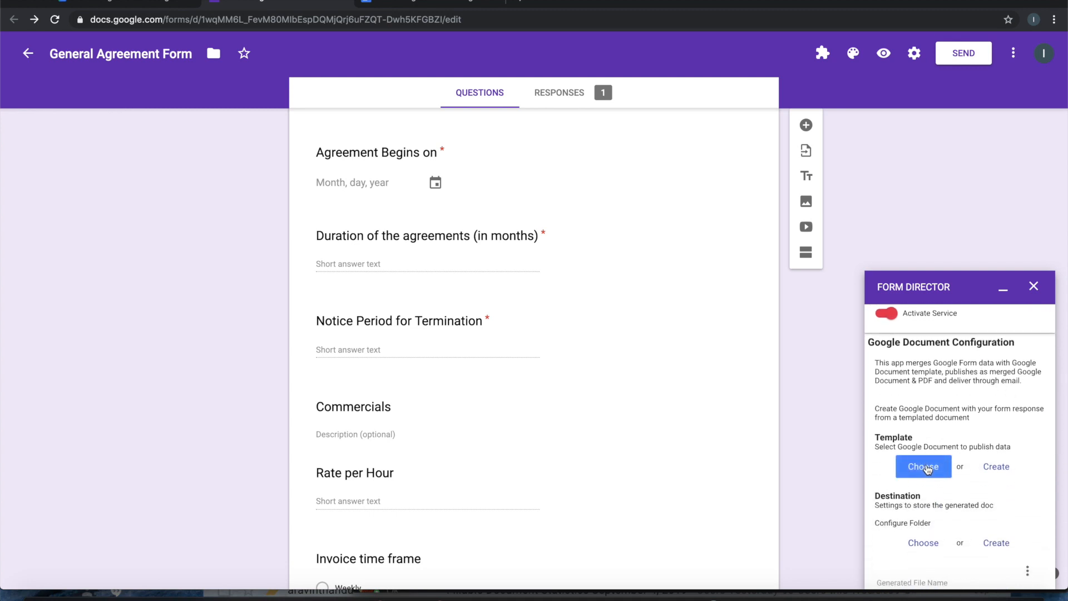
click(923, 467)
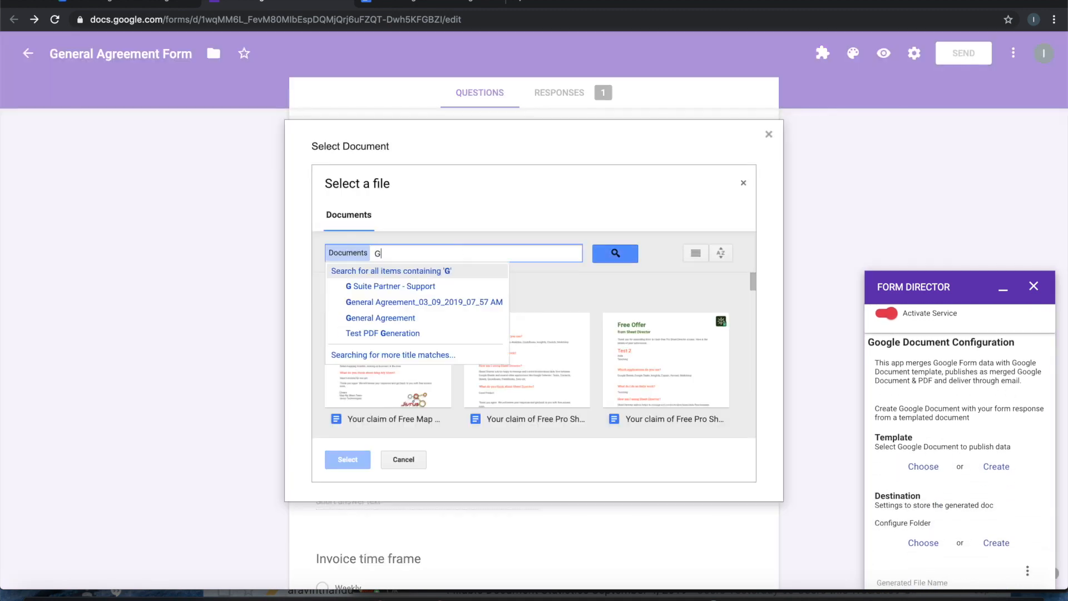
text(eneral)
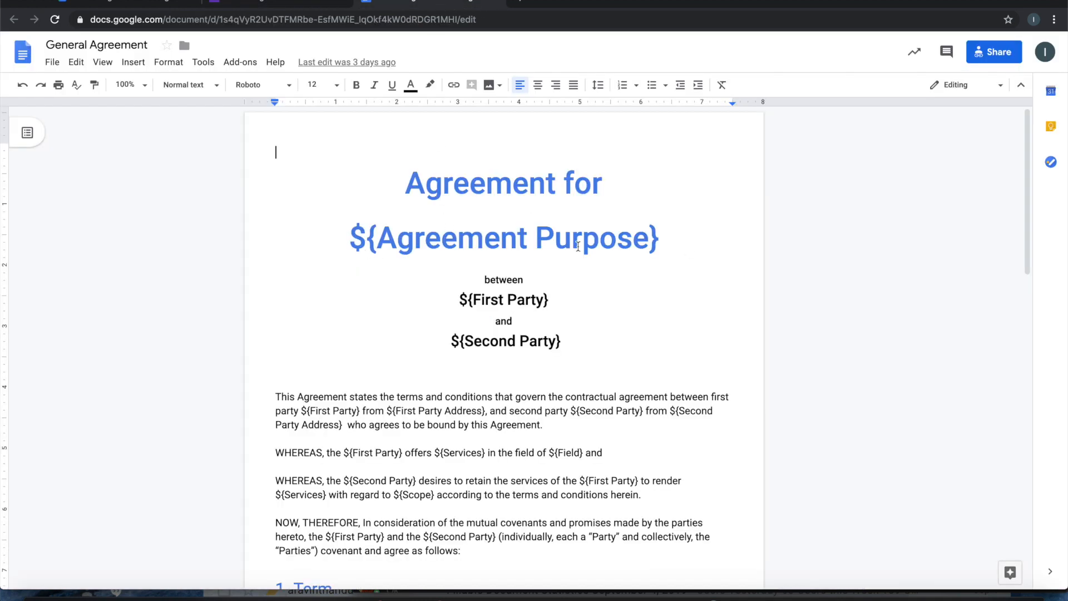
scroll(down, 3)
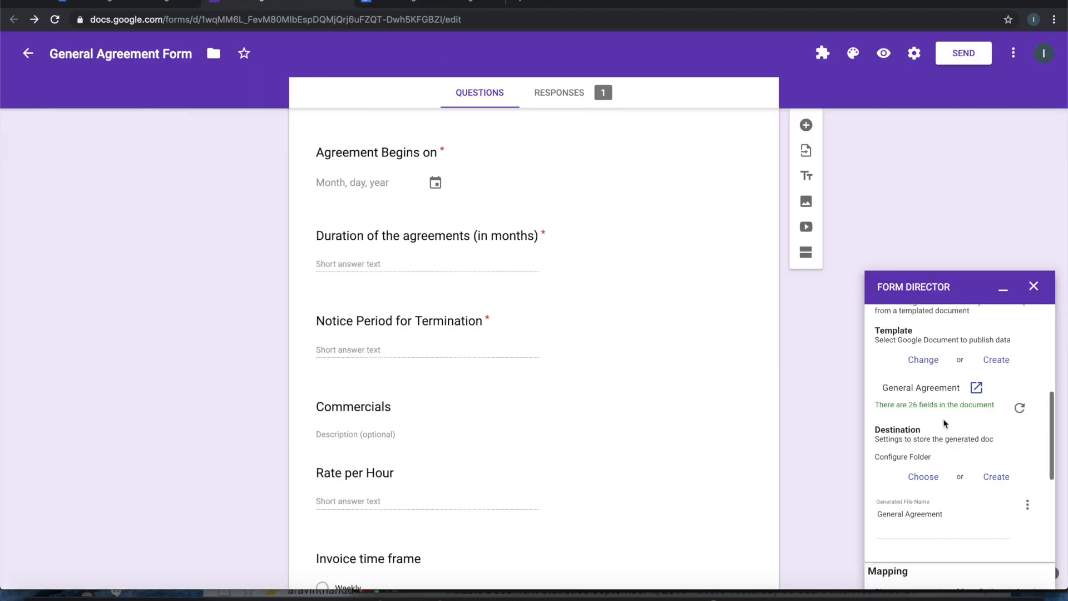
scroll(down, 3)
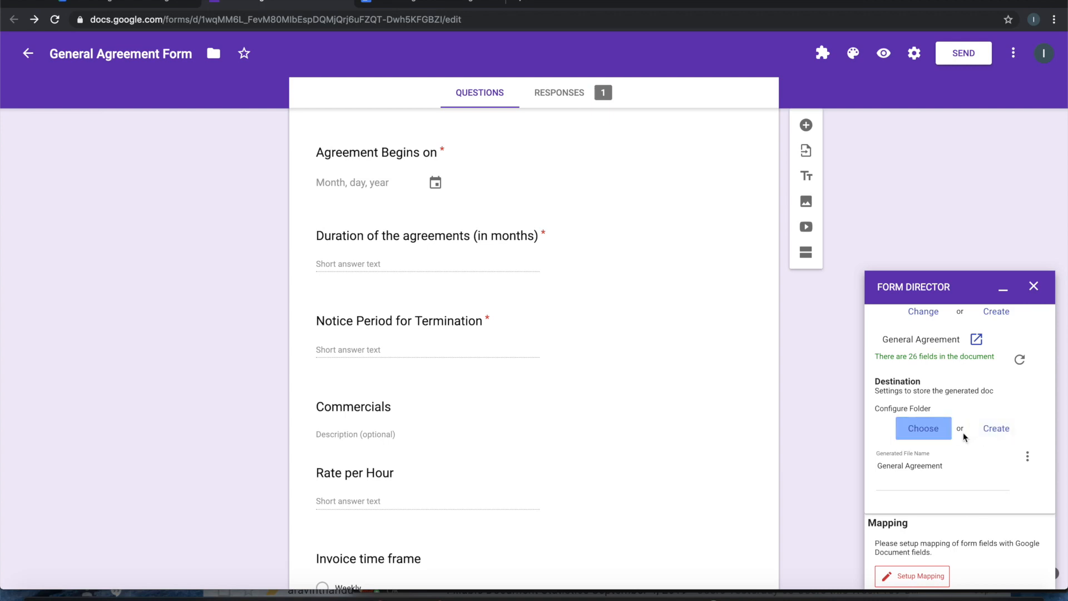
Step: Create a new destination folder named General Agreements Folder
click(995, 427)
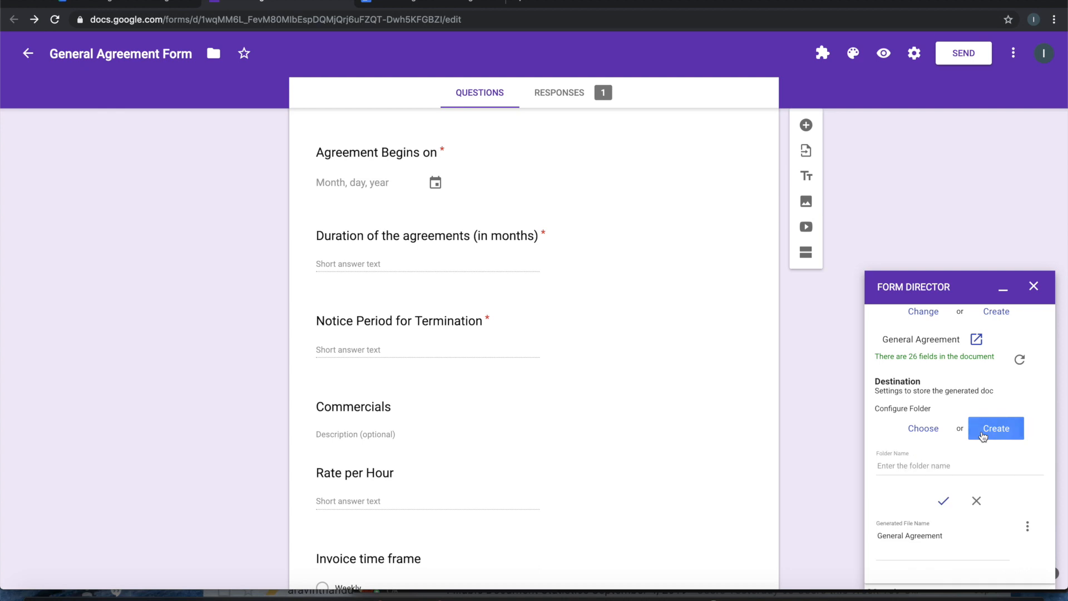
click(958, 465)
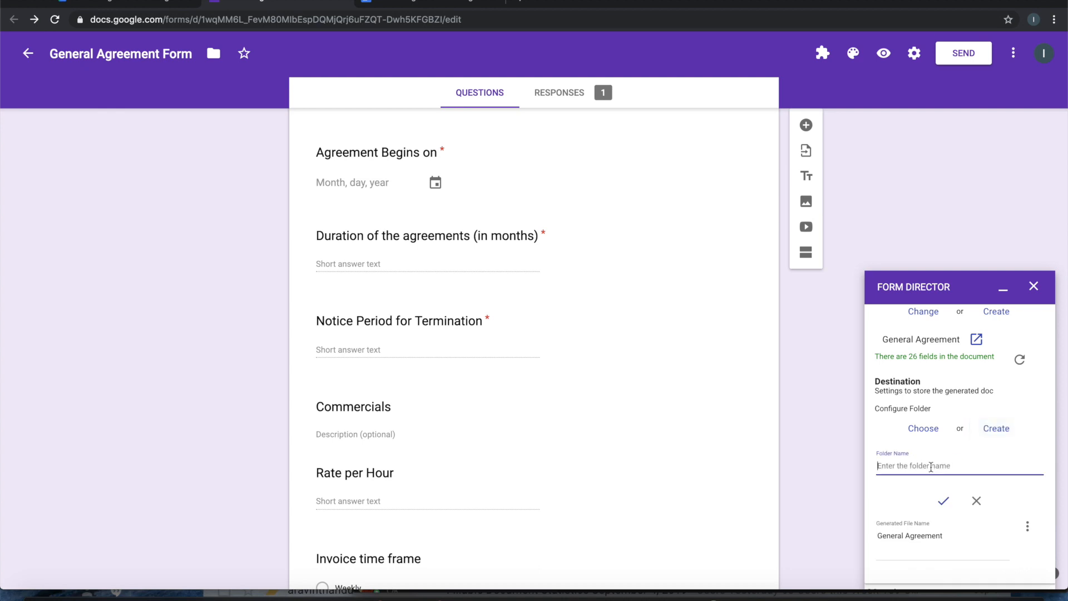
text(General Agreements Folder)
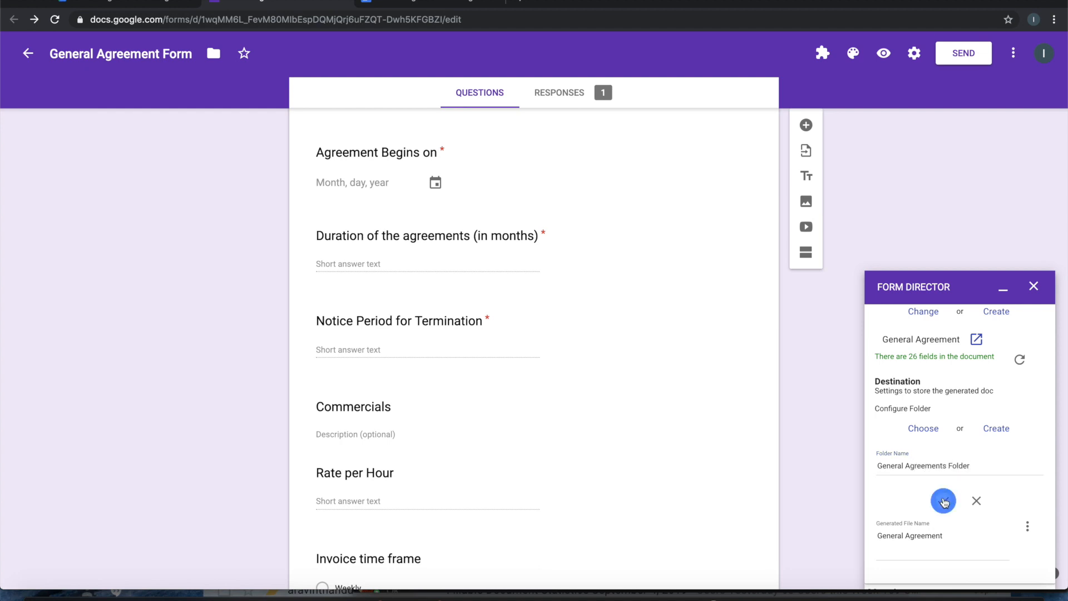
click(944, 500)
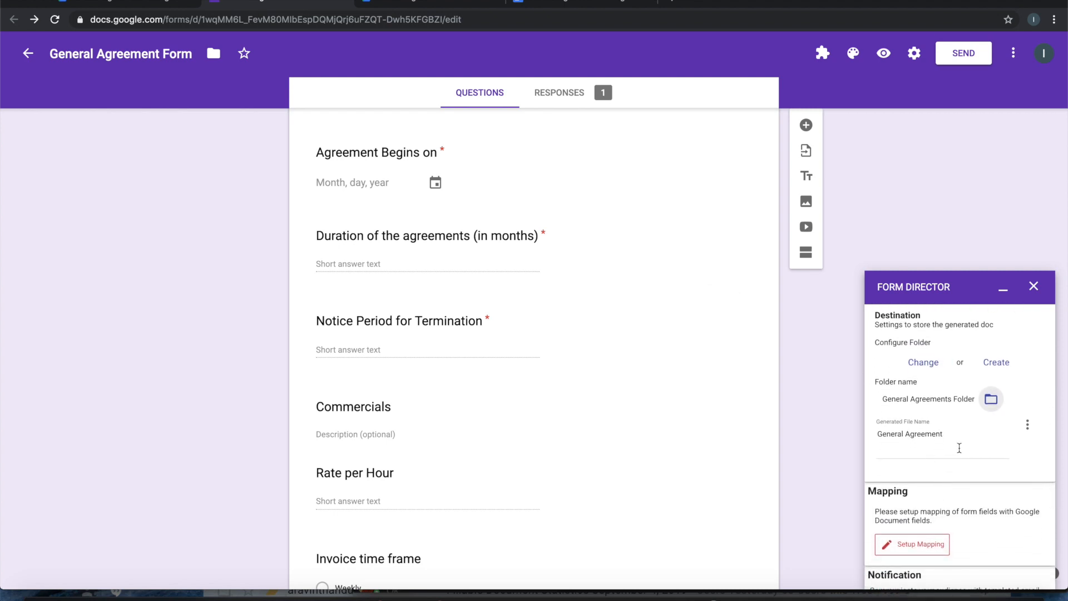
Step: Name generated files General Agreement_${First Party}_${Second Party}
click(942, 443)
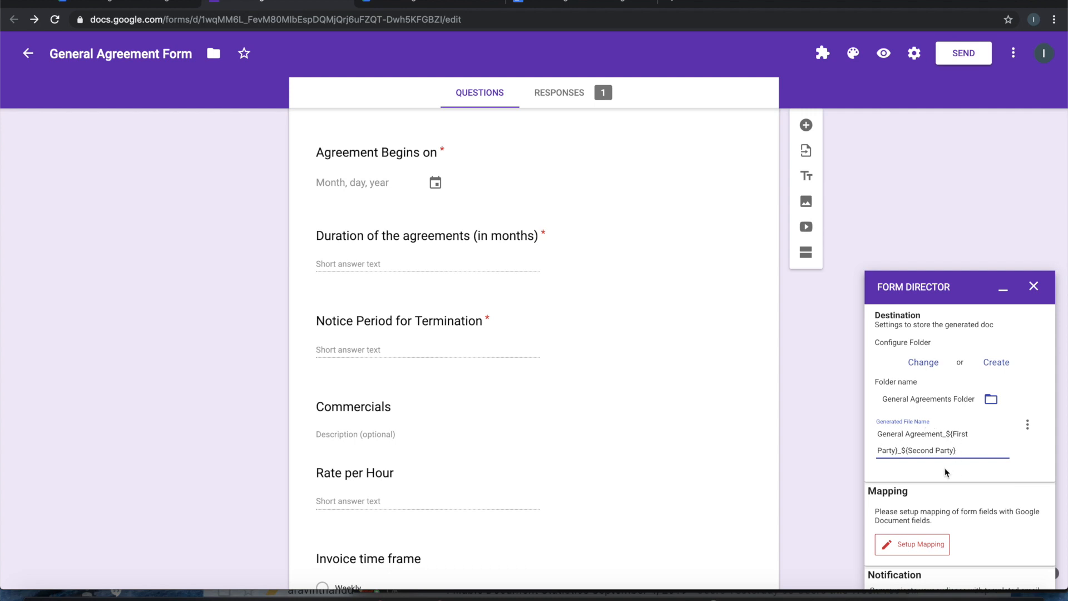
scroll(down, 3)
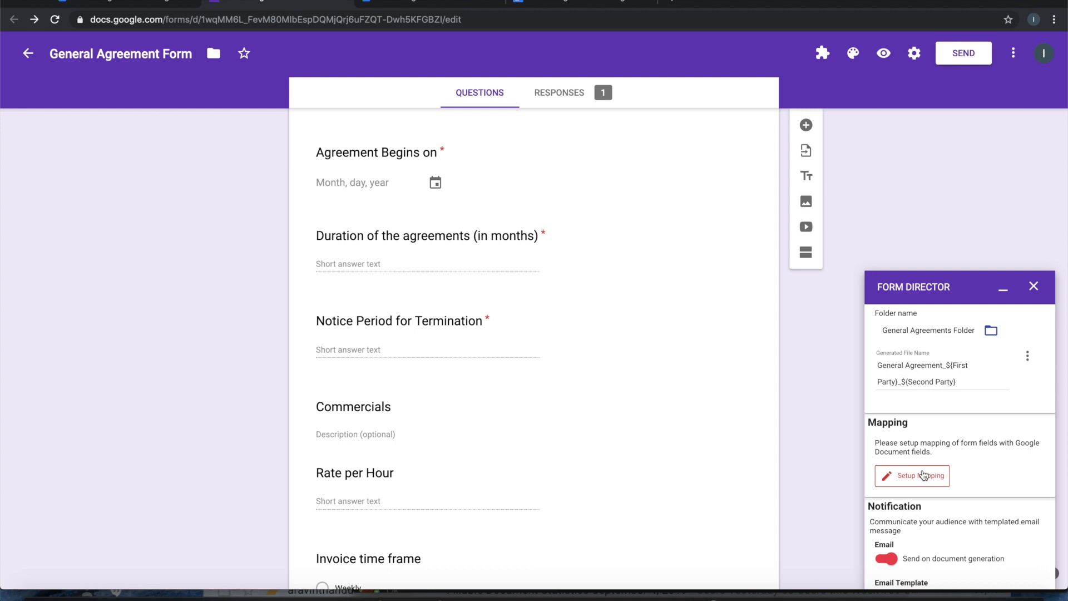
Step: Bring up the Mapping dialog and request intelligent mapping of the 14 matching fields
click(912, 475)
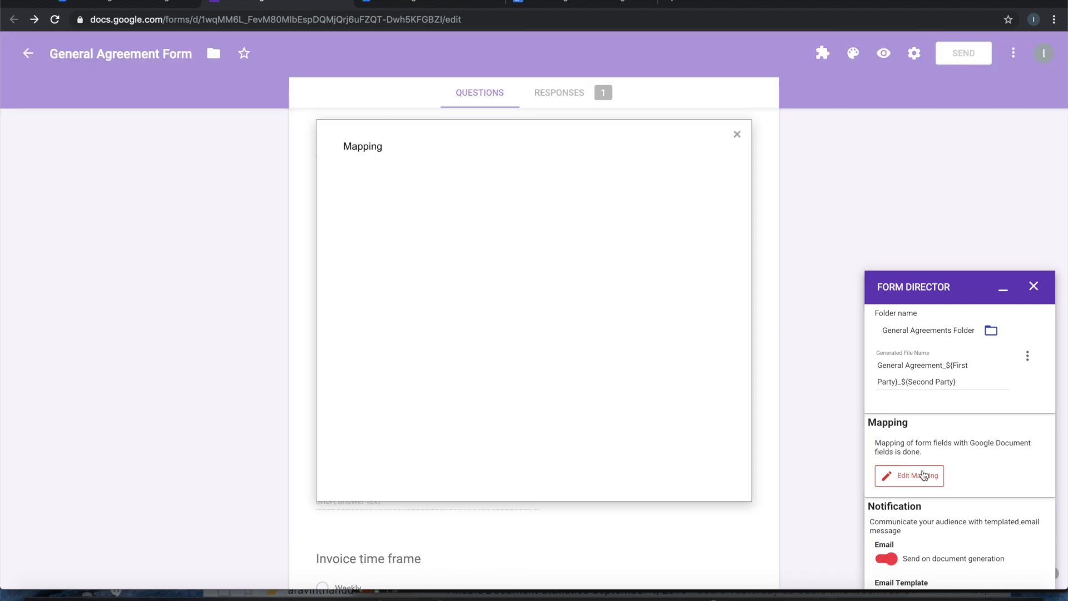
click(910, 476)
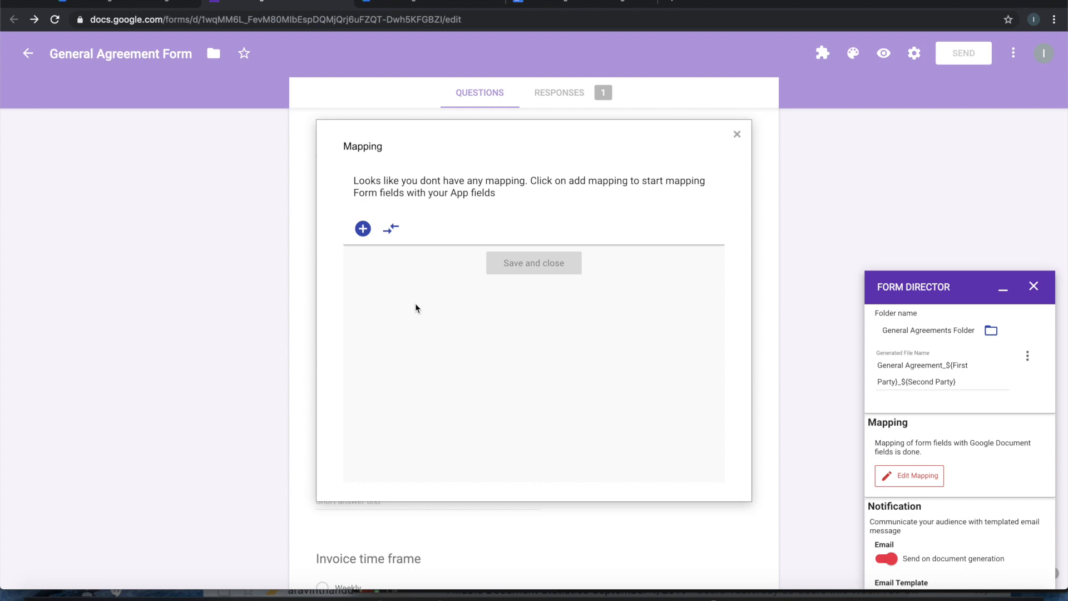
click(391, 229)
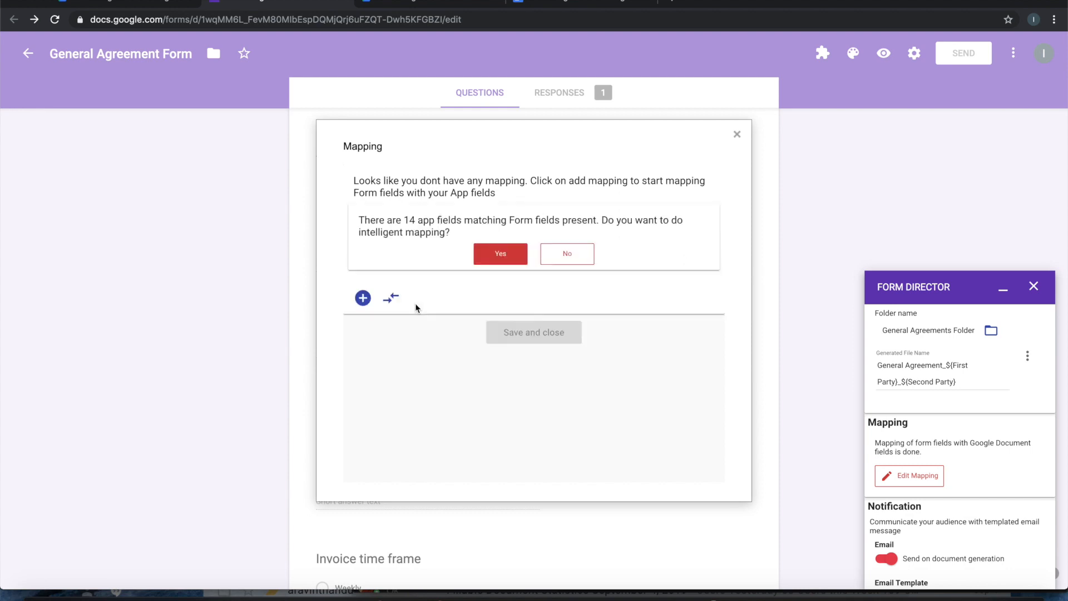
mouse_move(812, 350)
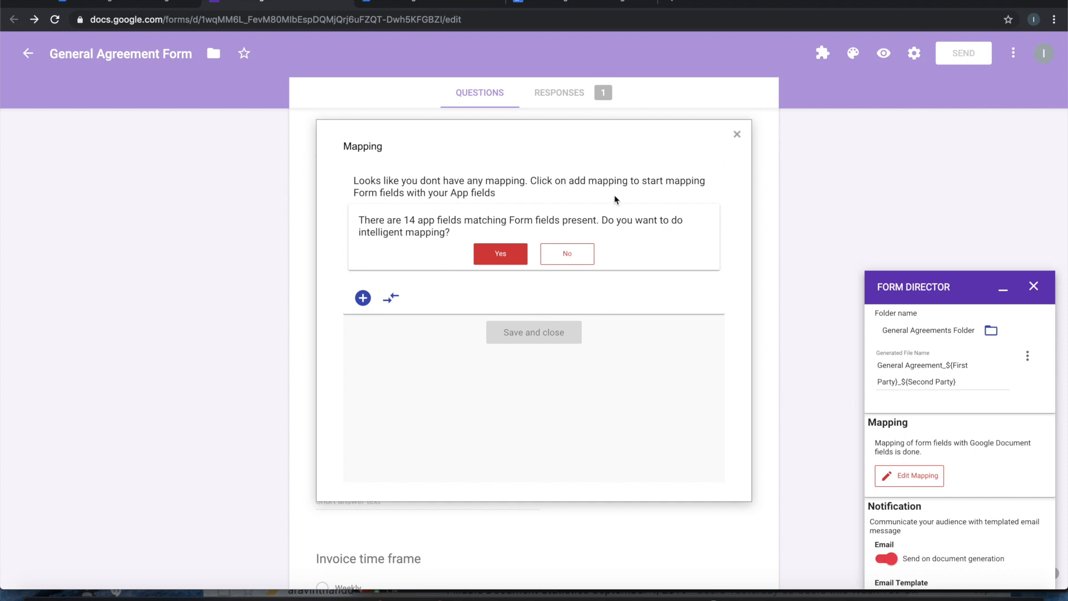
mouse_move(488, 286)
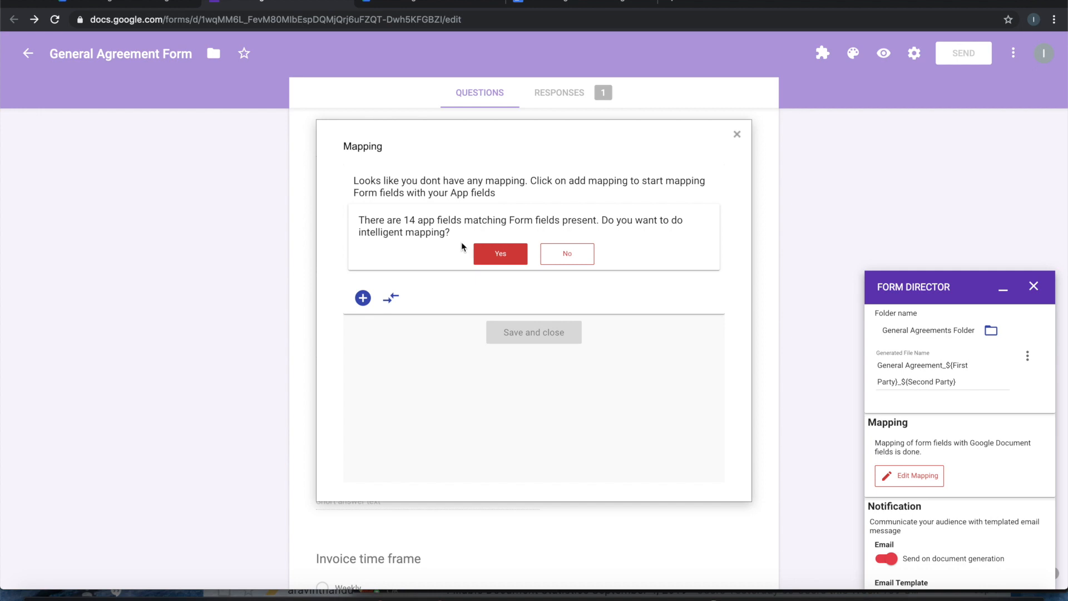
mouse_move(484, 235)
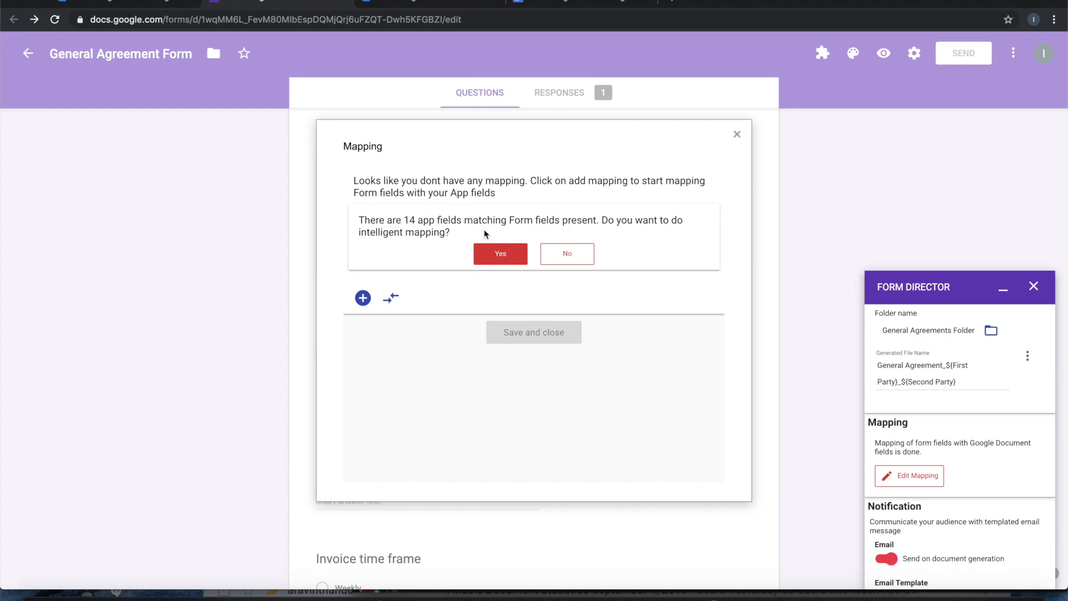
Step: Accept intelligent mapping for 14 fields, then map Agreement Purpose to Purpose of the Agreement
click(500, 254)
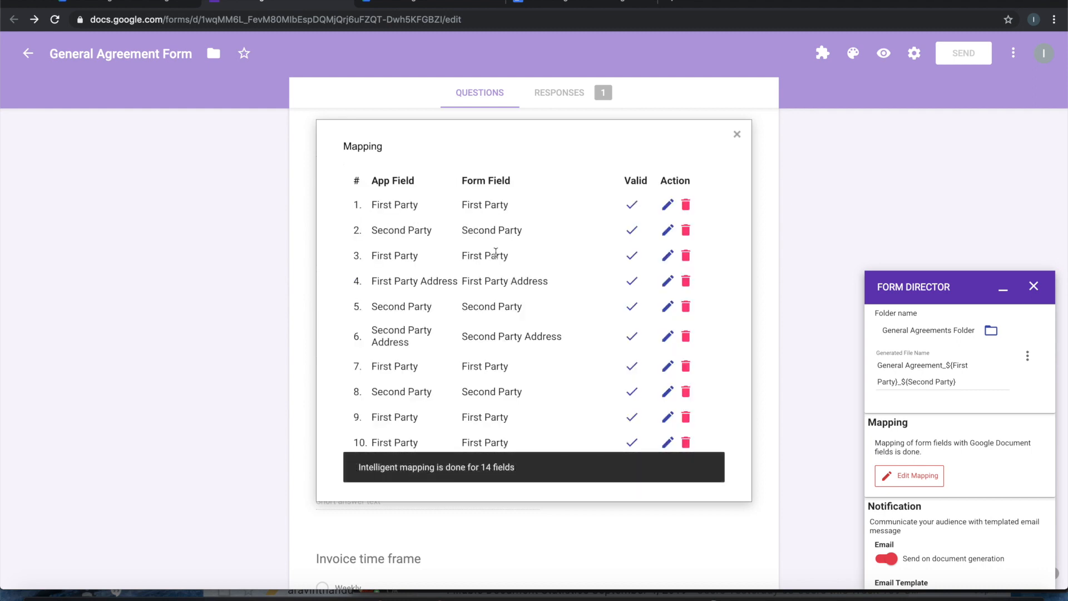
mouse_move(546, 292)
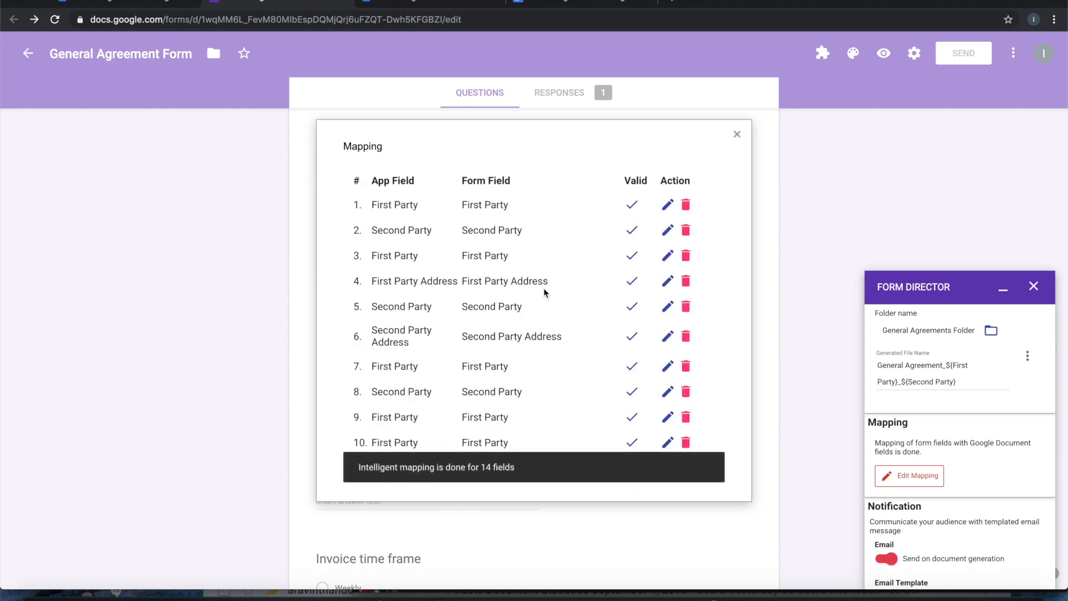
scroll(down, 3)
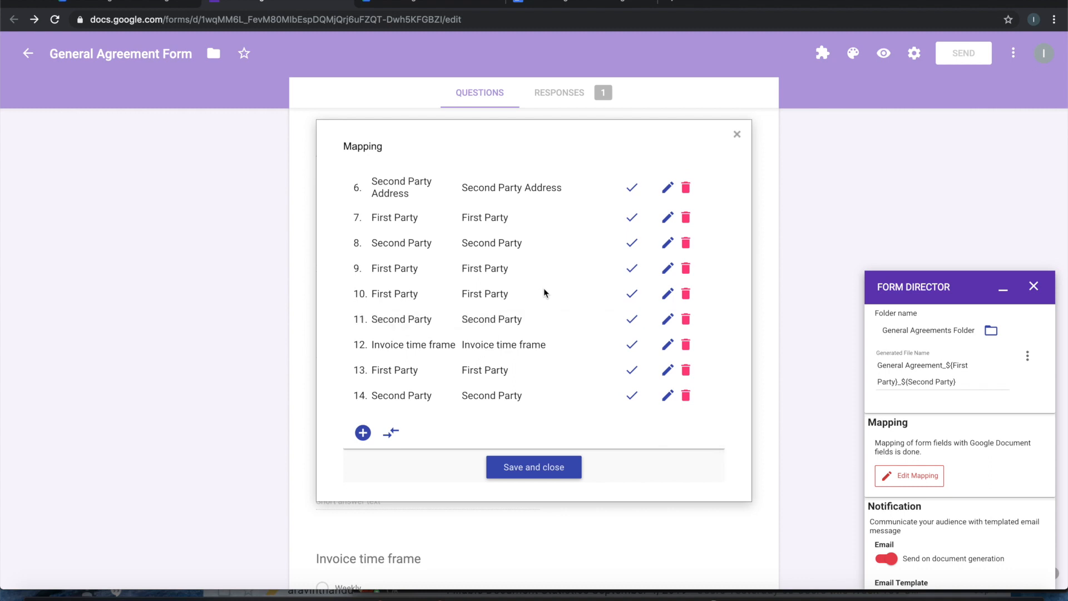
scroll(up, 3)
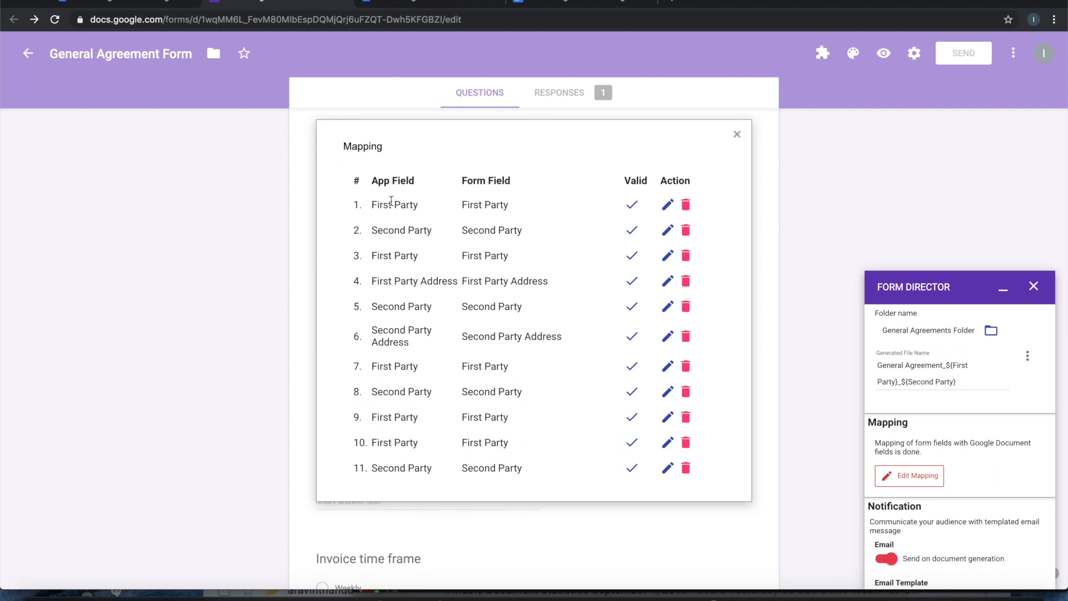
mouse_move(488, 200)
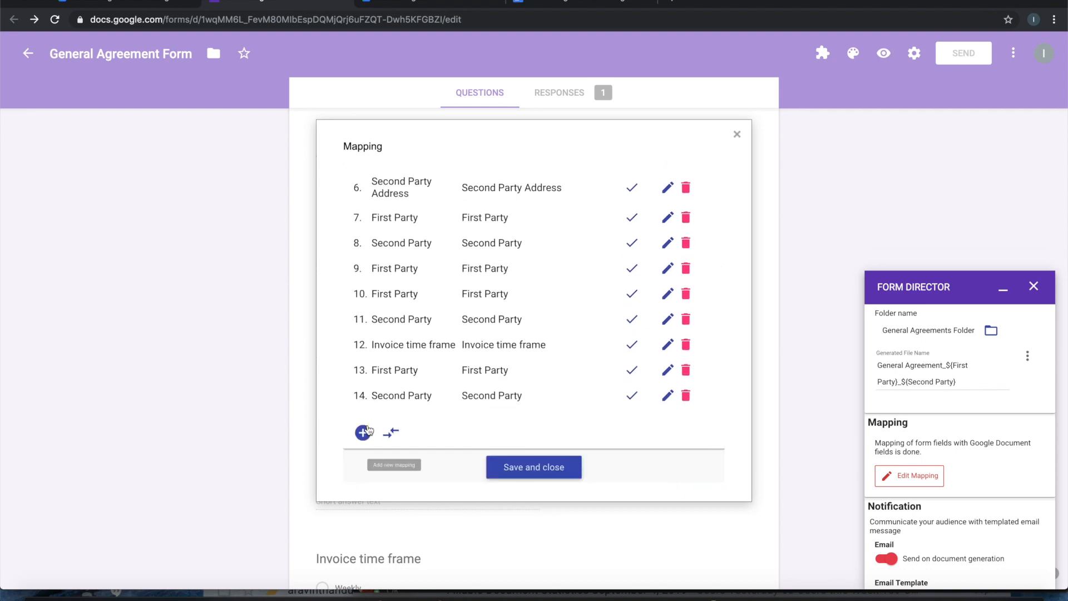
click(362, 432)
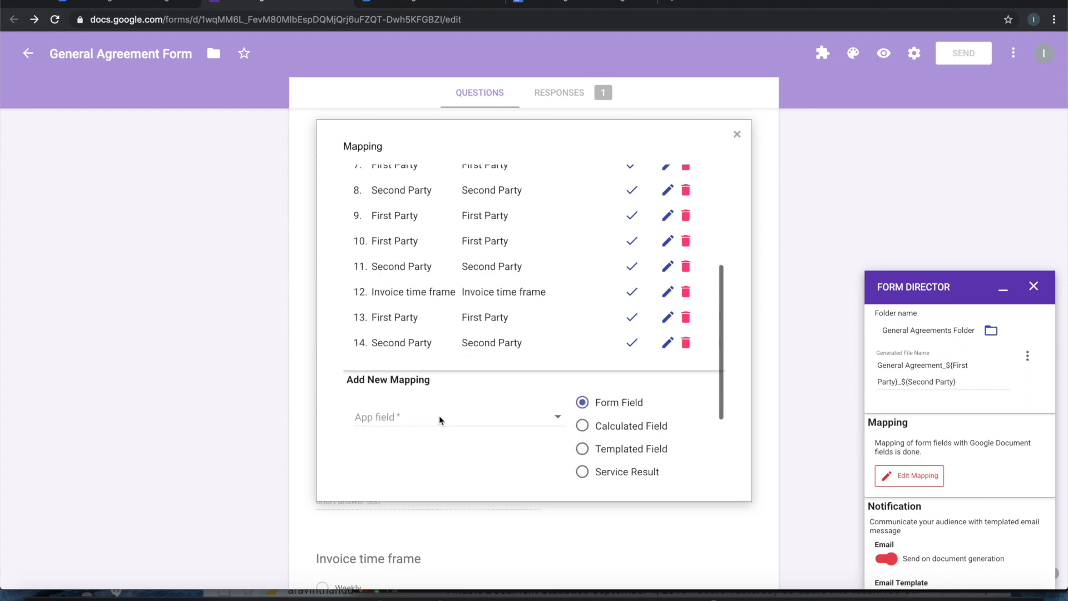
scroll(down, 3)
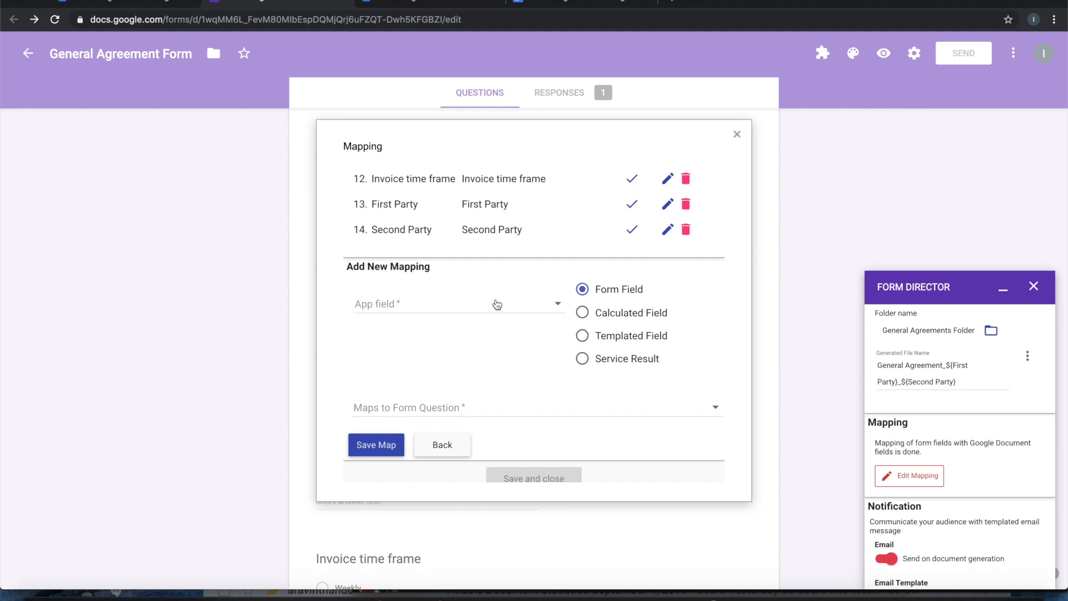
click(456, 303)
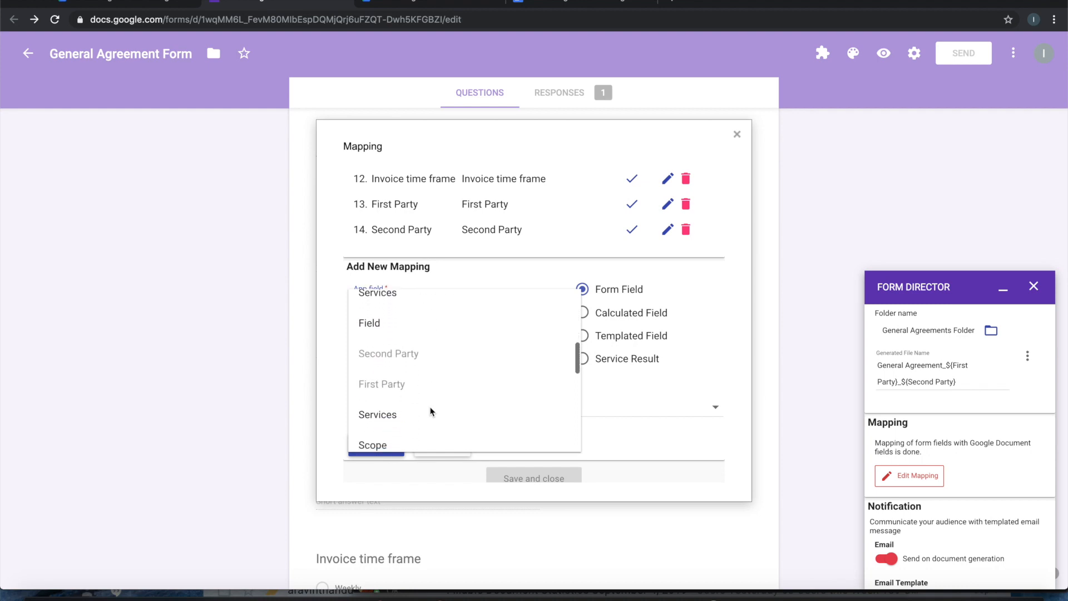
scroll(down, 3)
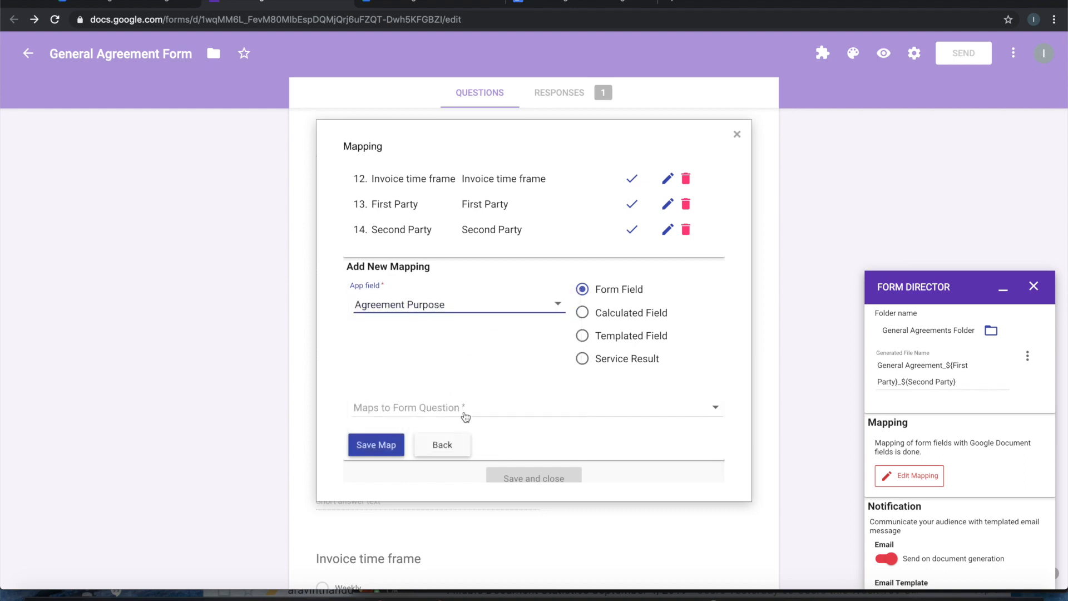
click(533, 407)
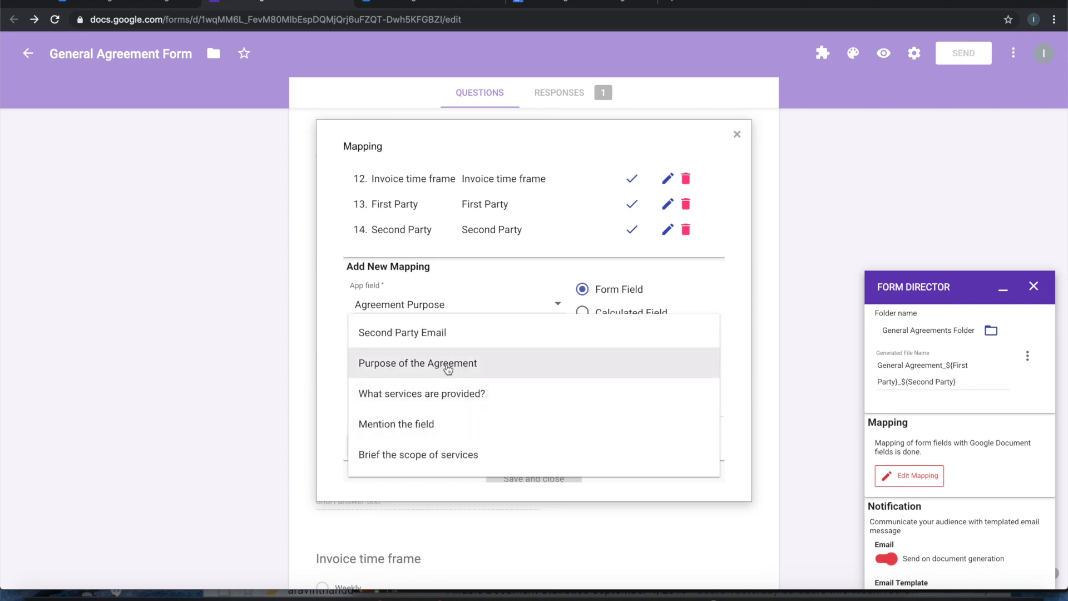
click(418, 363)
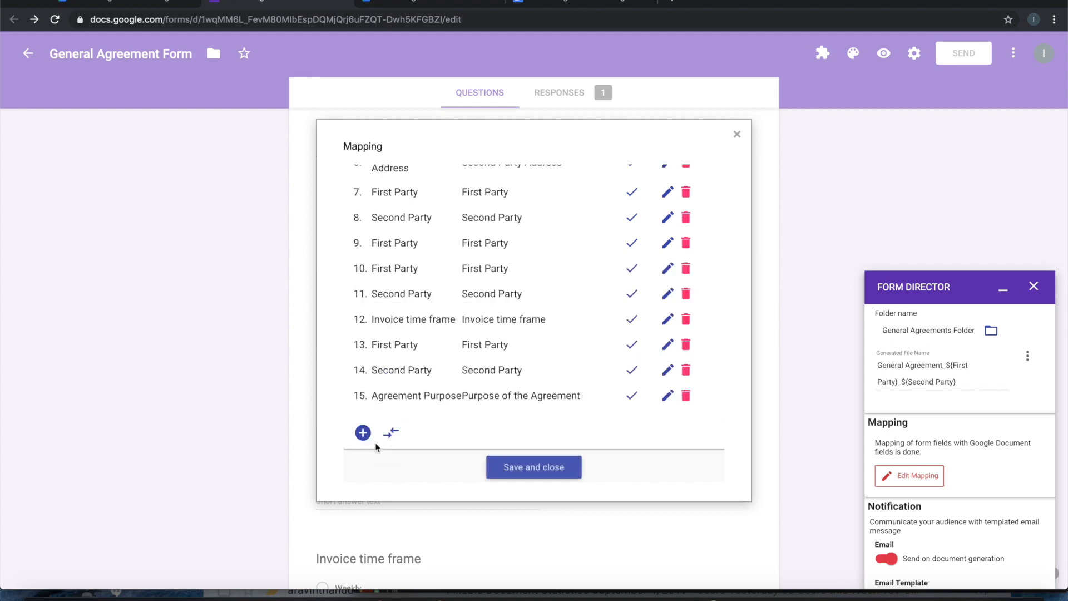
Step: Map Services to What services are provided? and Scope to Brief the scope of services
click(363, 433)
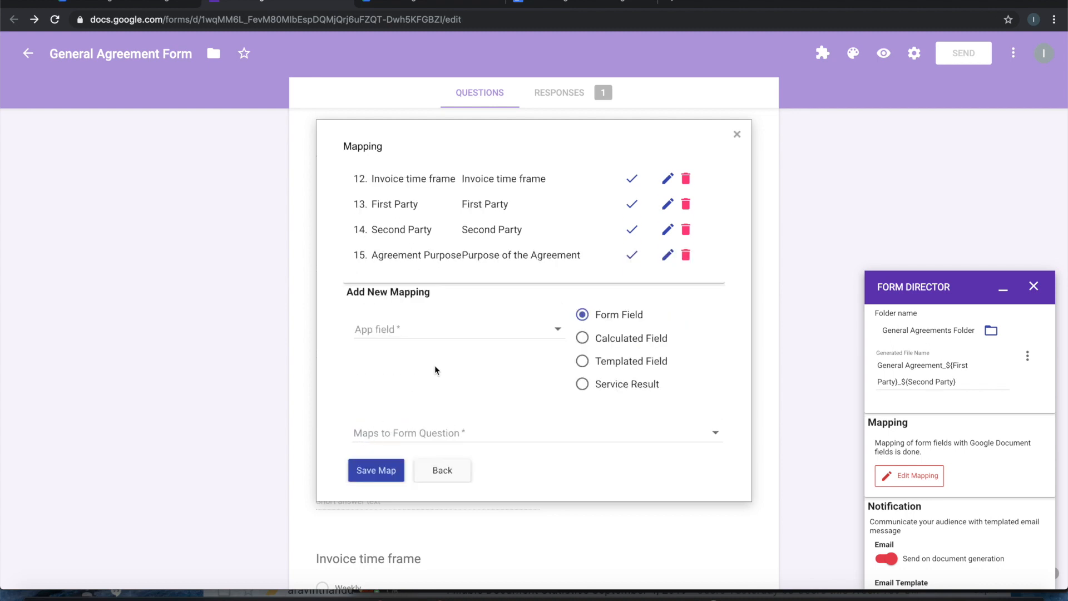
click(458, 330)
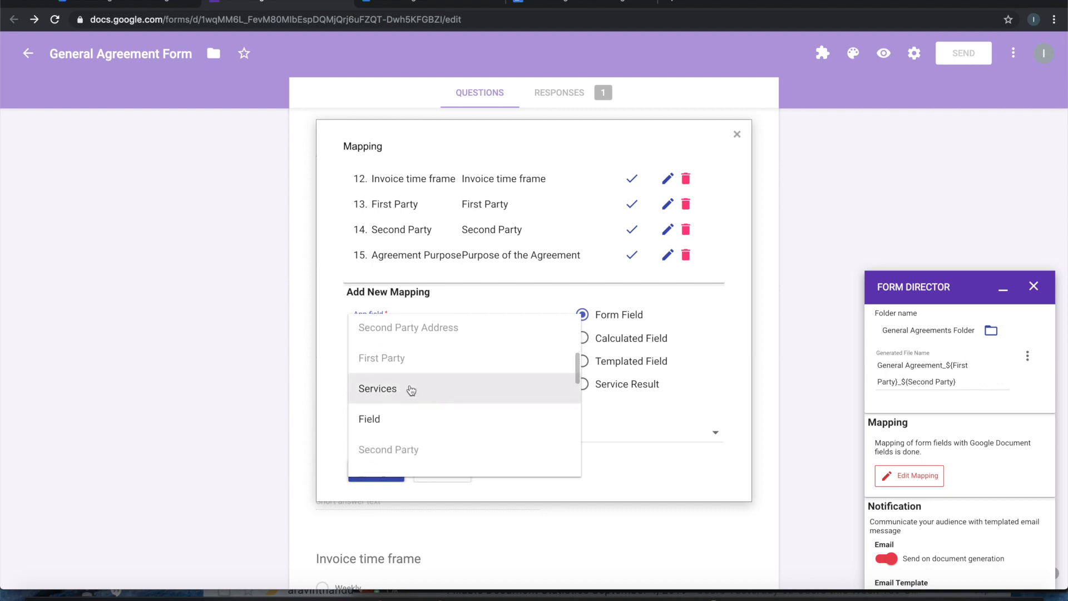
click(377, 388)
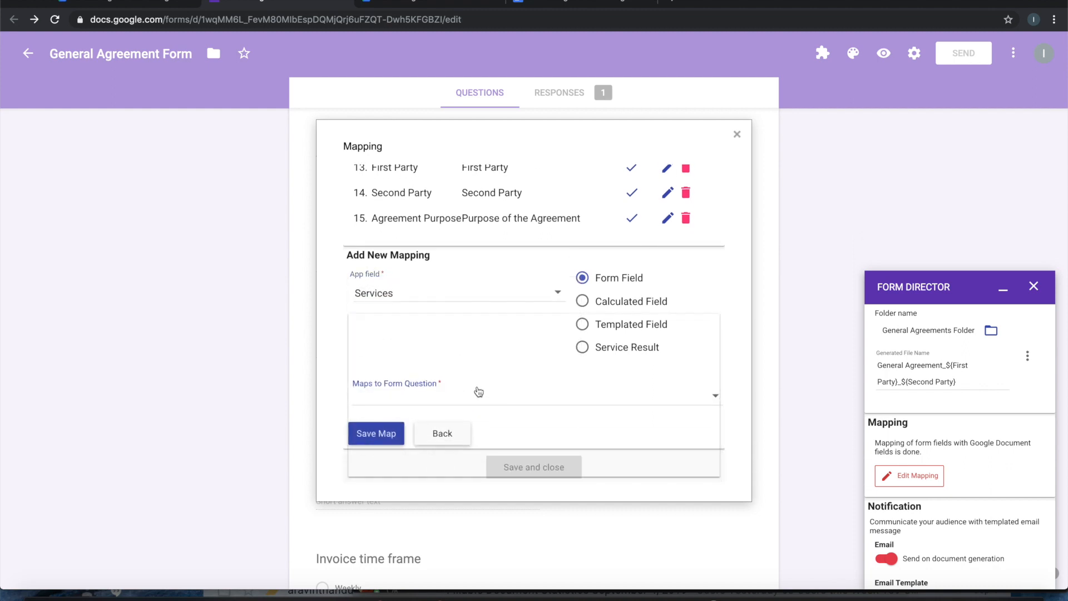
click(532, 396)
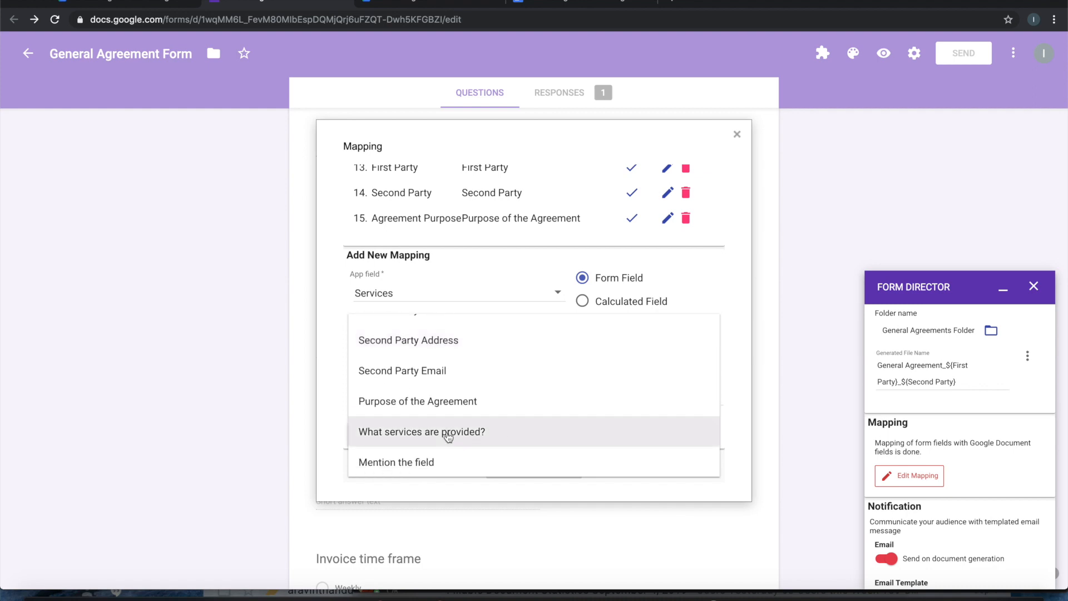
click(421, 432)
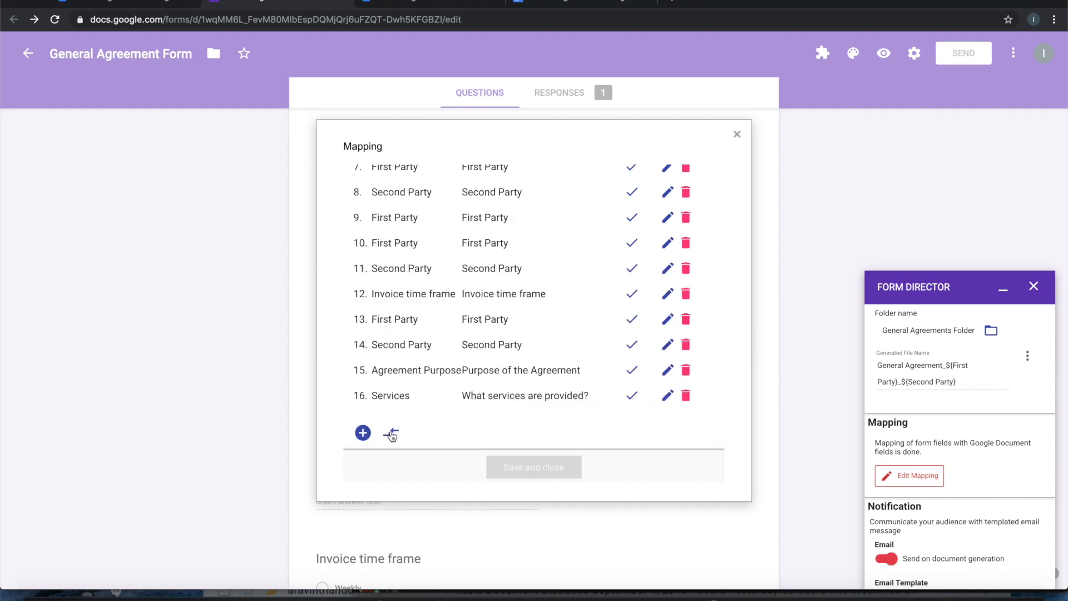
click(363, 433)
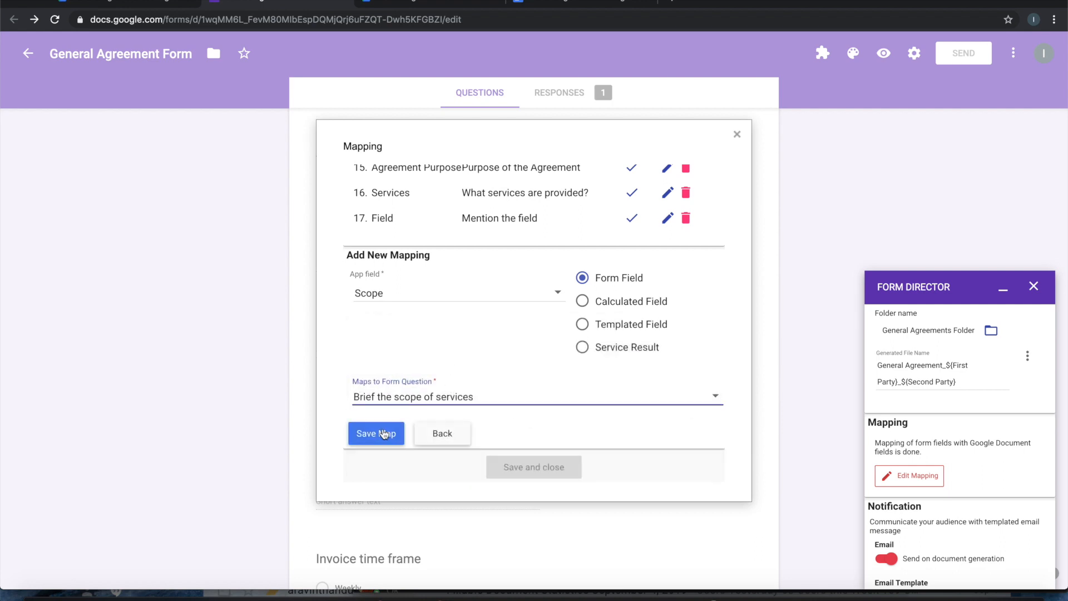
click(375, 433)
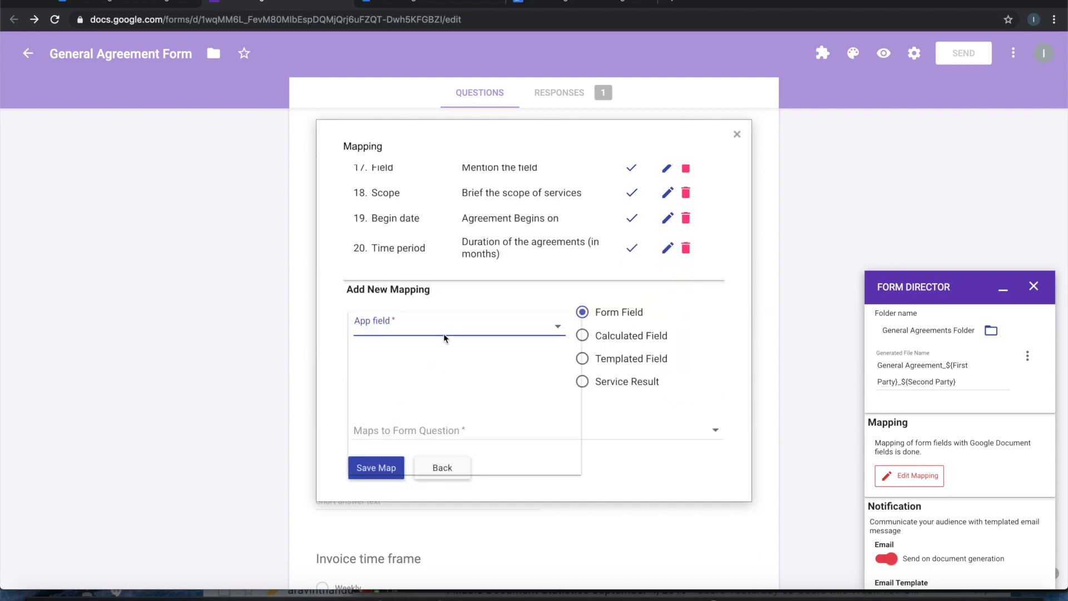
Step: Map the remaining fields such as Rate, then save all mappings and close the window
click(457, 320)
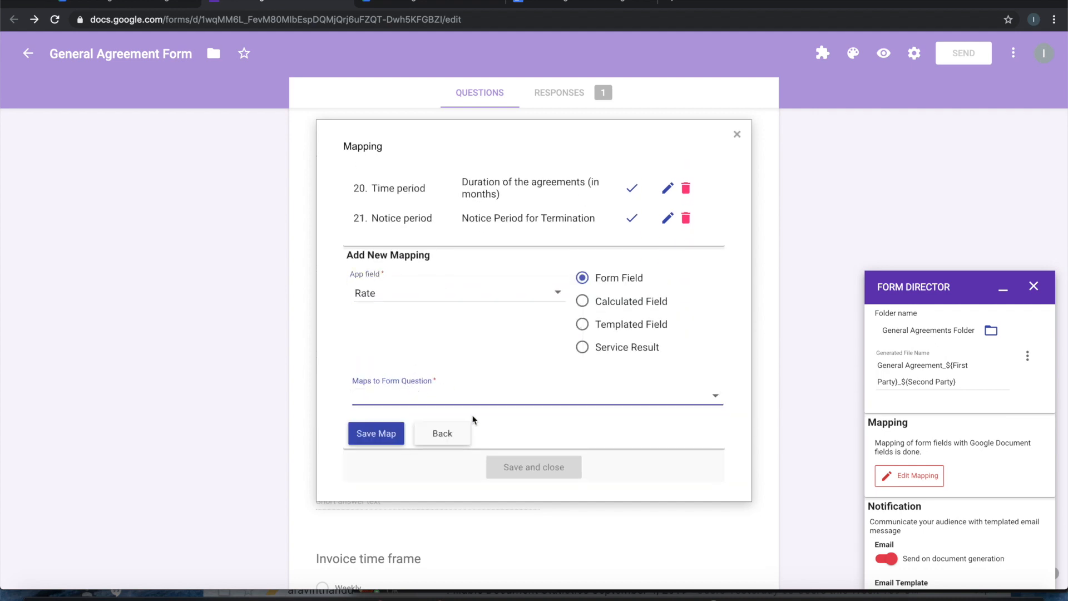
click(375, 433)
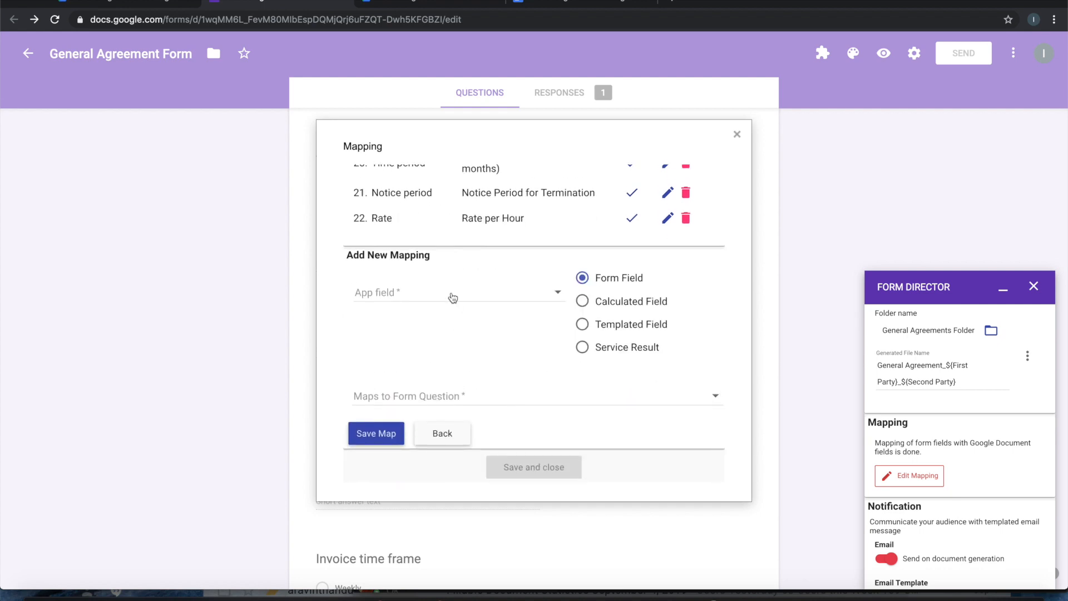
click(453, 293)
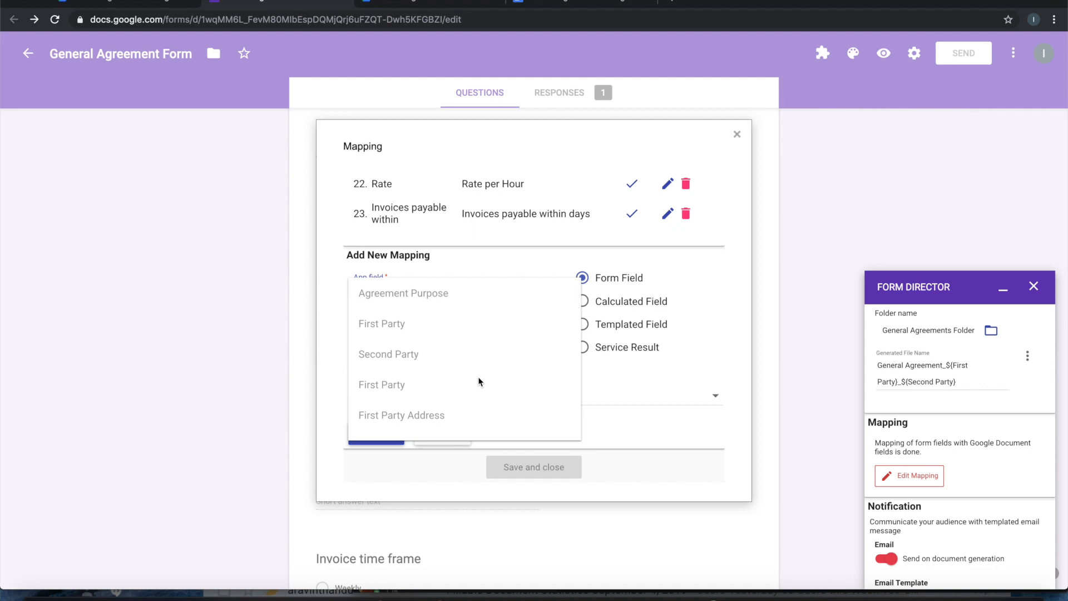
scroll(down, 3)
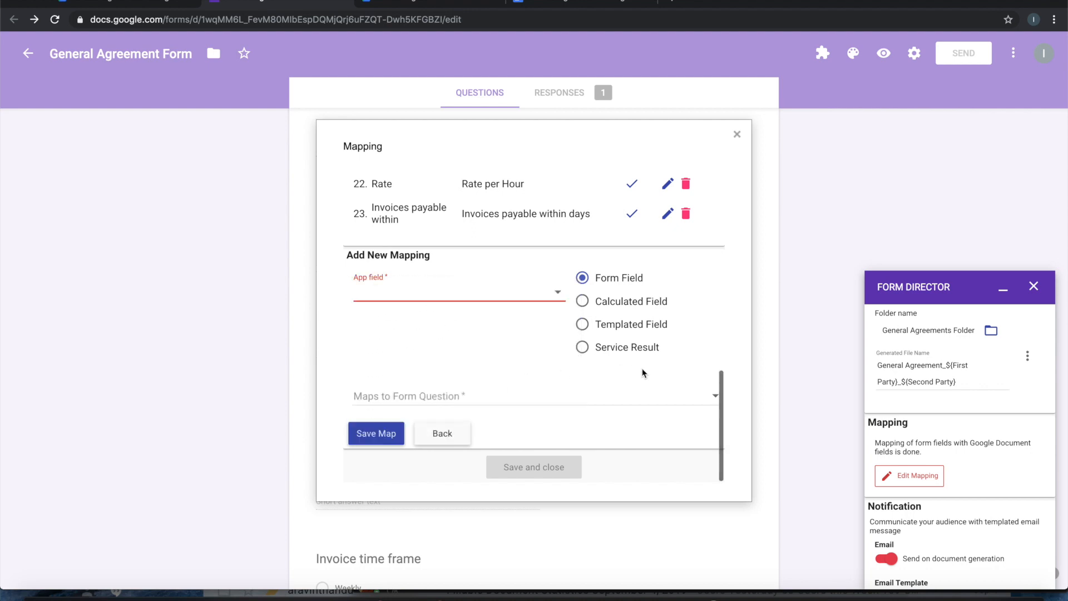
click(442, 433)
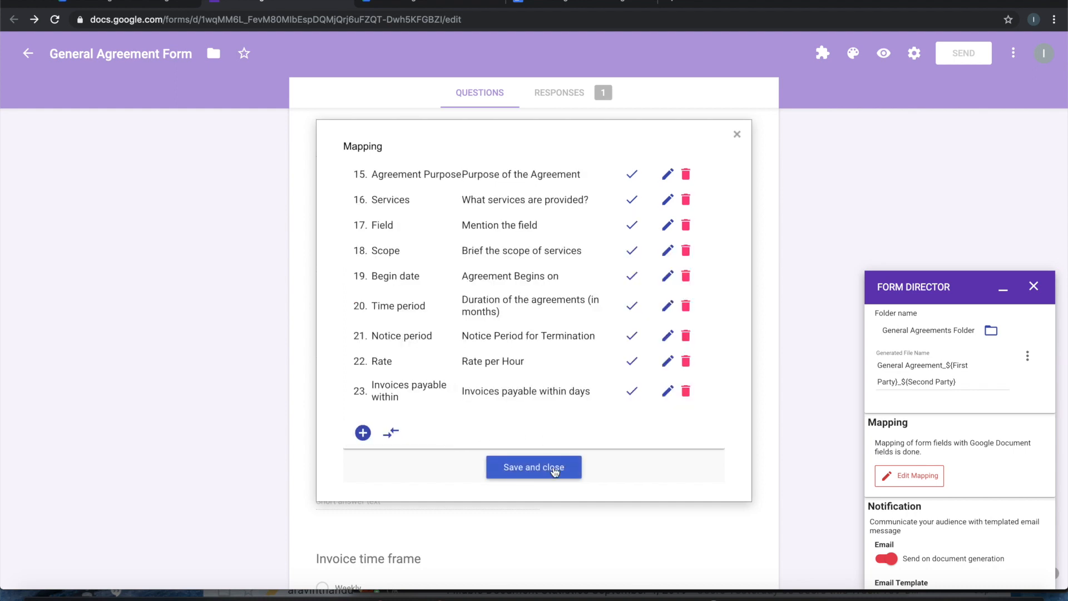
click(533, 467)
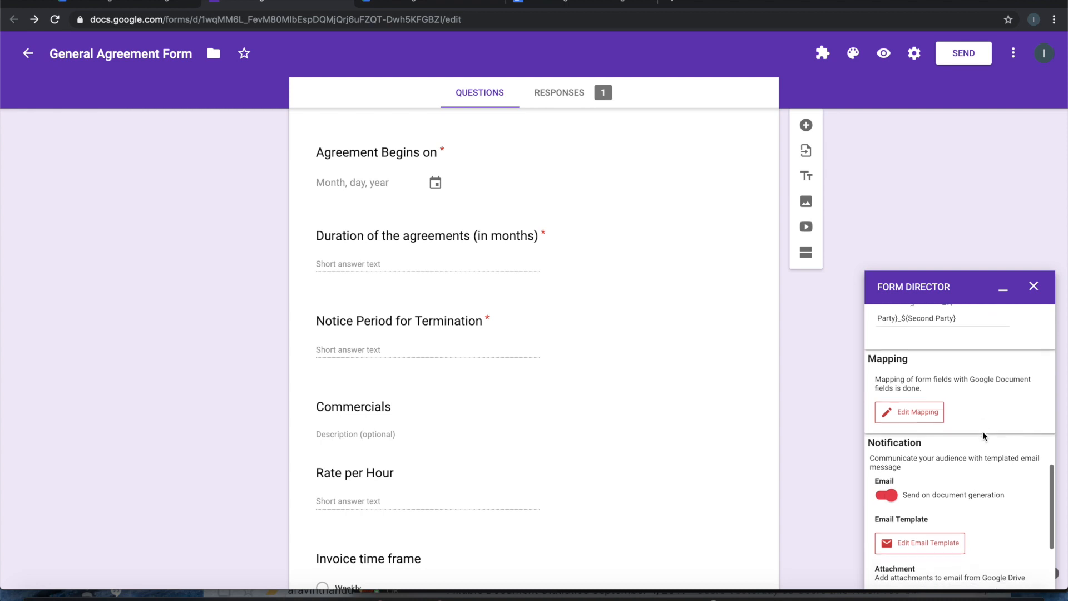
Step: Go to the Notification section and start editing the email template
scroll(down, 3)
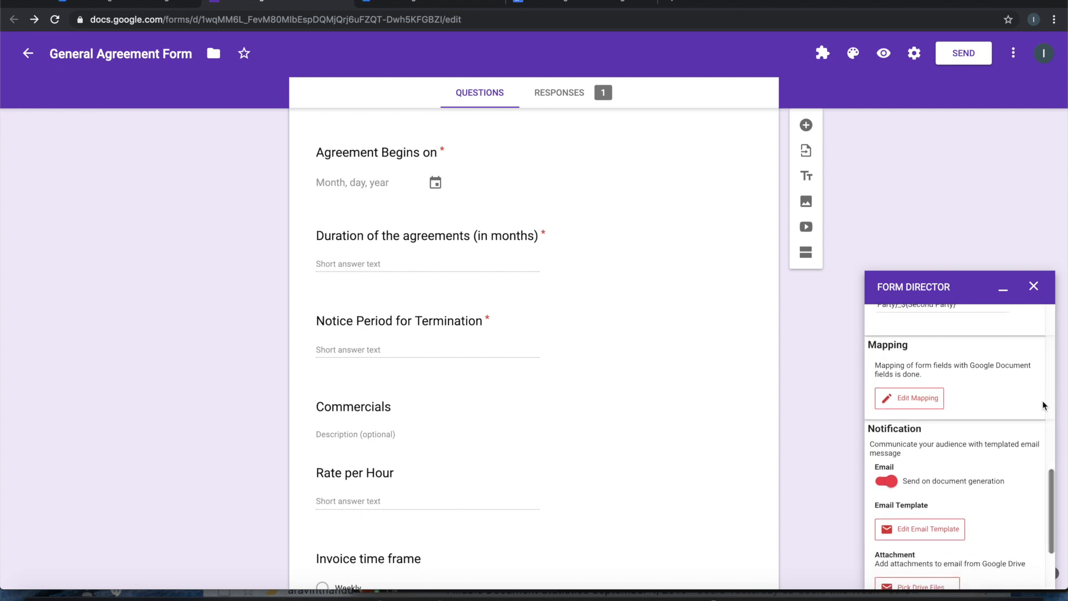
scroll(down, 3)
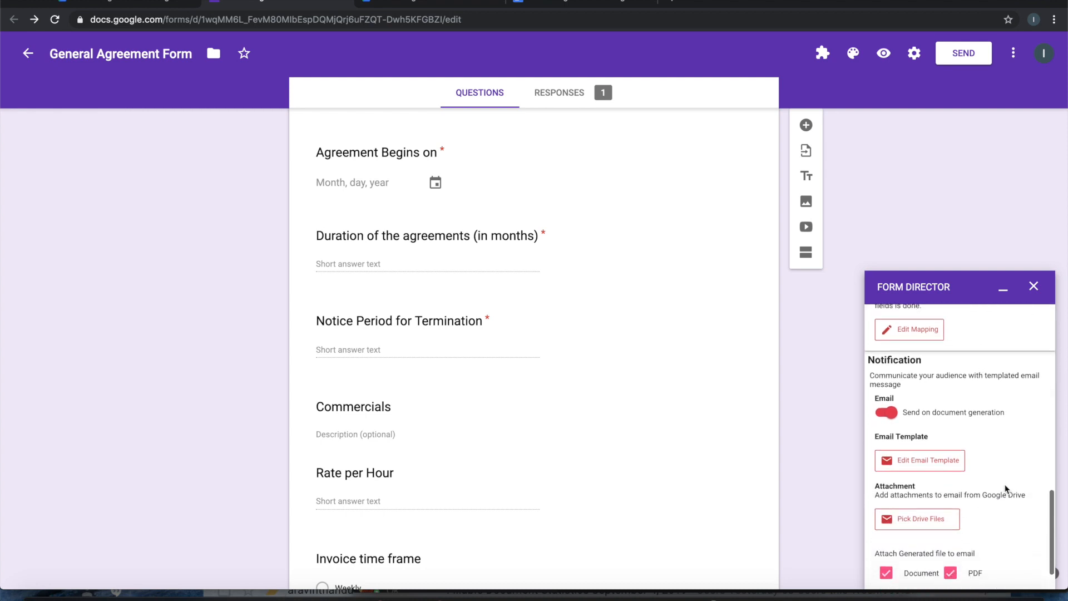
scroll(down, 3)
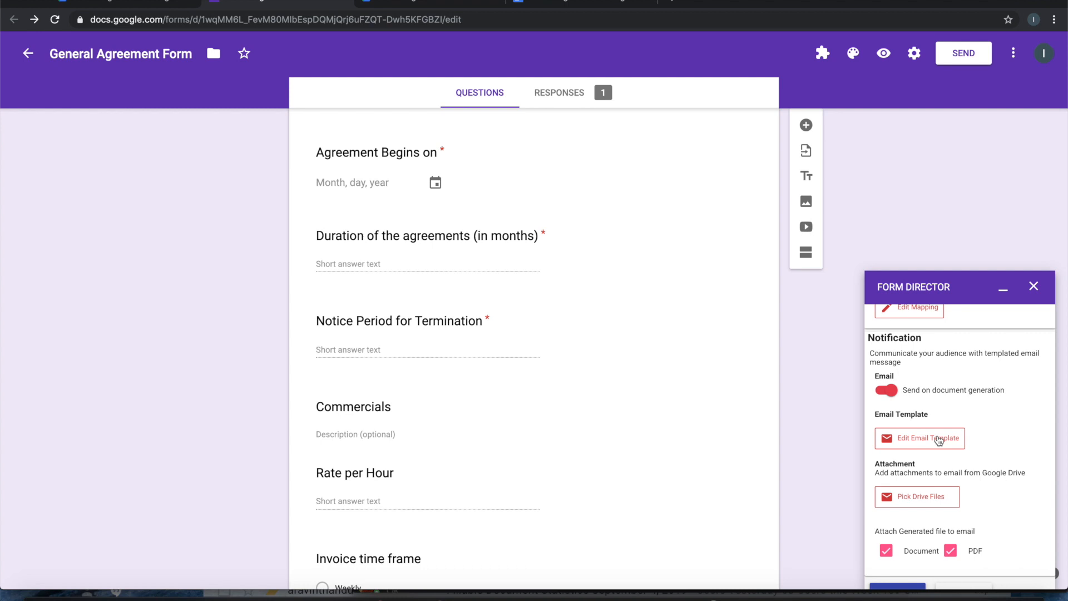
click(921, 438)
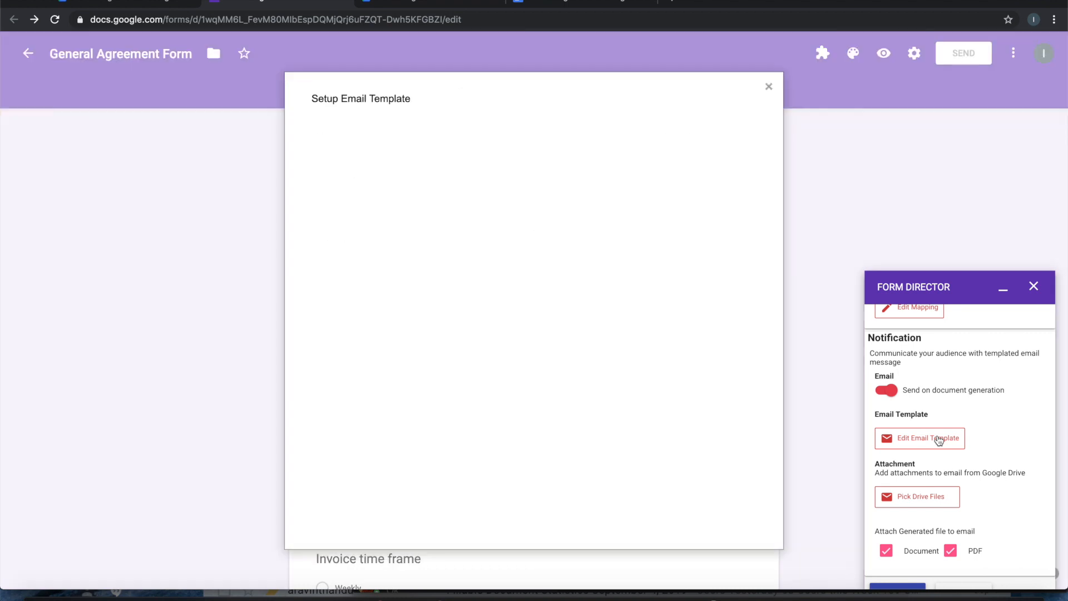
Step: Replace the fixed To address with ${First Party Email},${Second Party Email} and begin a Cc address
click(921, 439)
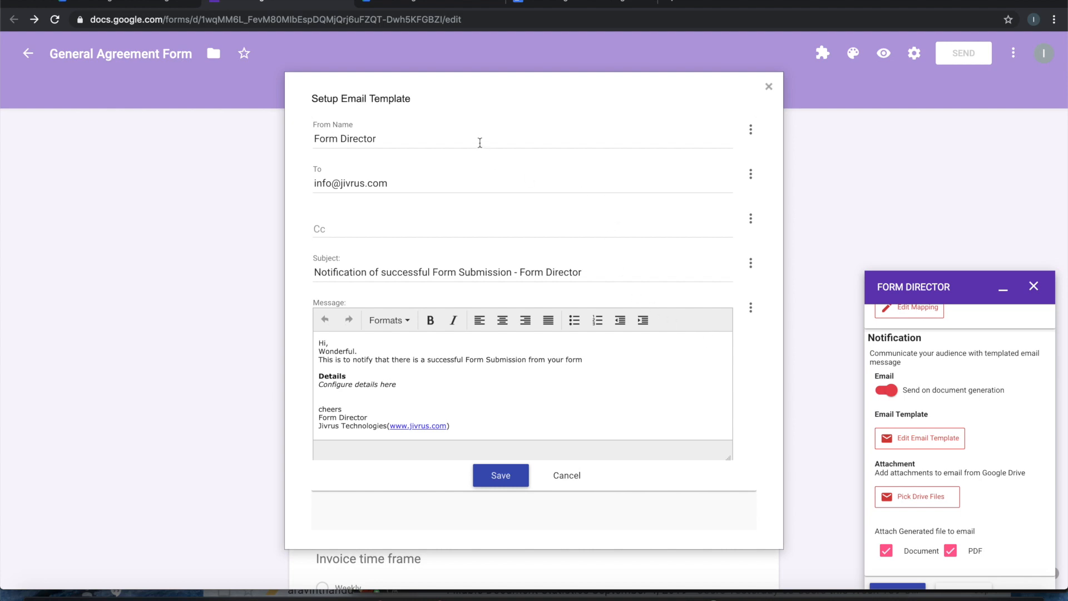
mouse_move(429, 184)
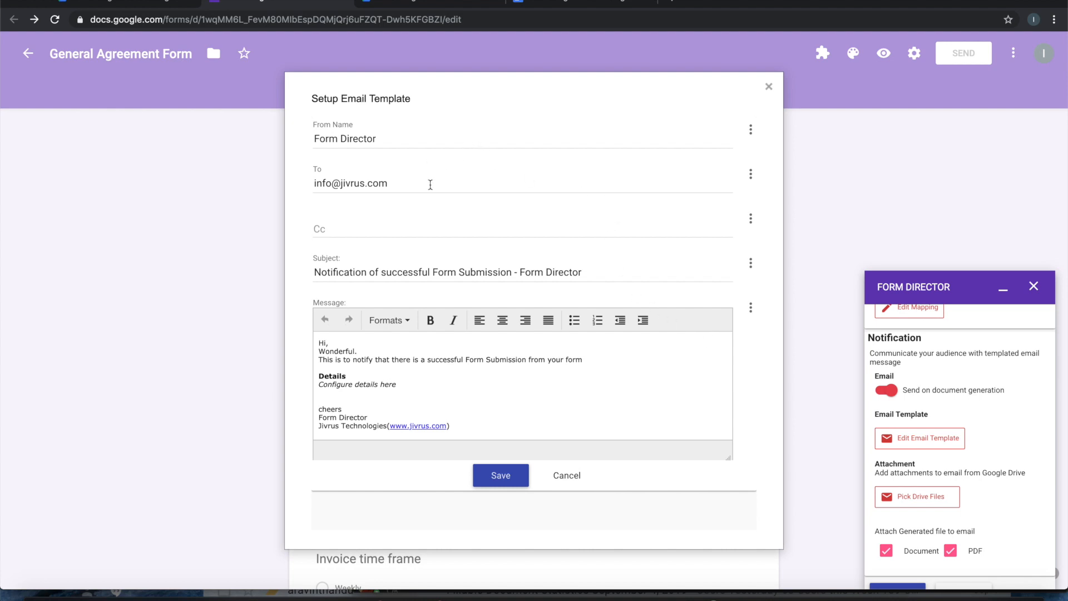
double_click(349, 183)
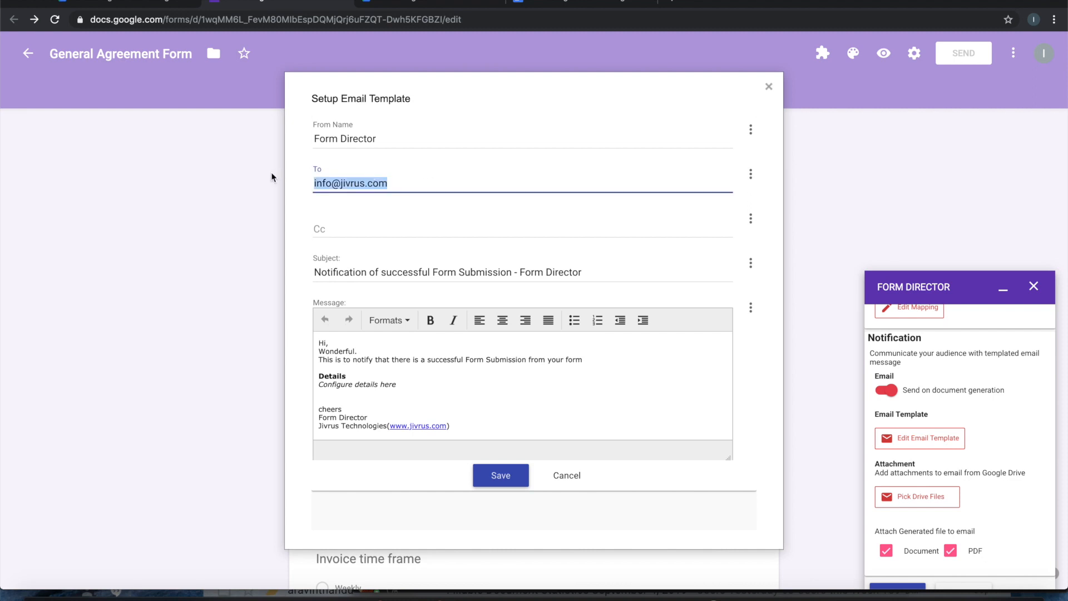
key(Delete)
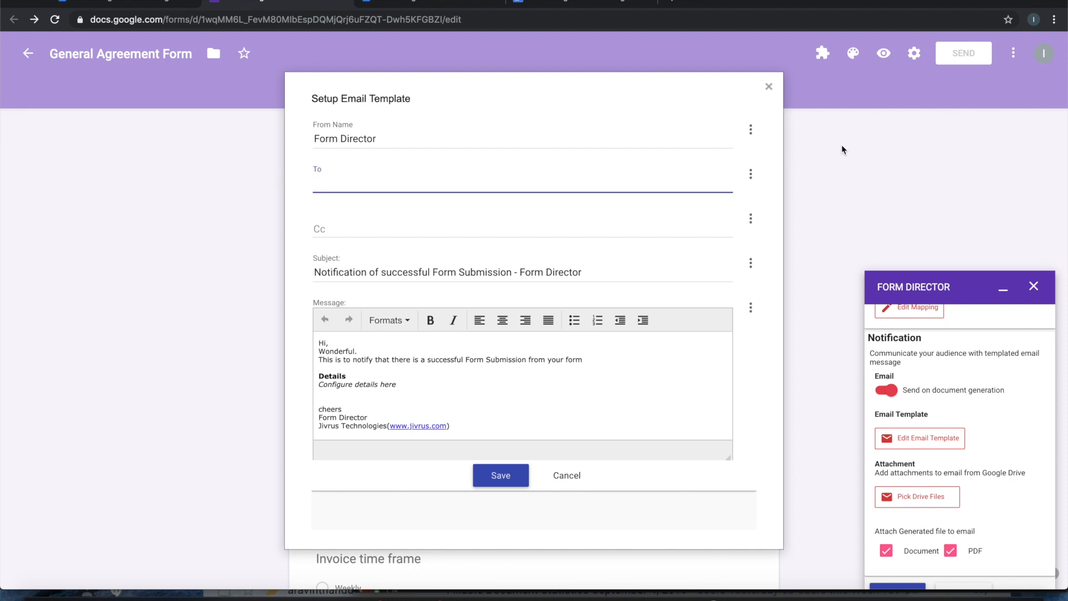
click(751, 174)
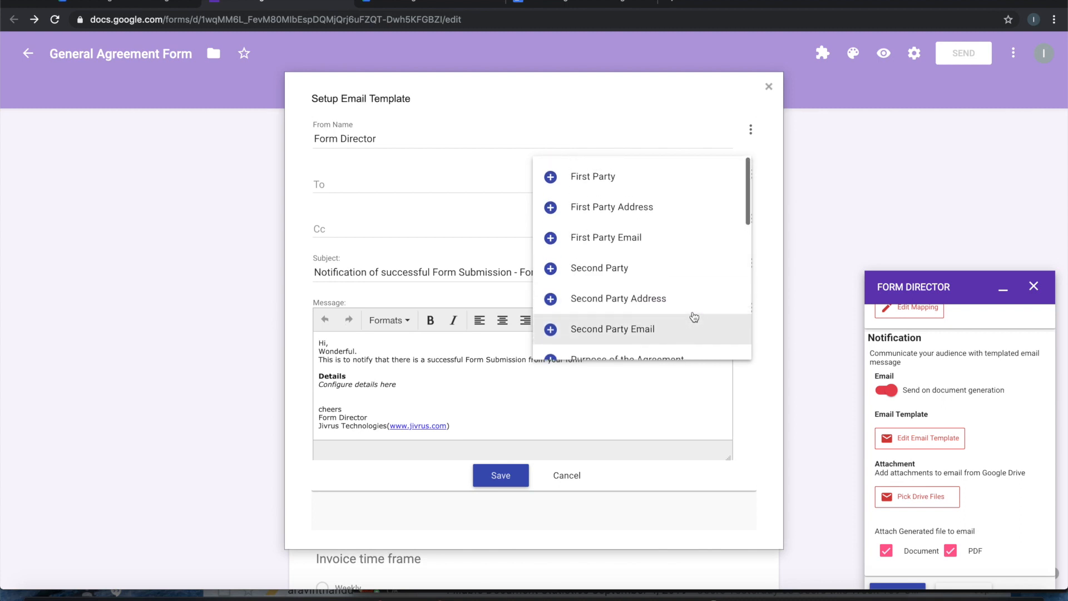
click(606, 237)
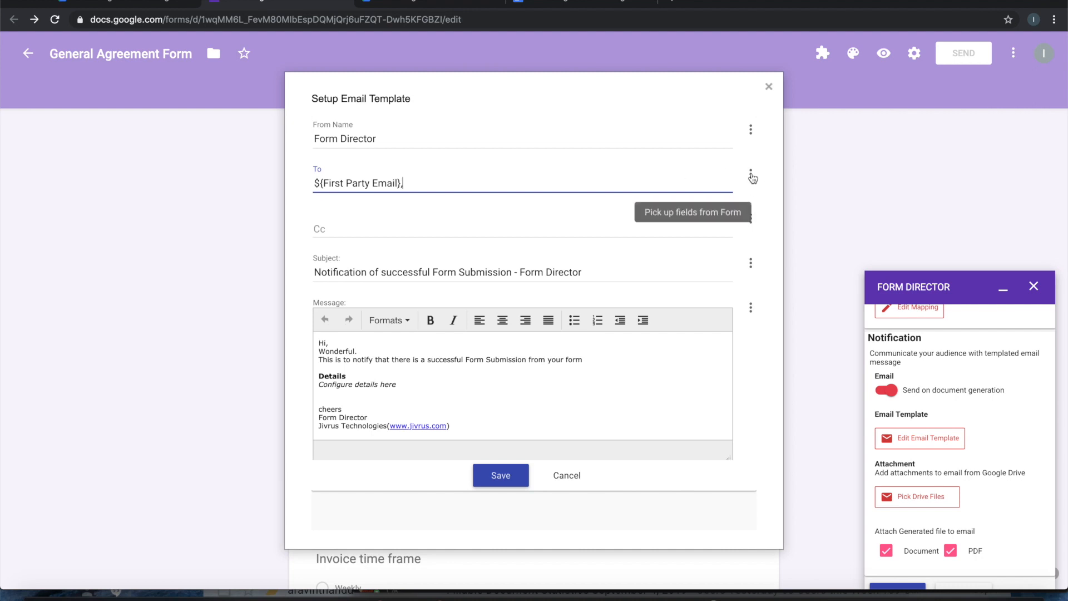
click(751, 173)
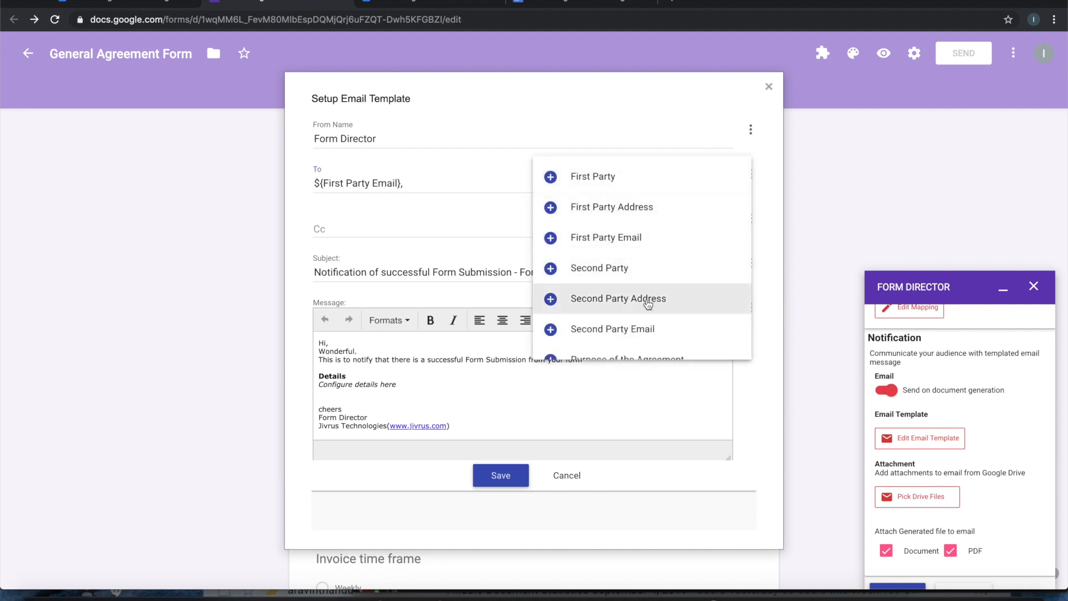
click(612, 328)
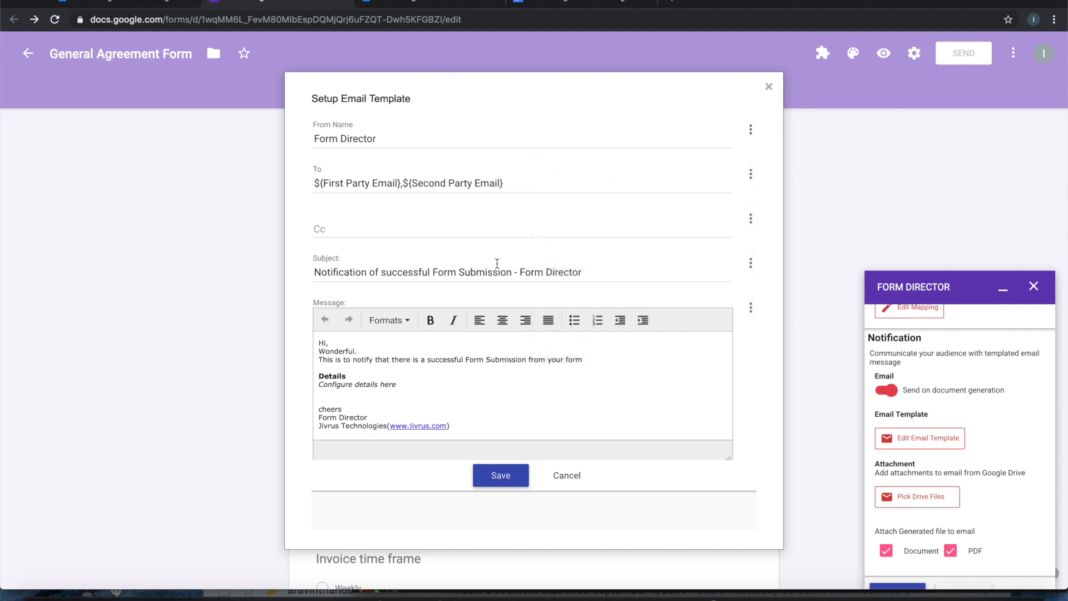
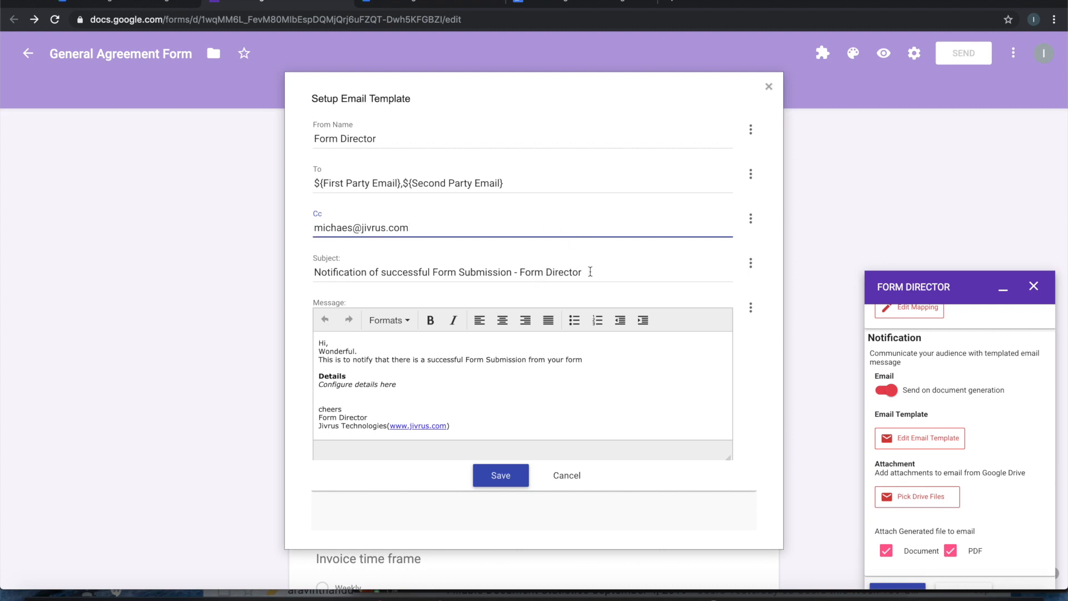
Step: Finish the Cc address and set the subject to General Agreement - ${First Party} - ${Second Party}
text(General Agreement -)
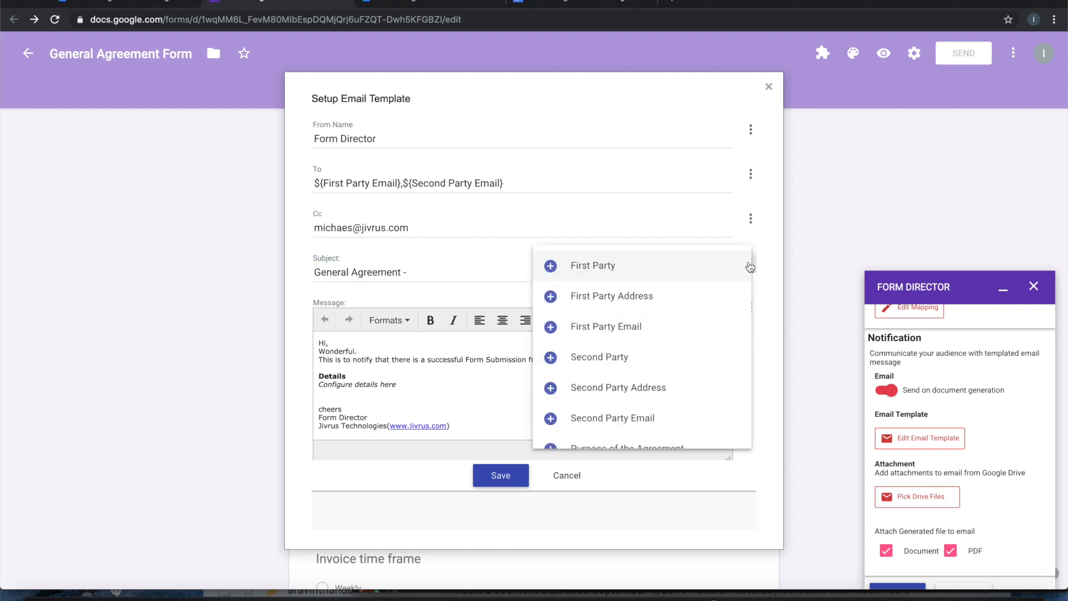
click(592, 266)
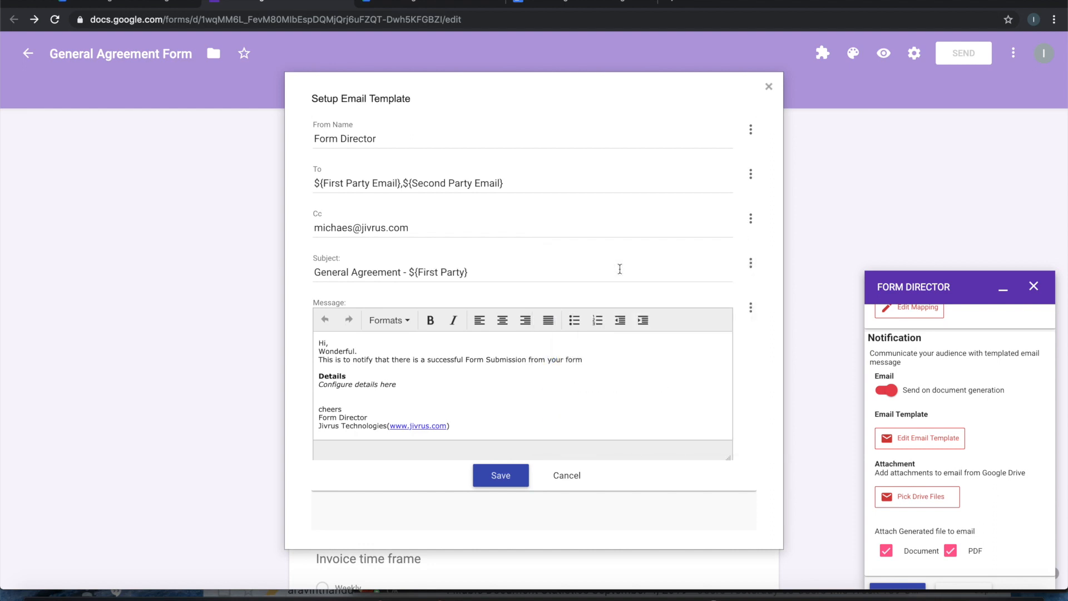
text(-)
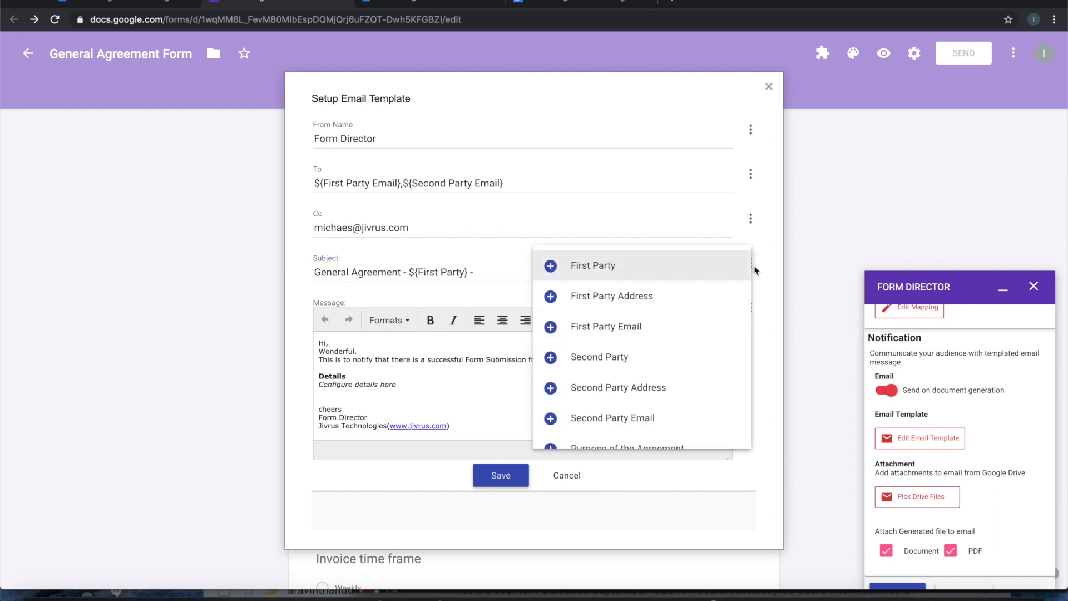
click(598, 357)
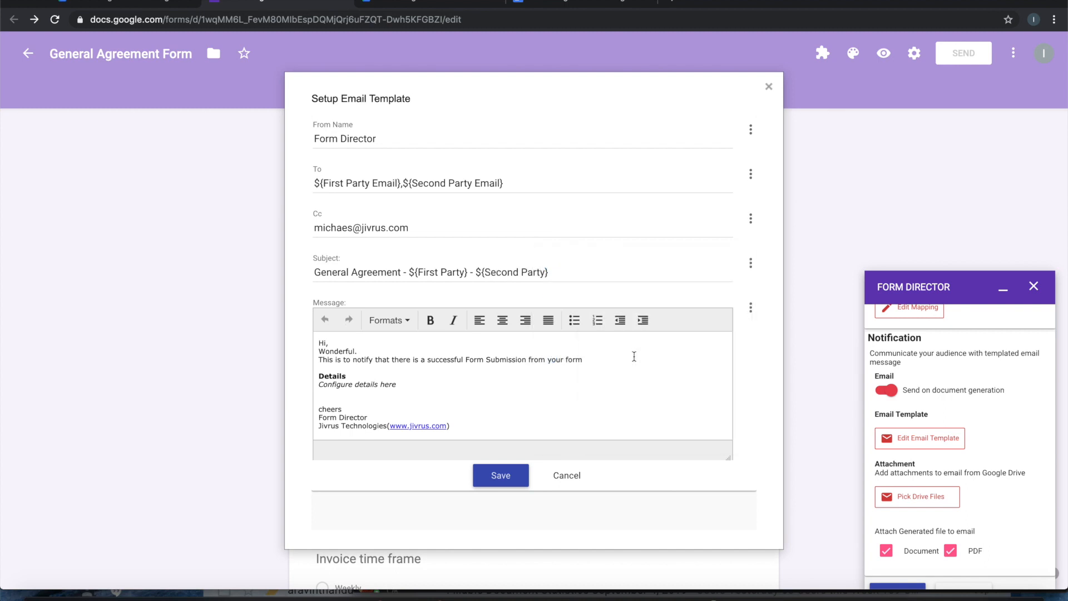
click(751, 263)
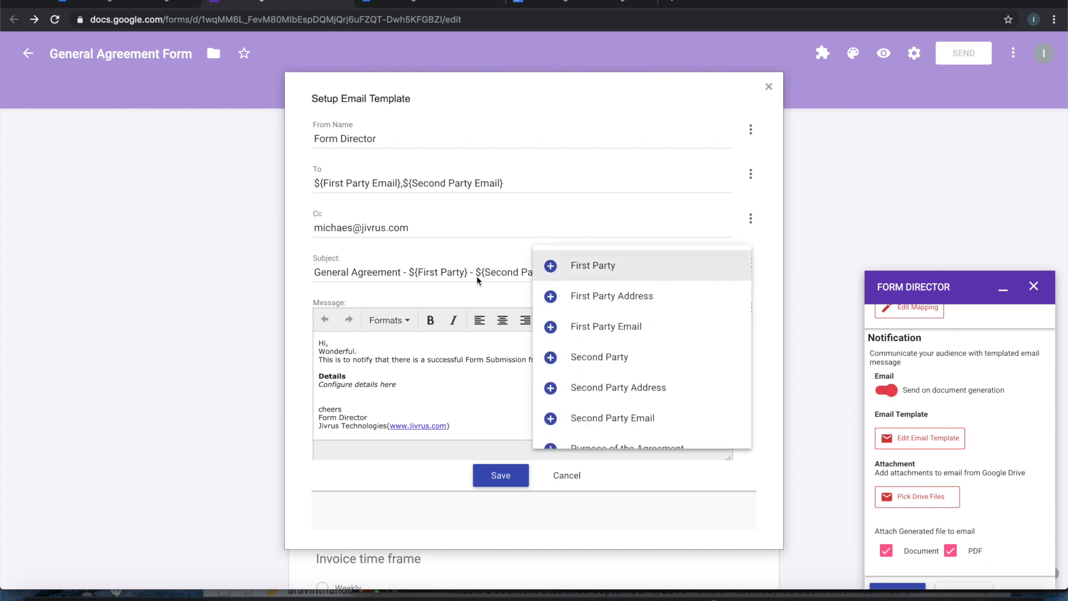
mouse_move(359, 273)
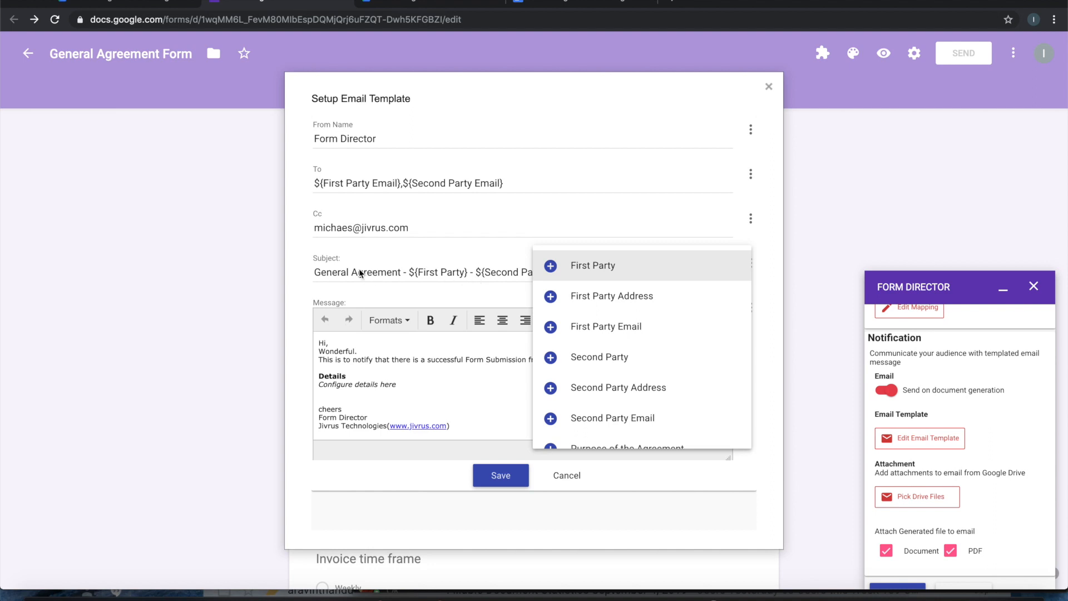
mouse_move(581, 207)
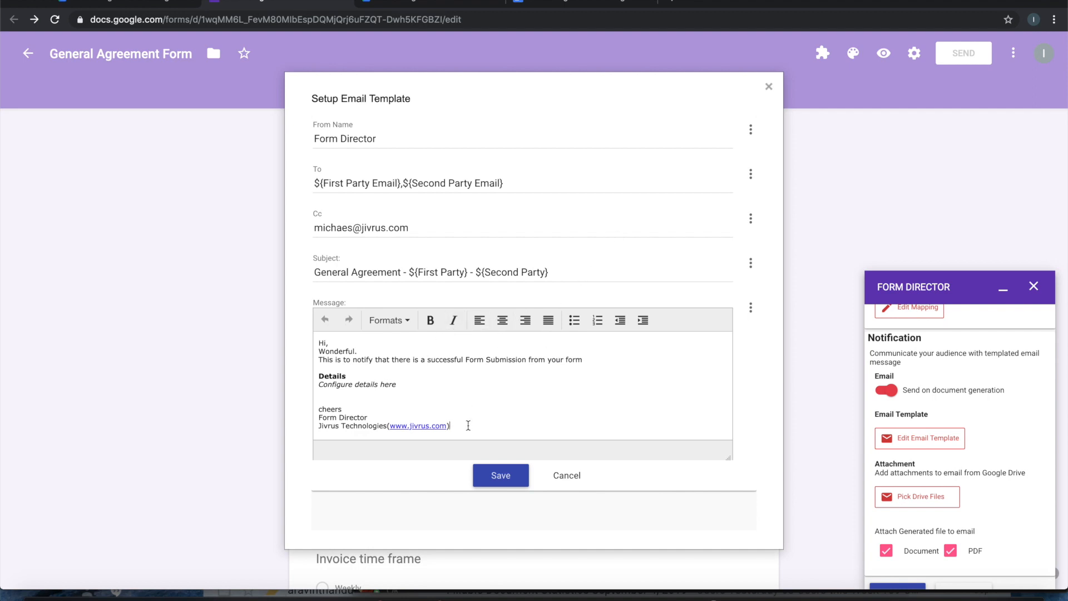
Step: Replace the message body with a greeting to ${First Party} and ${Second Party} about the attached agreement, signed Form Director, and save the template
key(ctrl+a)
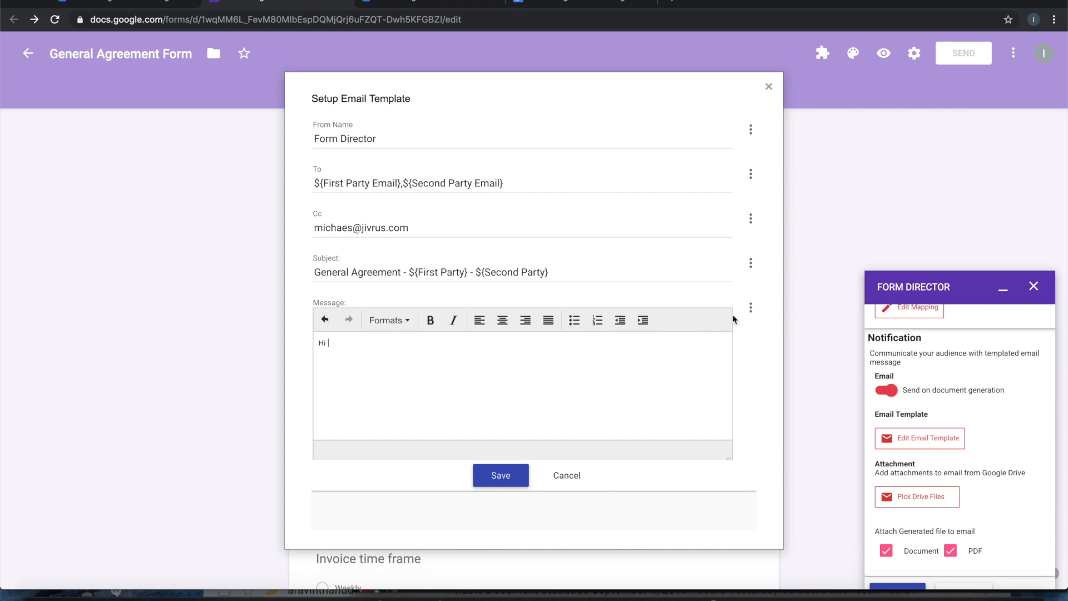
click(593, 310)
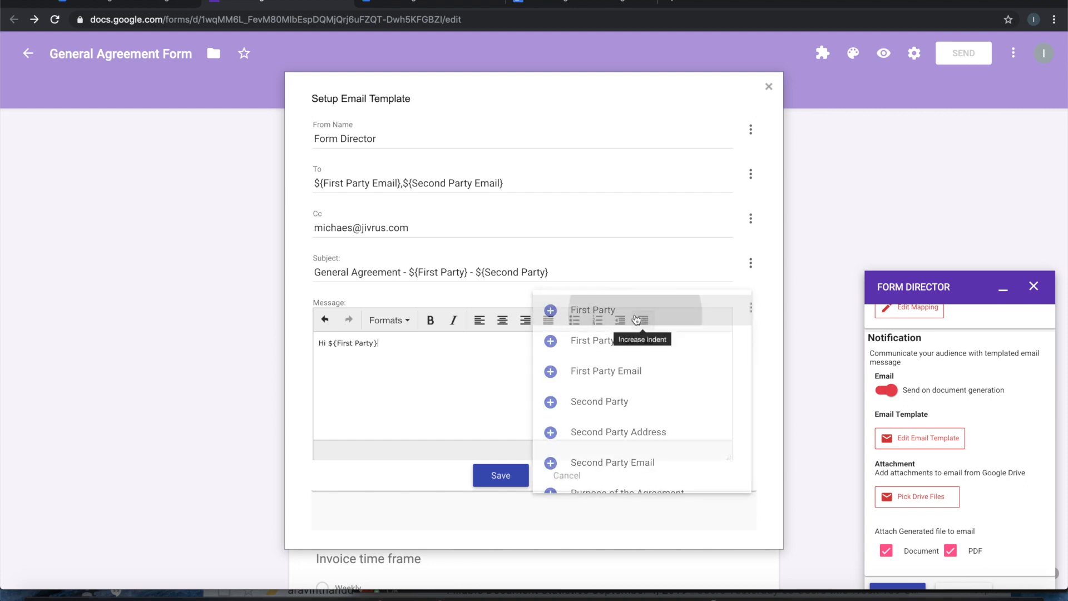
text(and ${Second Party},)
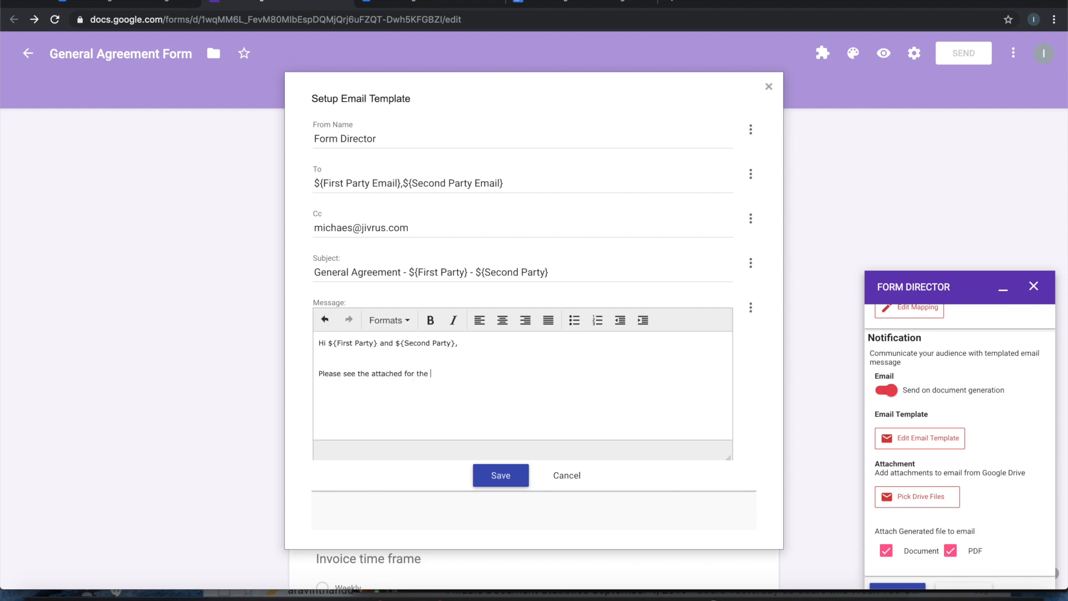
text(agreem)
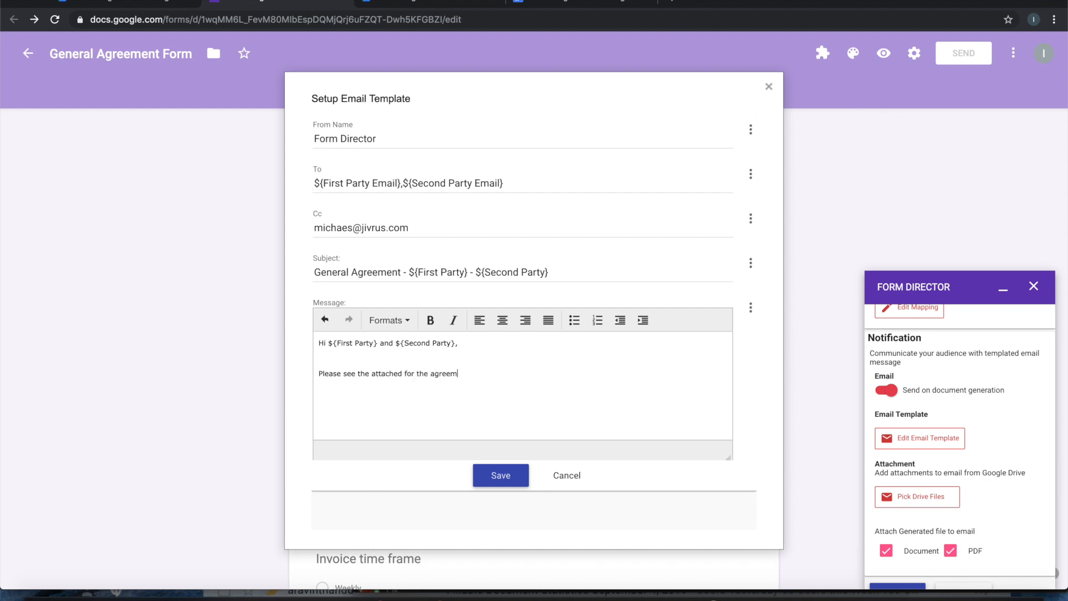
text(ent)
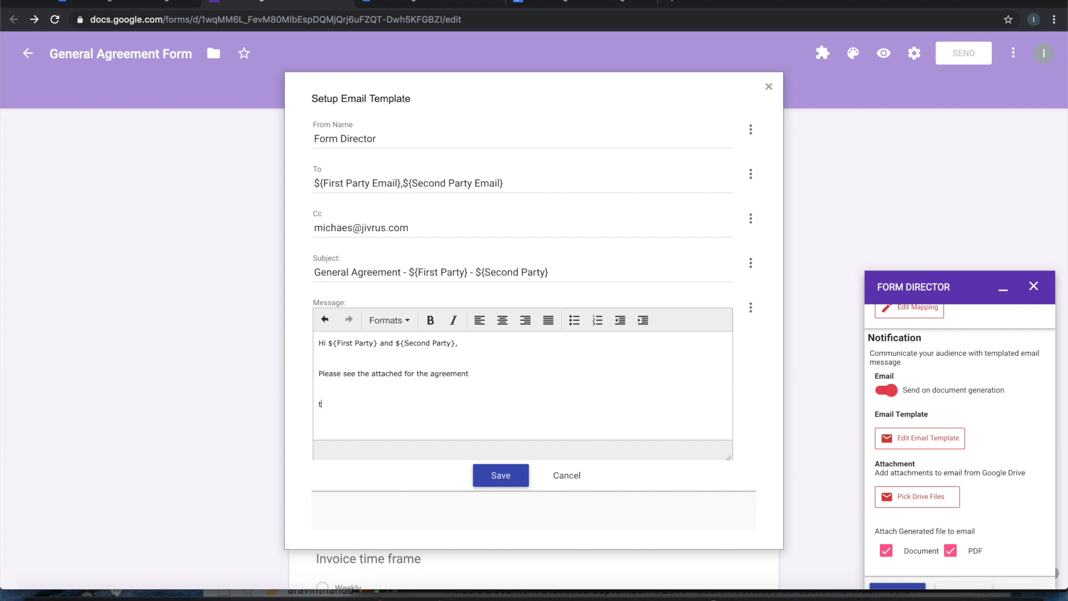
text(hanks)
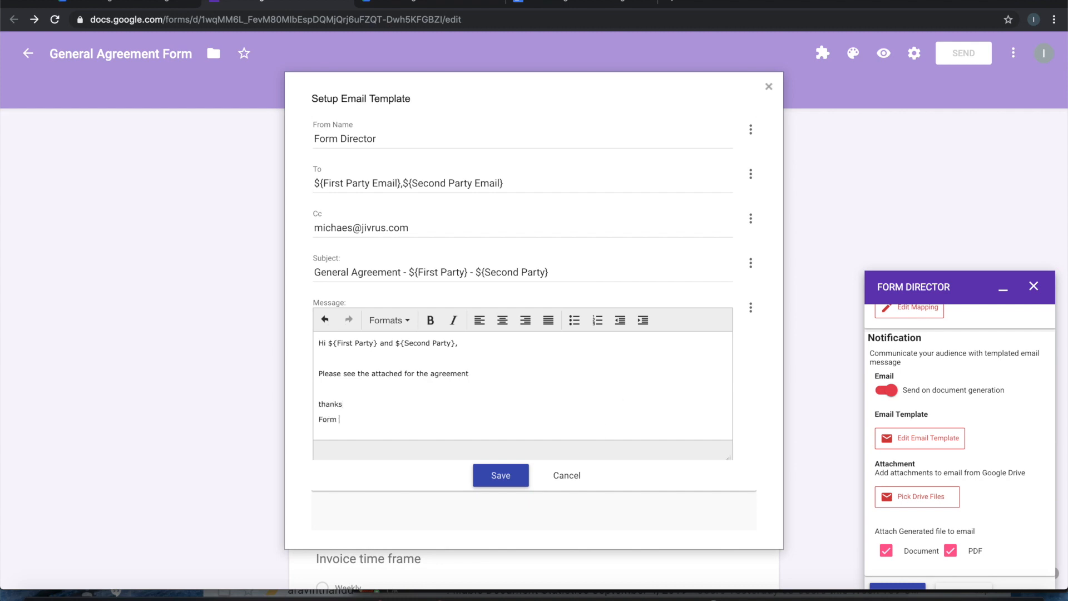
text(Director)
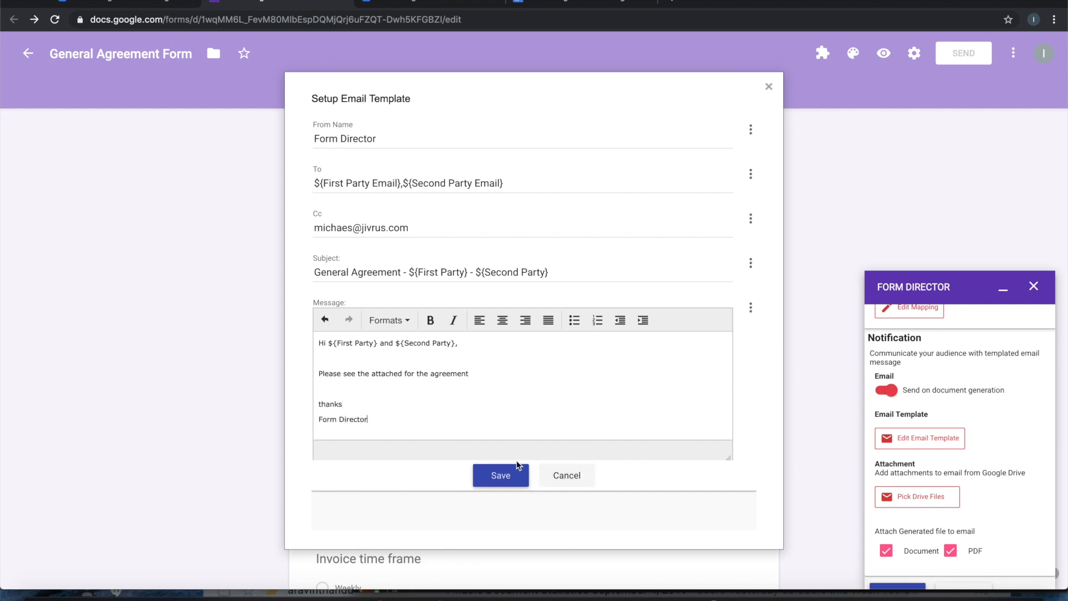
click(501, 475)
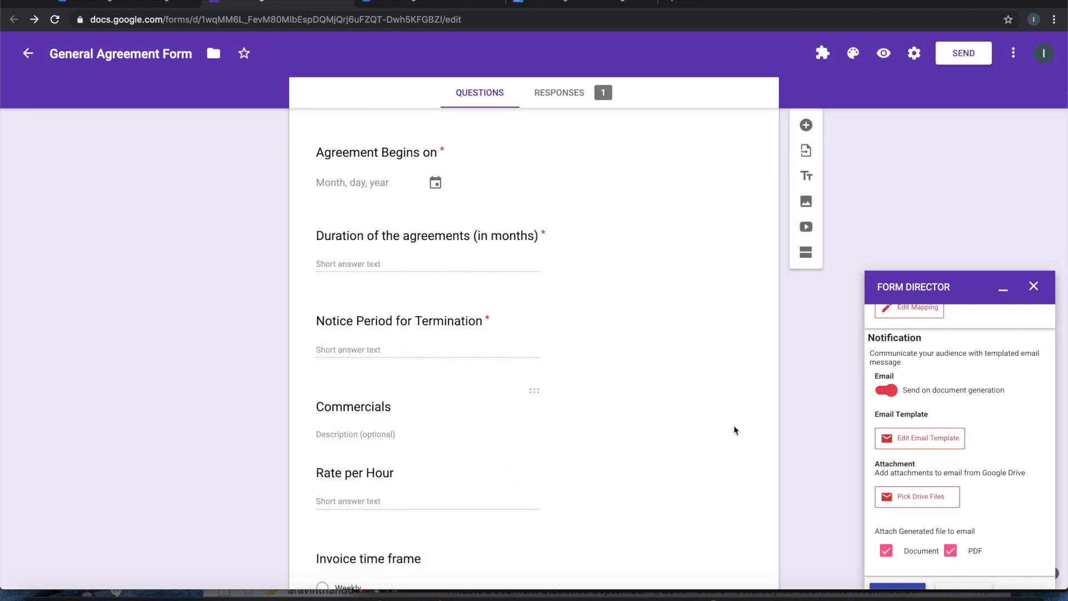
Step: Untick Document under Attach Generated file so only the PDF is attached, and save Service 1
scroll(down, 3)
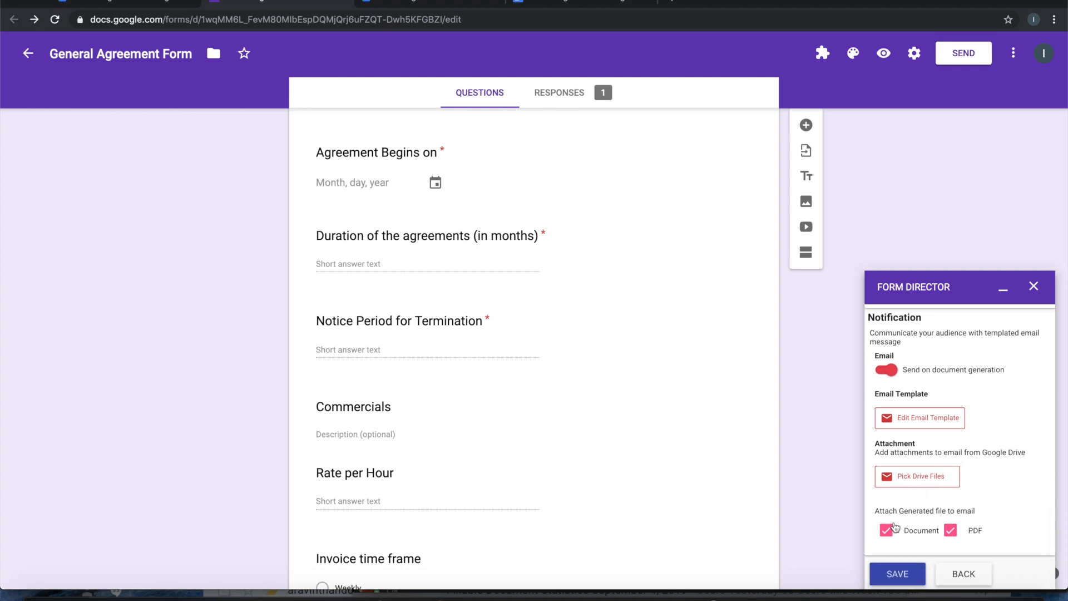
click(886, 530)
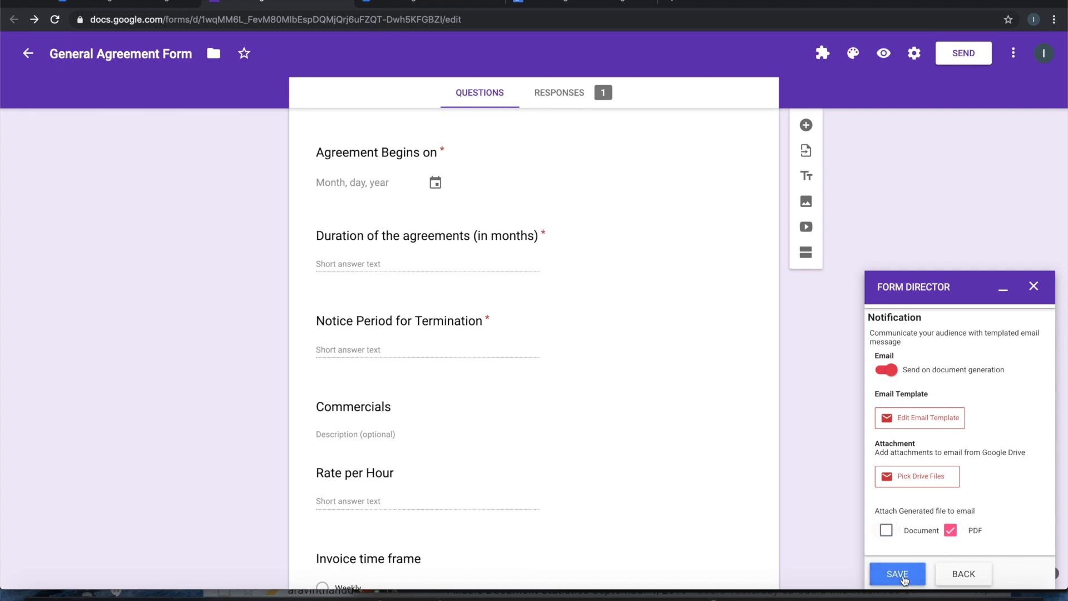
click(897, 574)
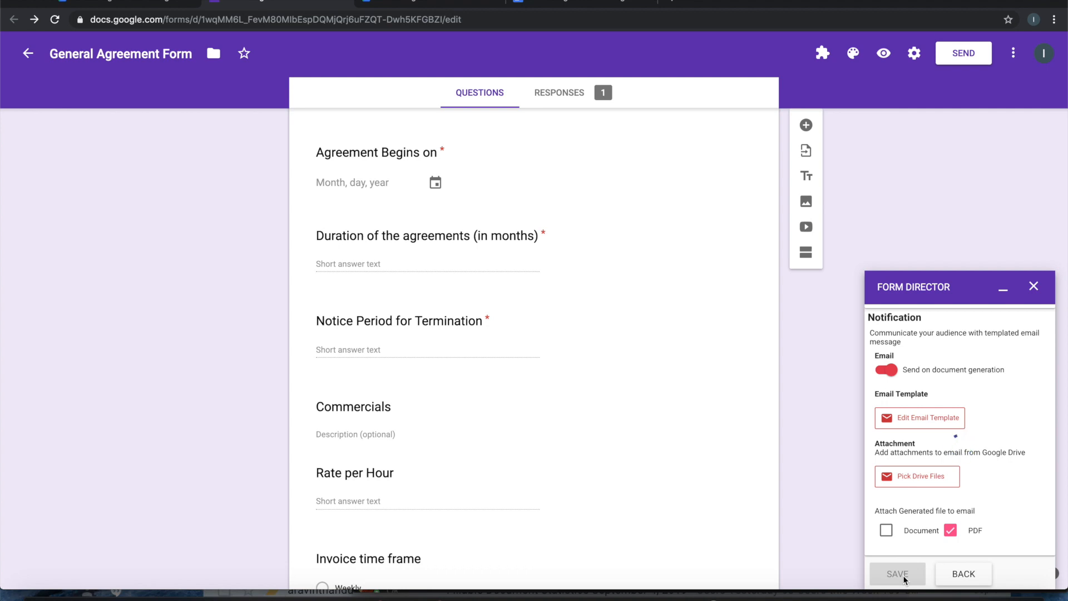
click(897, 574)
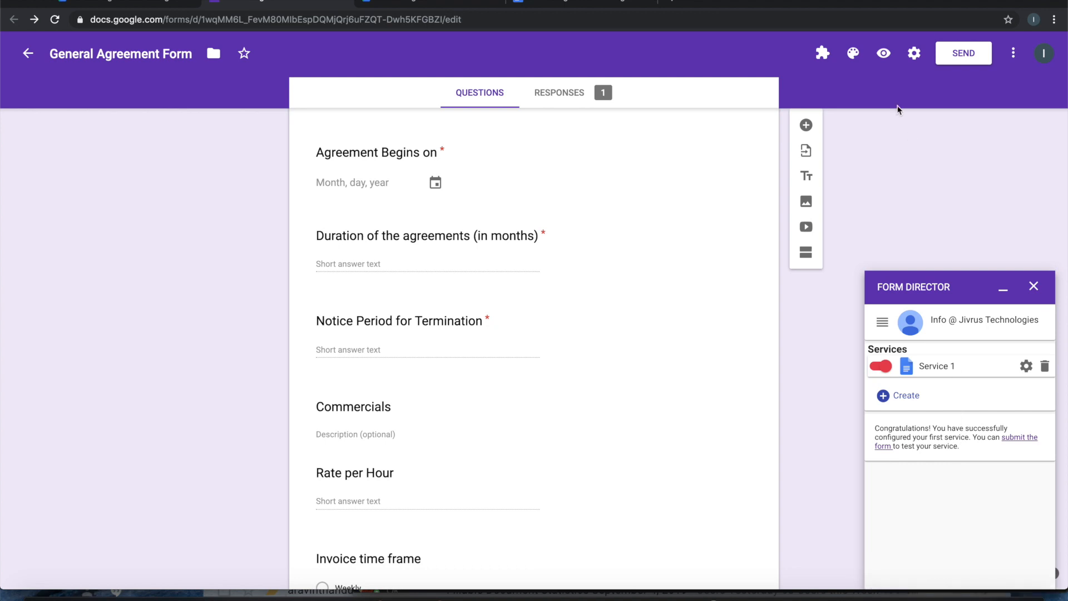
mouse_move(883, 53)
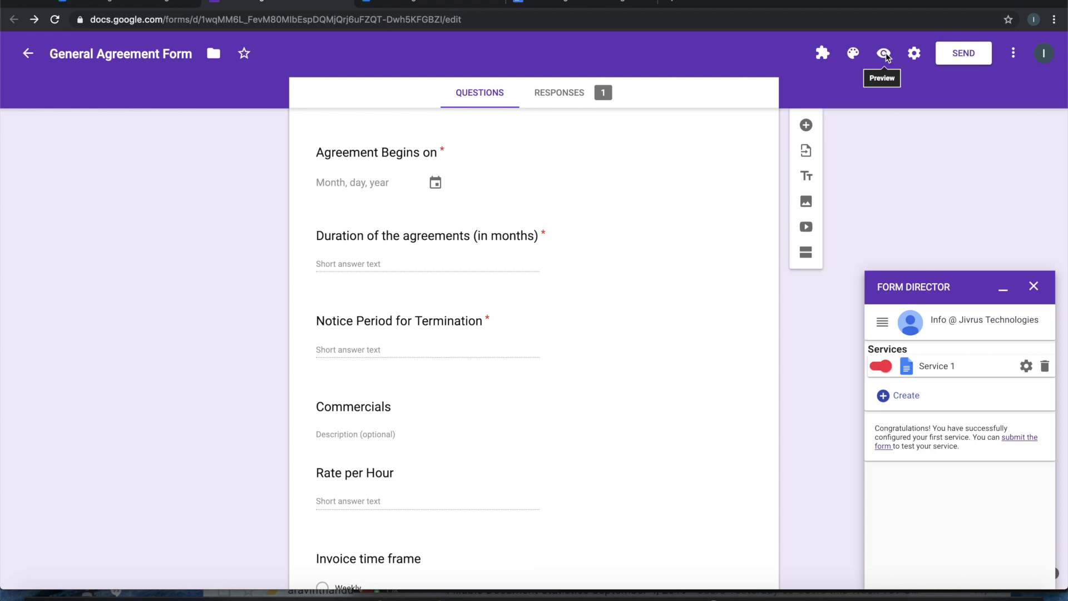
Step: Open the live form and enter the first party's name and Bengaluru address
click(885, 54)
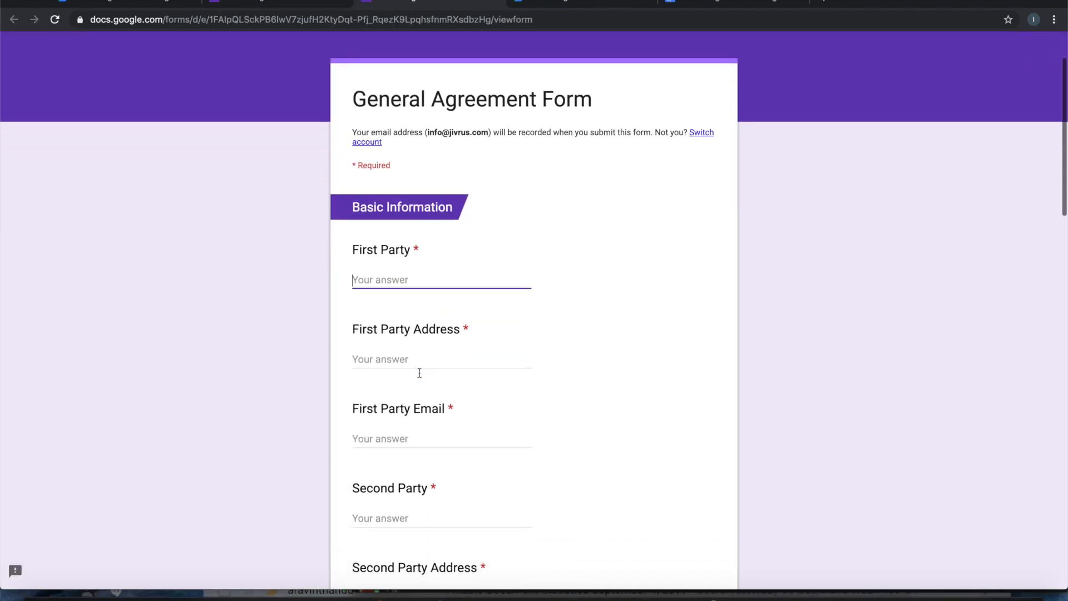
scroll(down, 3)
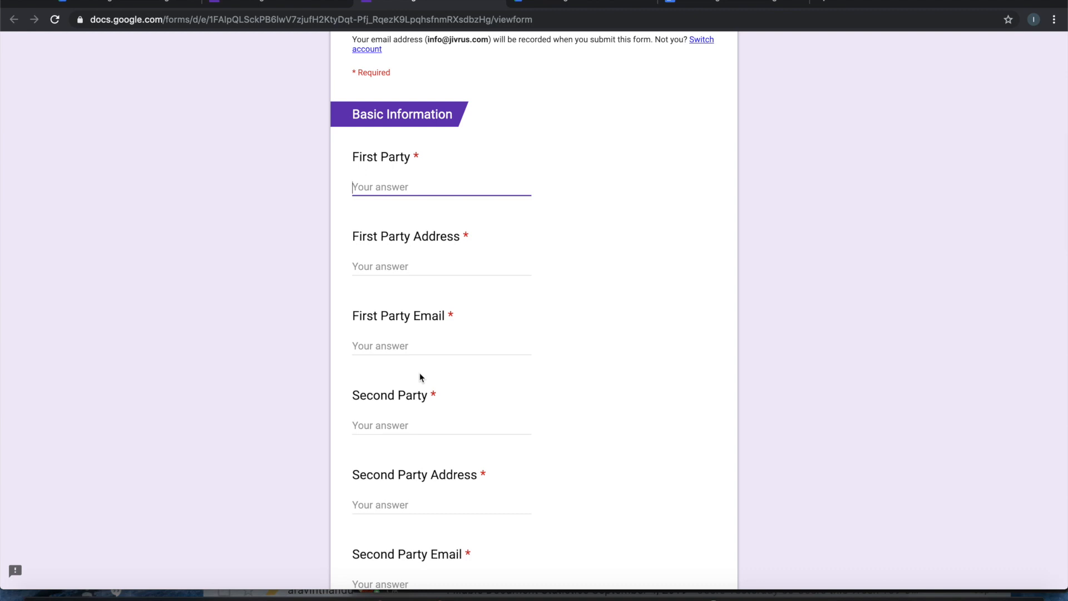
text(Miches)
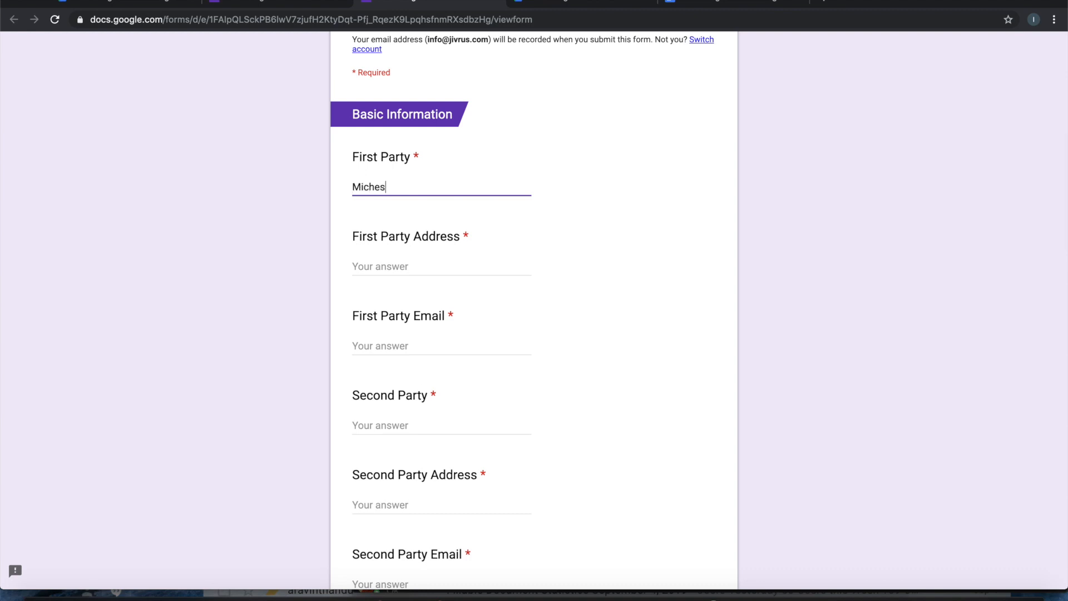
click(441, 266)
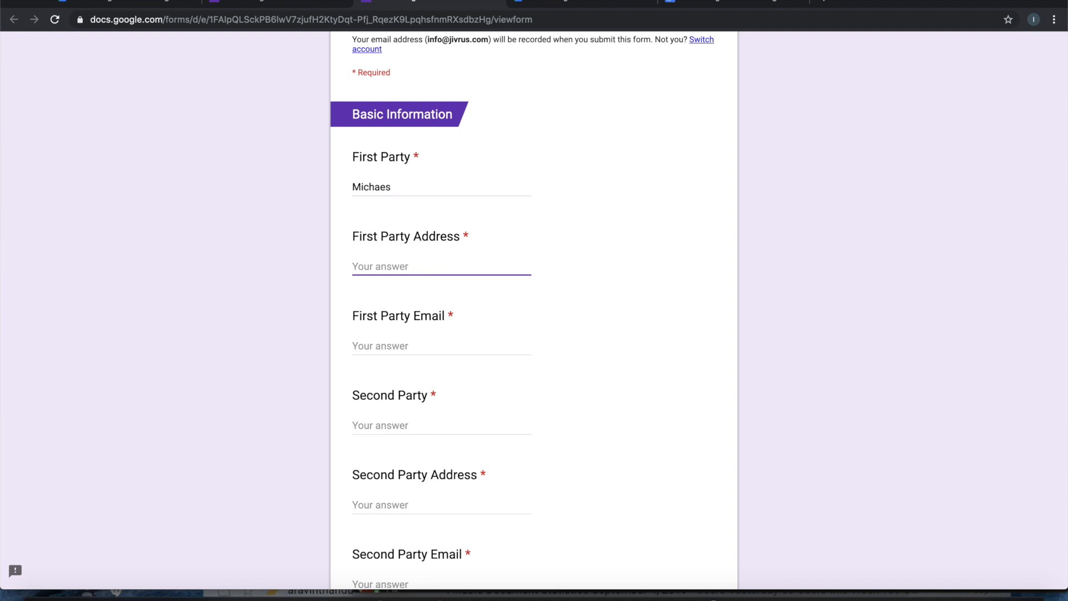
text(Bengaluru)
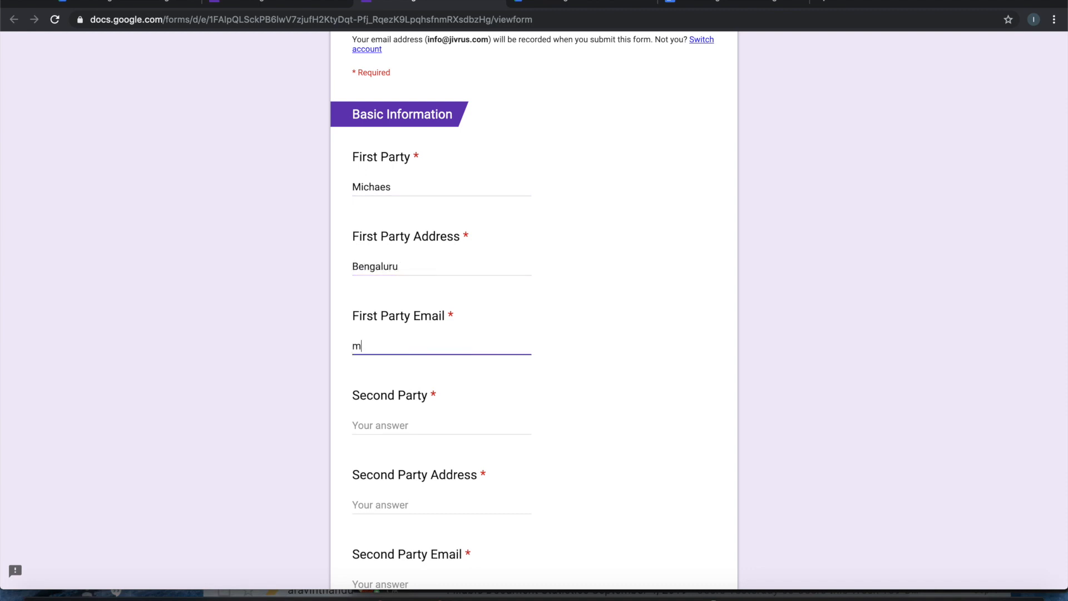
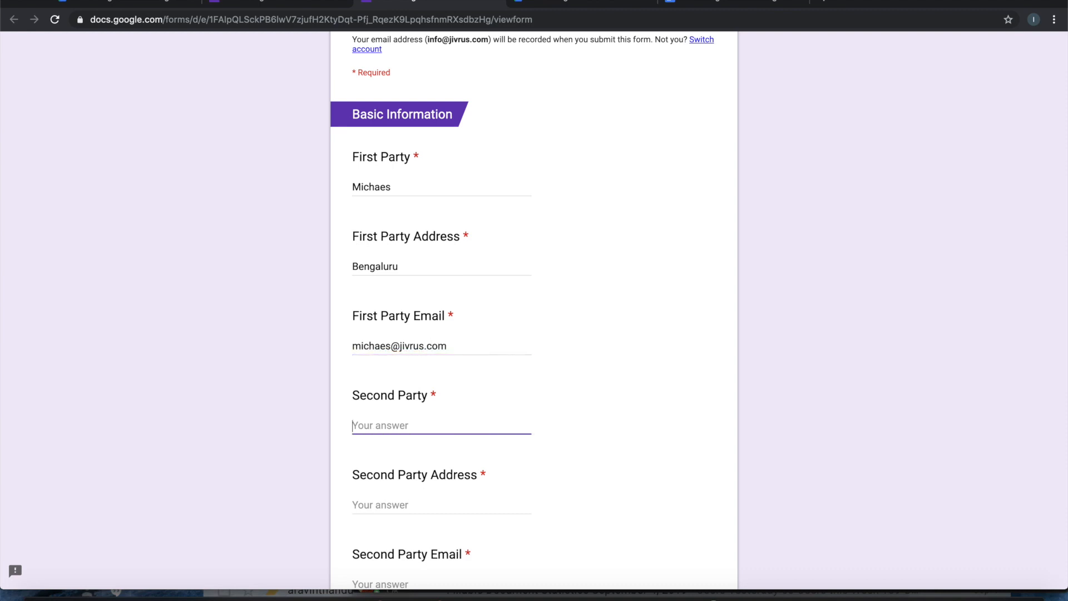
Step: Enter the first party's email and the second party's name Dave
text(Dave)
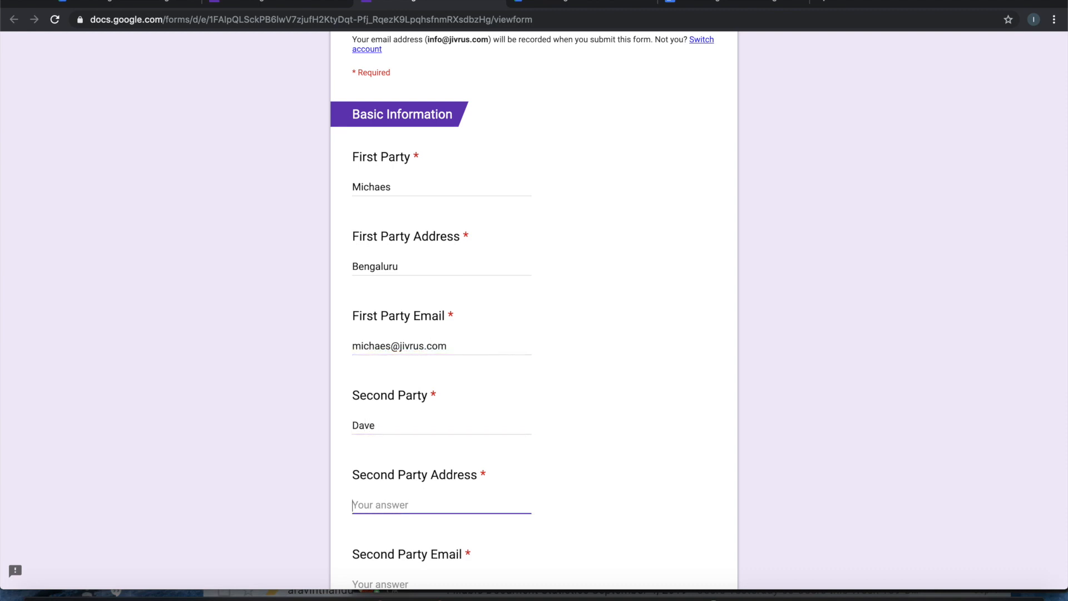
Step: Enter the second party's address and gmail email address
scroll(down, 3)
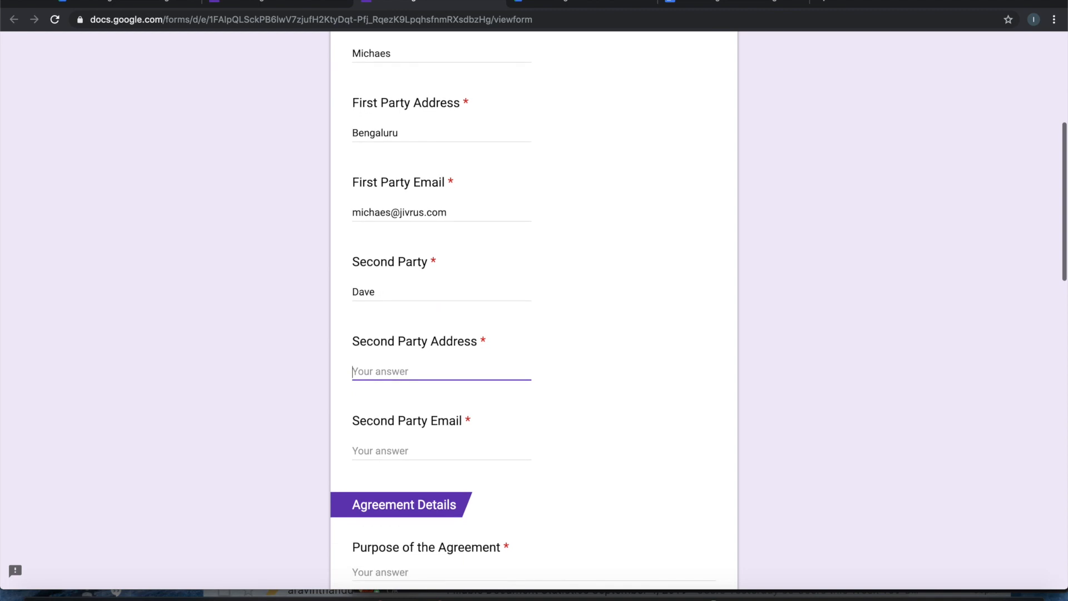
text(Californi)
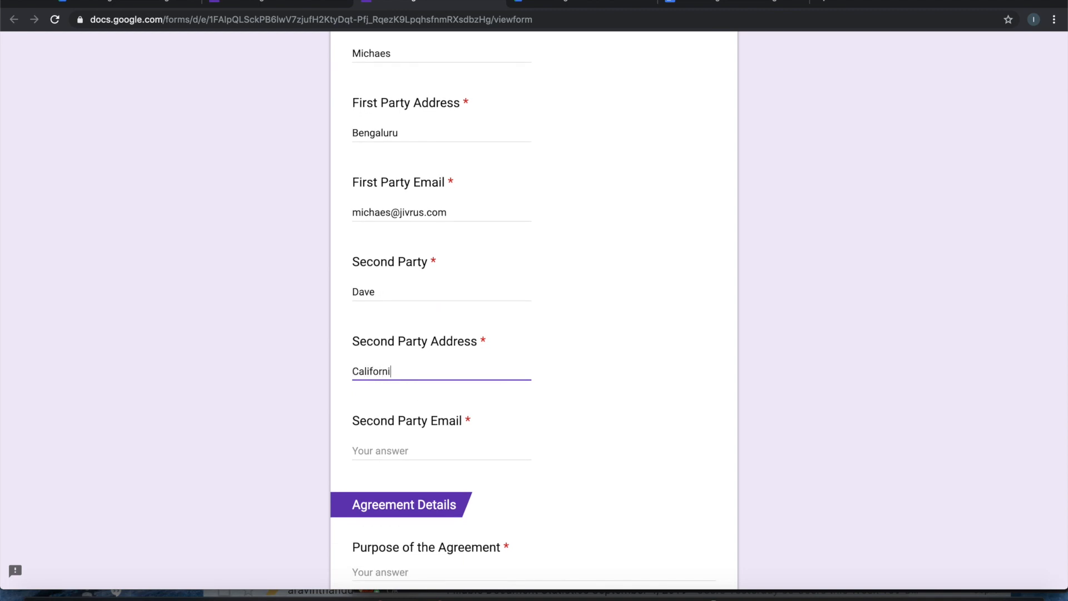
text(LA)
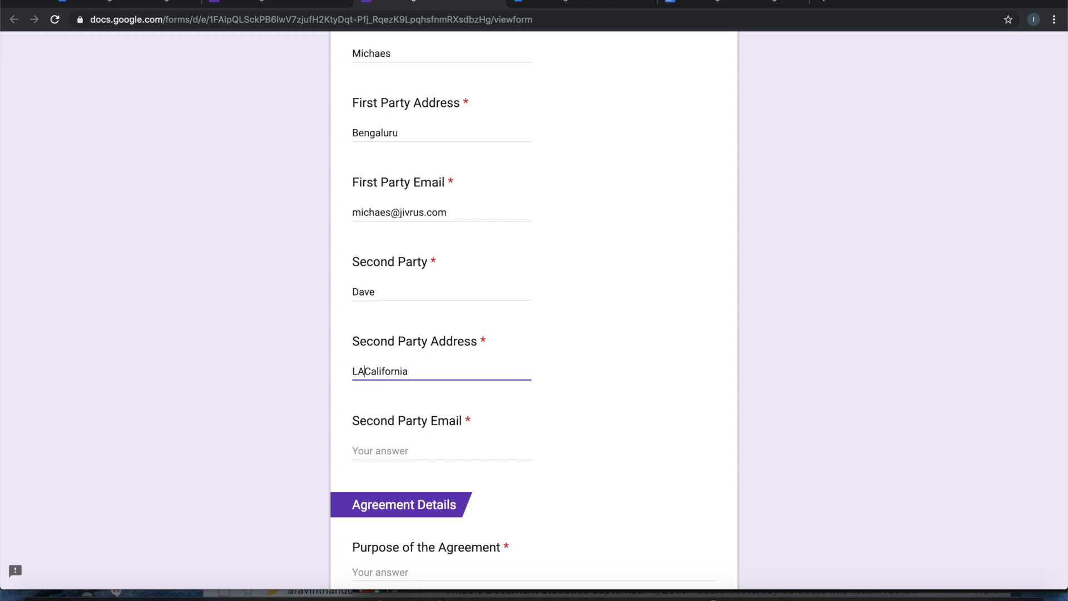
scroll(down, 3)
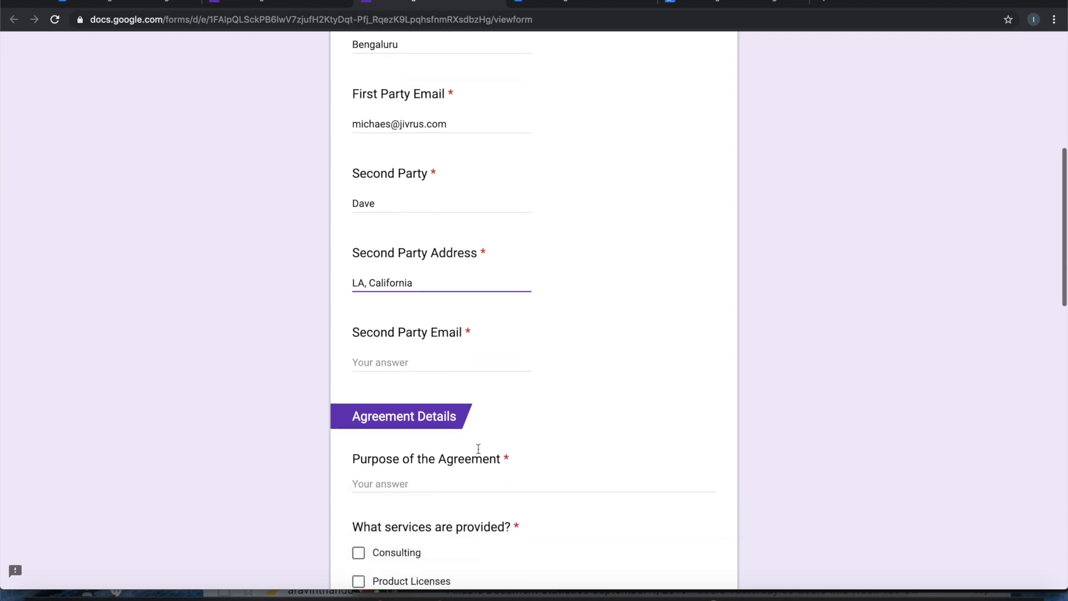
scroll(down, 3)
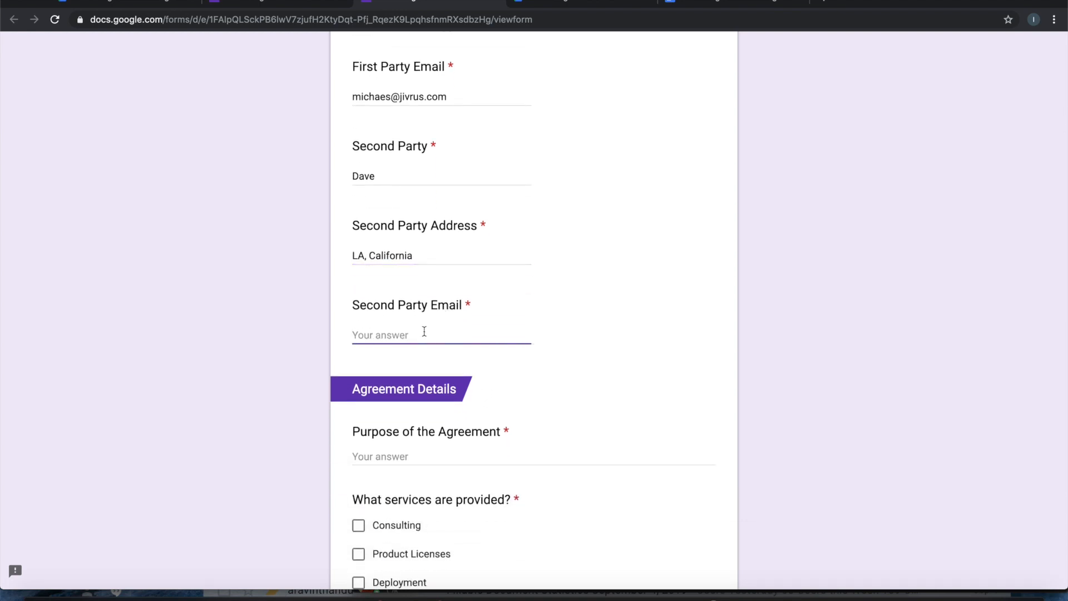
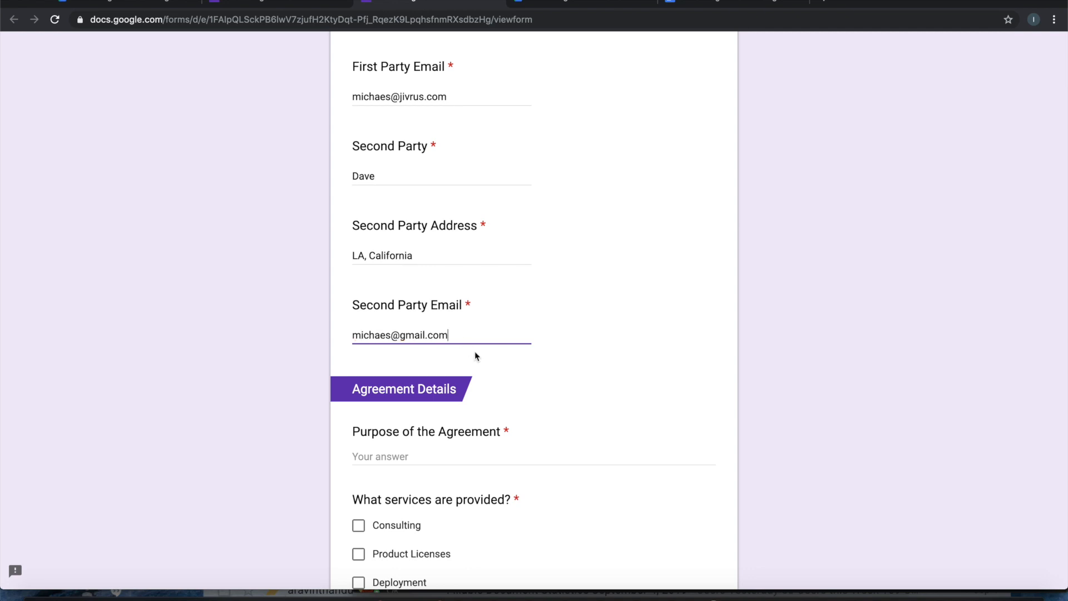
Step: Describe the project as New app development and mark Consulting and Deployment as provided services
scroll(down, 3)
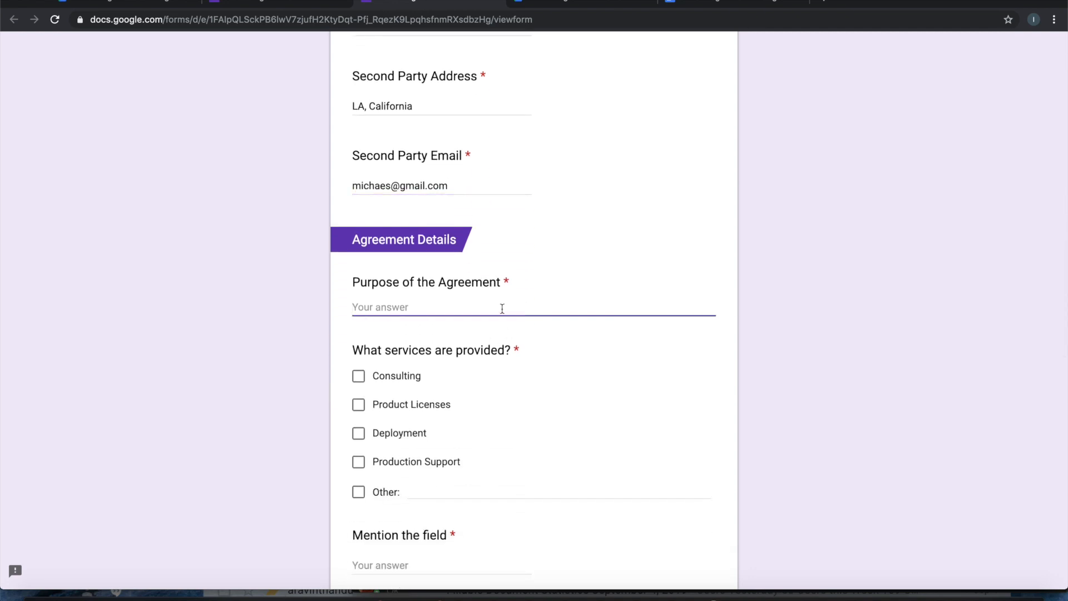
text(New app)
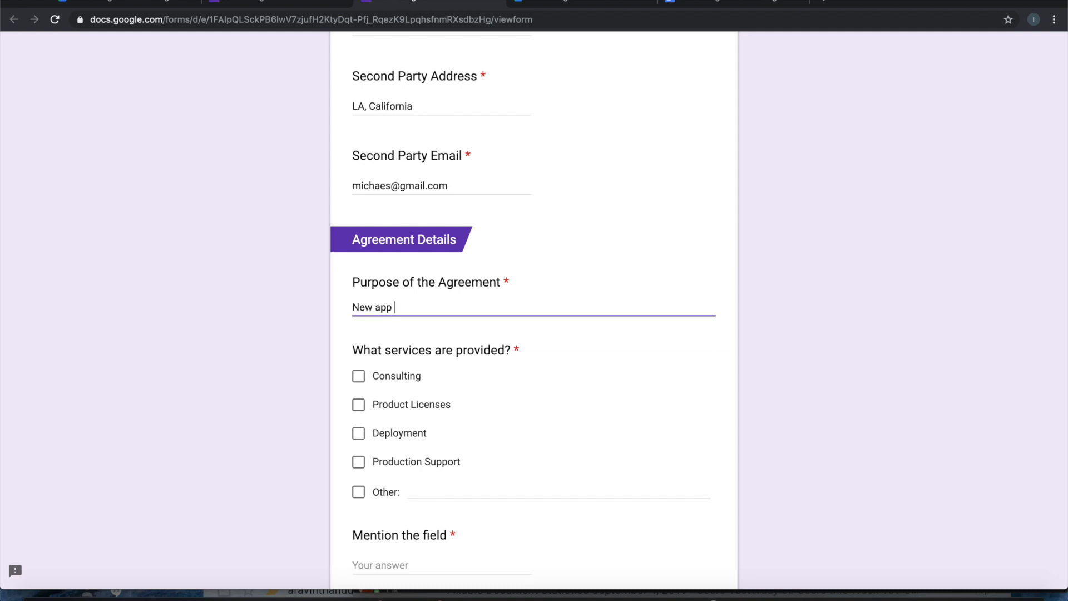
text(development)
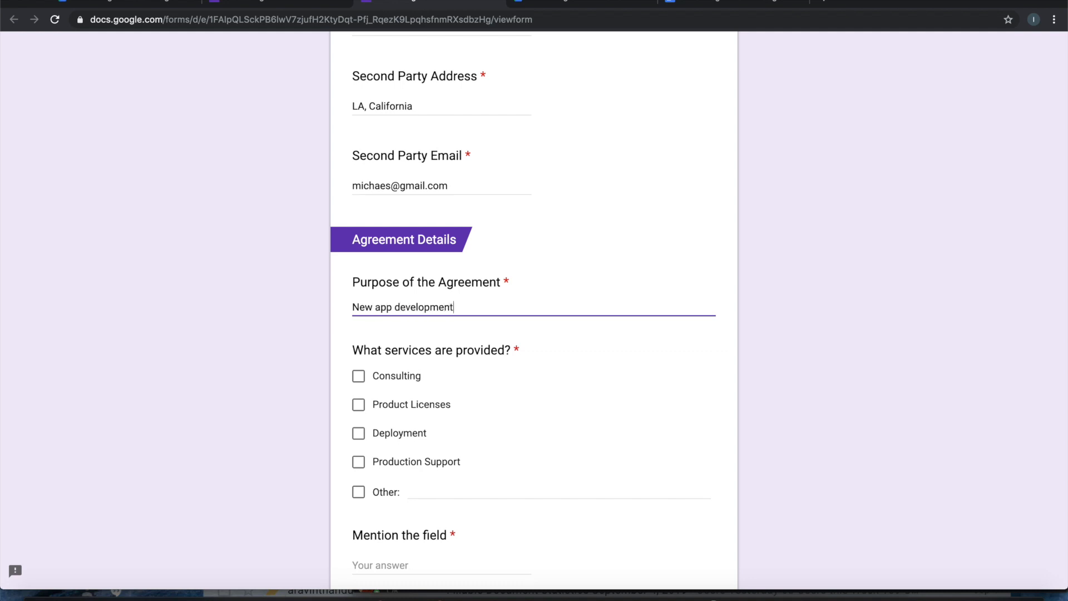
click(358, 375)
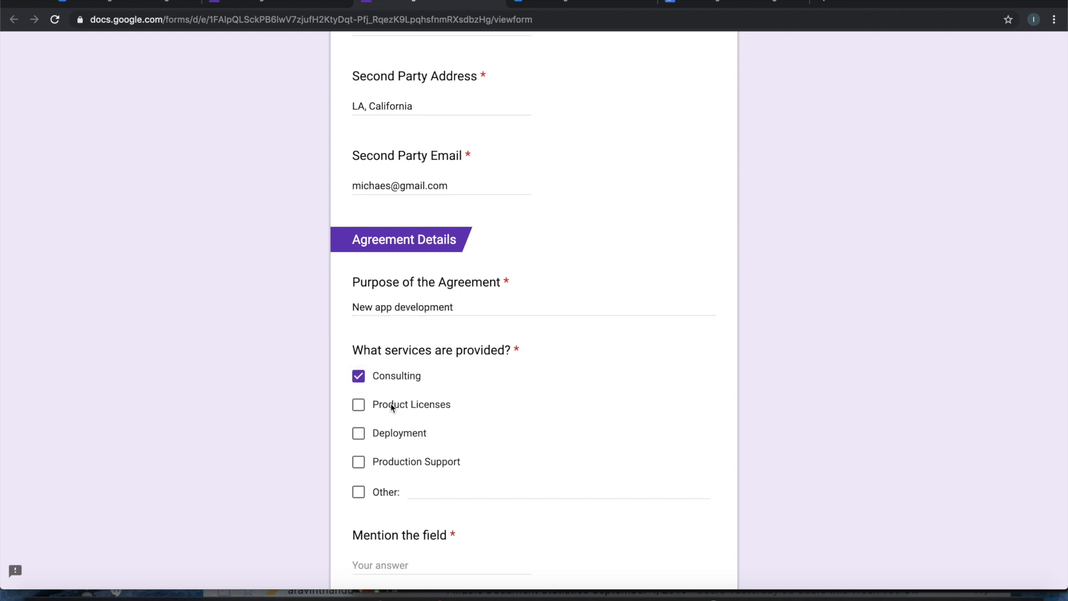
click(359, 433)
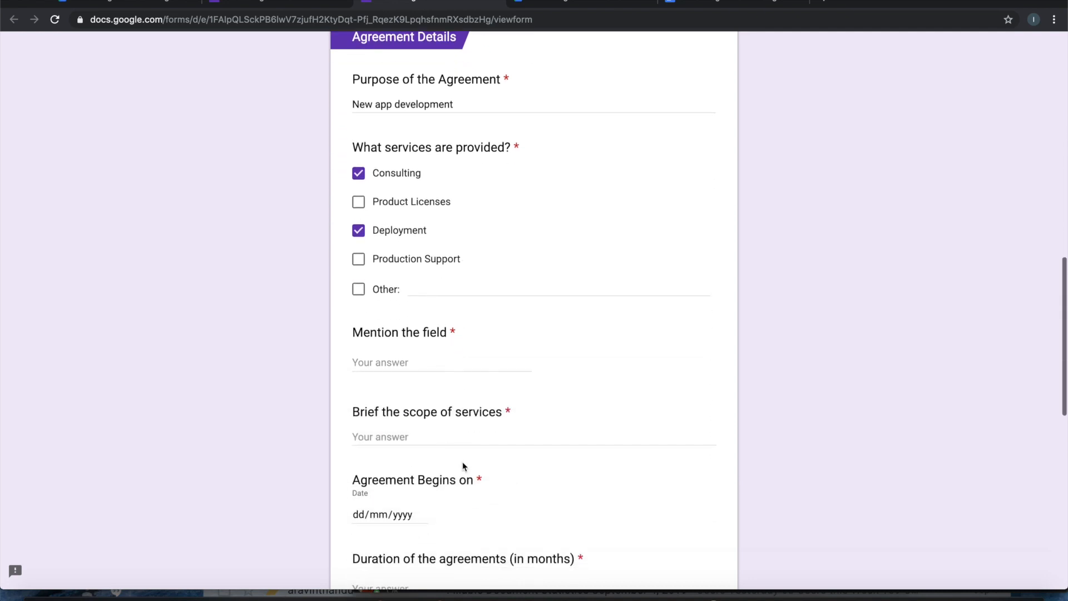
Step: Answer the field as Mobile App Dev and describe consulting of app architecture and deployment into cloud
scroll(down, 3)
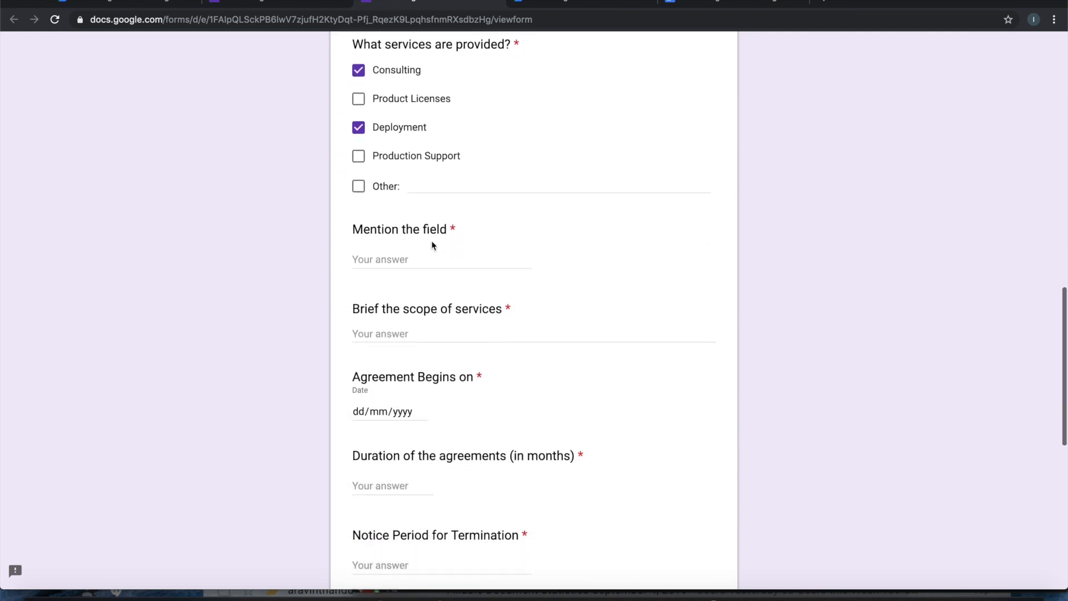
click(441, 260)
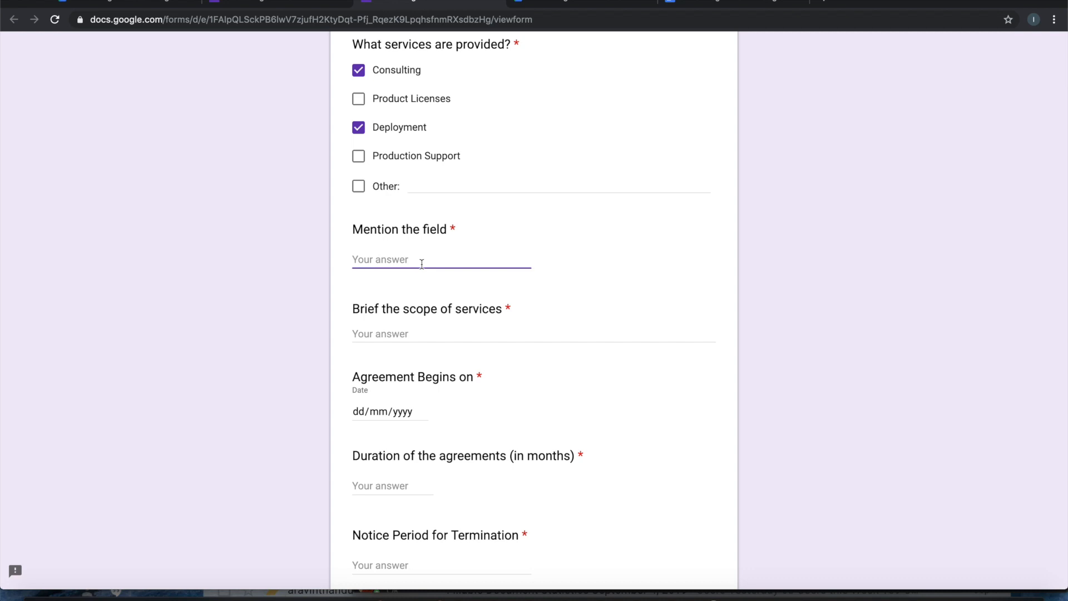
text(Mob)
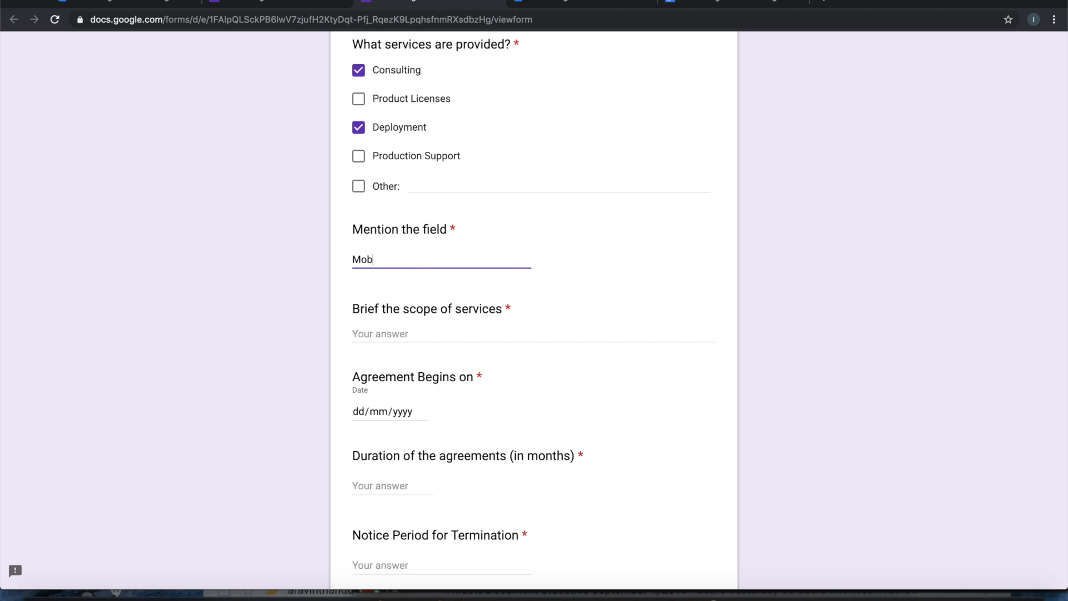
text(ile App)
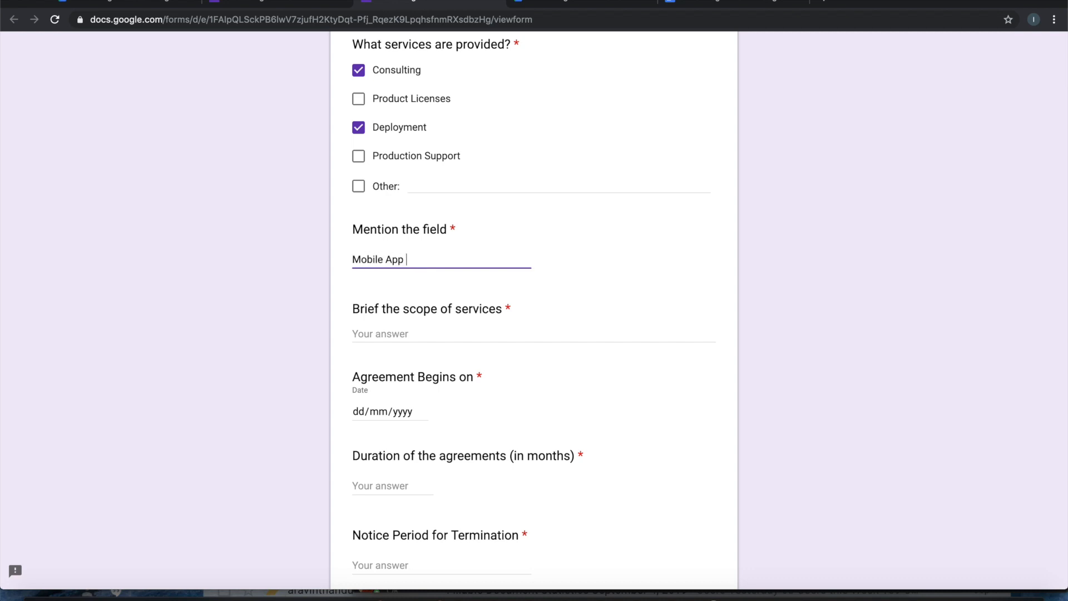
text(Dev)
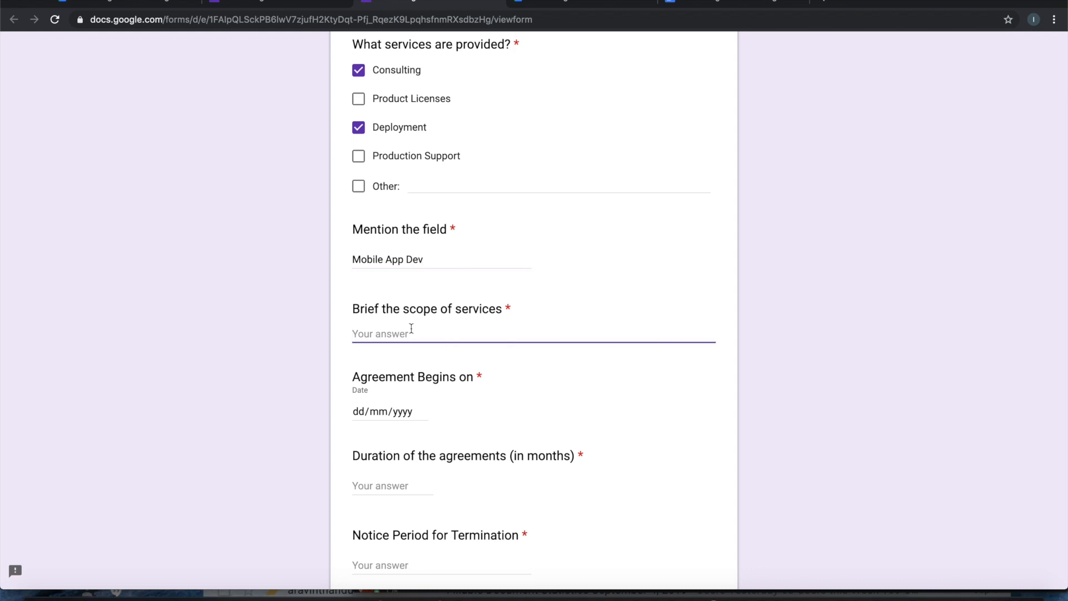
text(Consulting o)
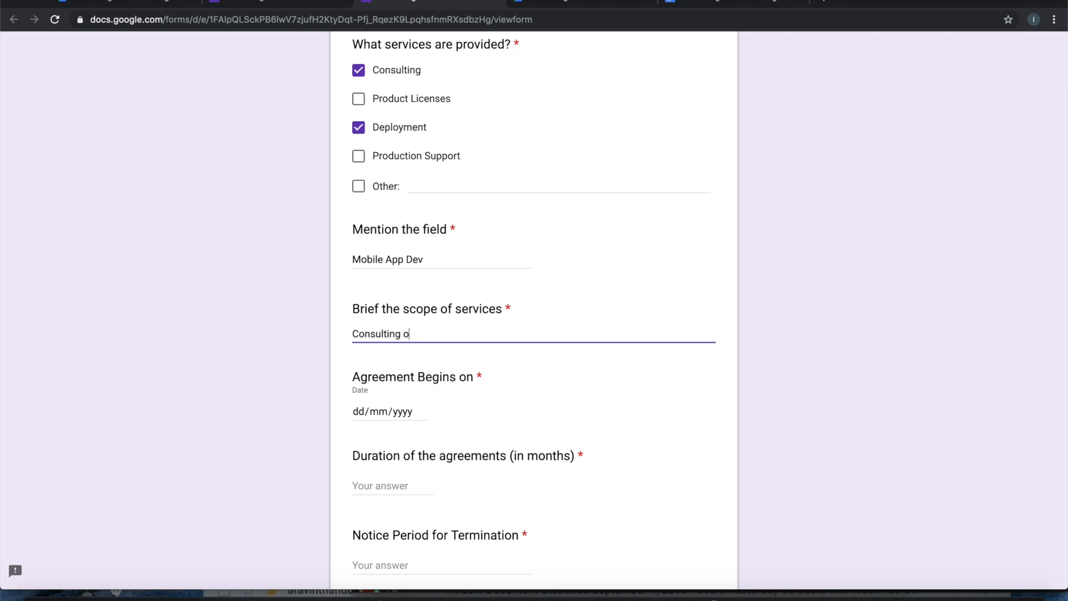
text(f app arch)
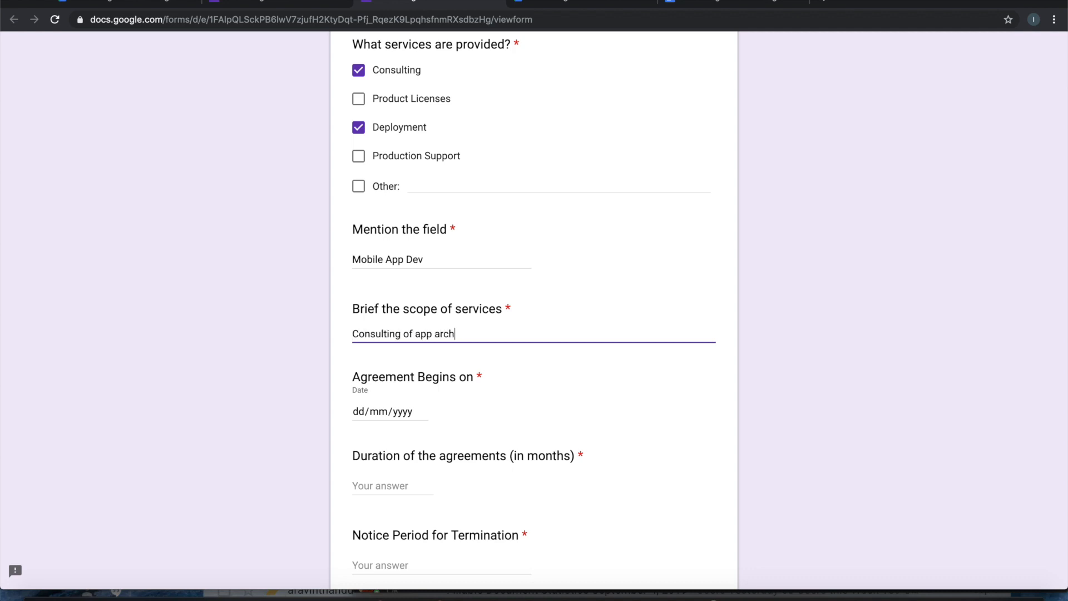
text(itecture and de)
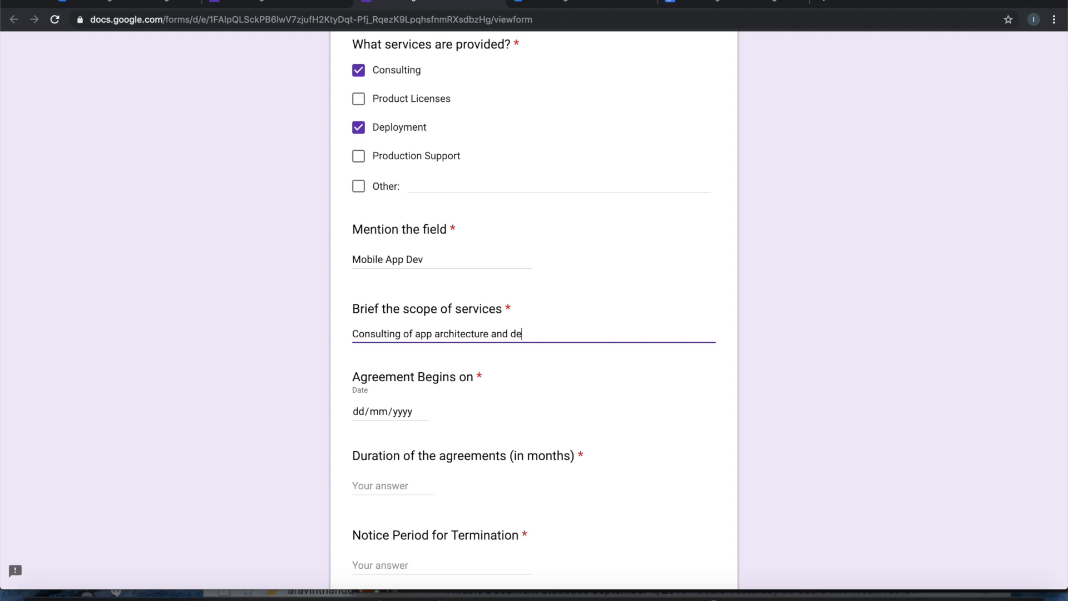
text(ployment in)
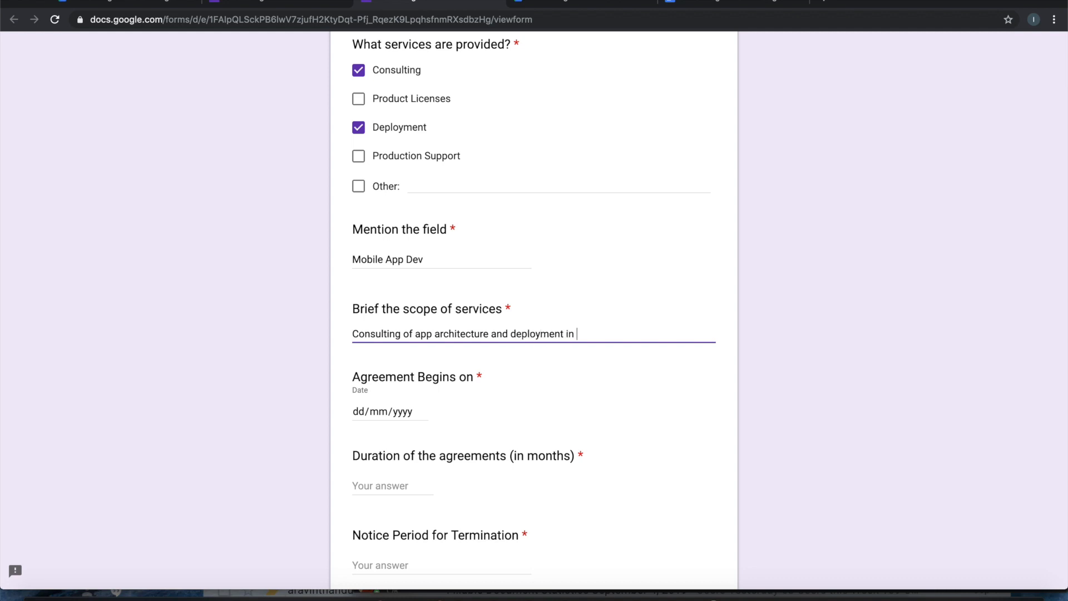
text(to cloud)
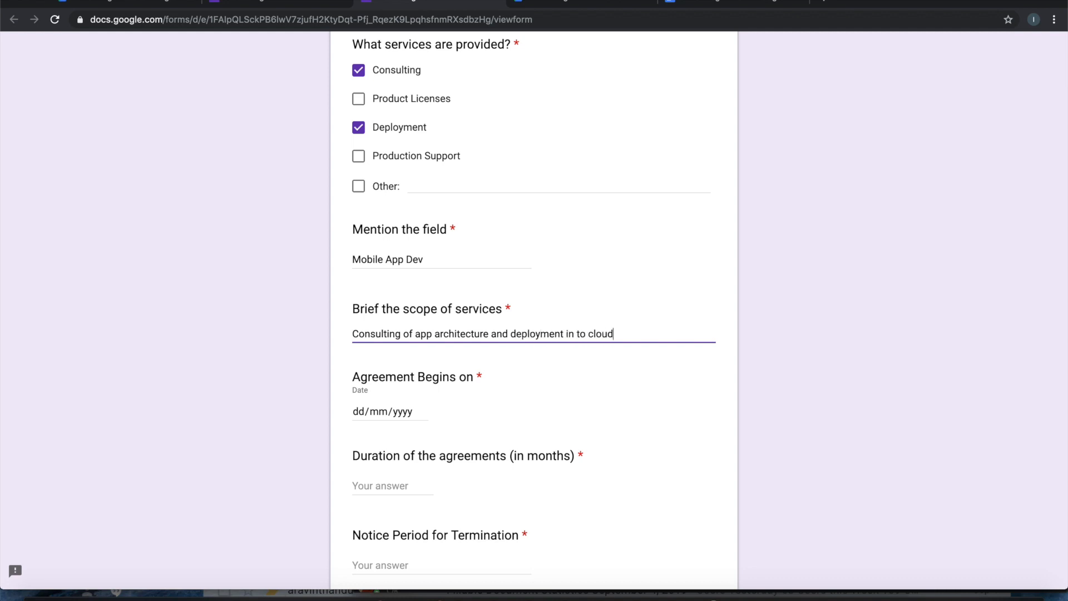
Step: Set the start date to 16/09/2019, duration 6 months, notice period 1 month and rate 60 per hour
click(369, 412)
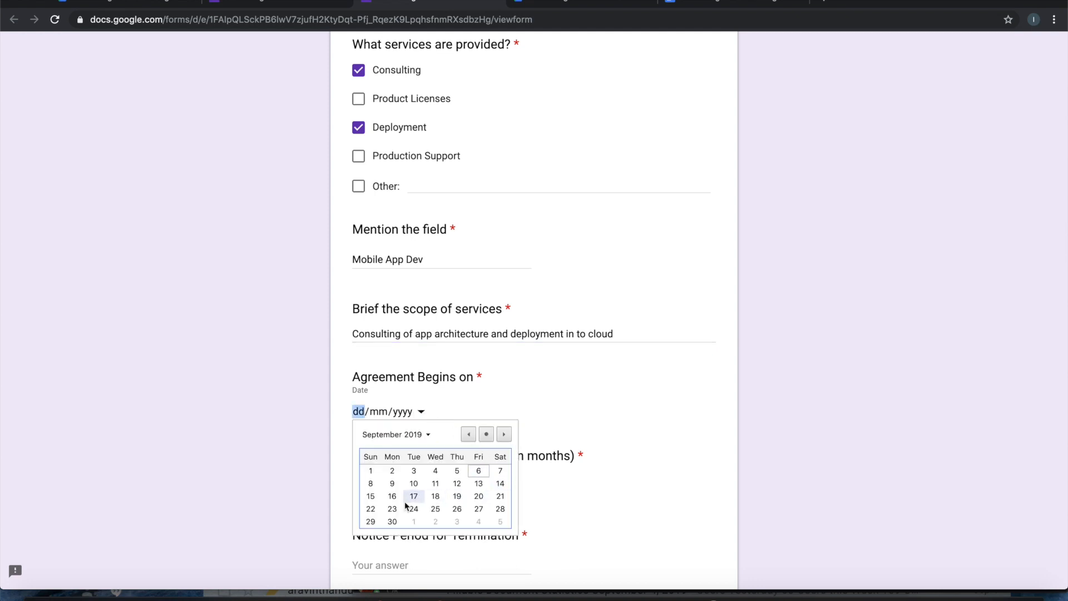
click(392, 496)
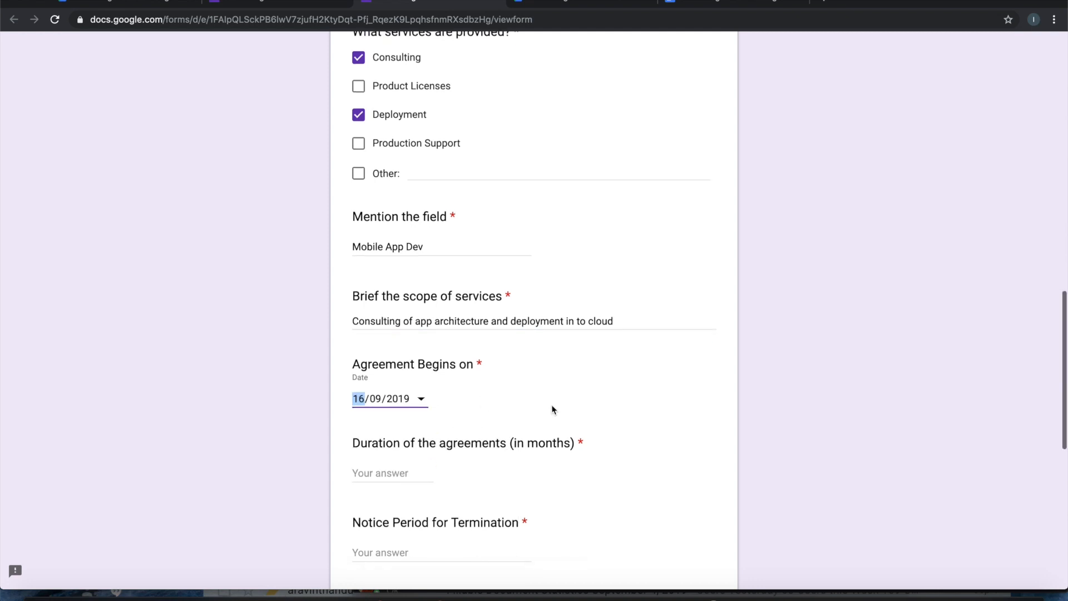
scroll(down, 3)
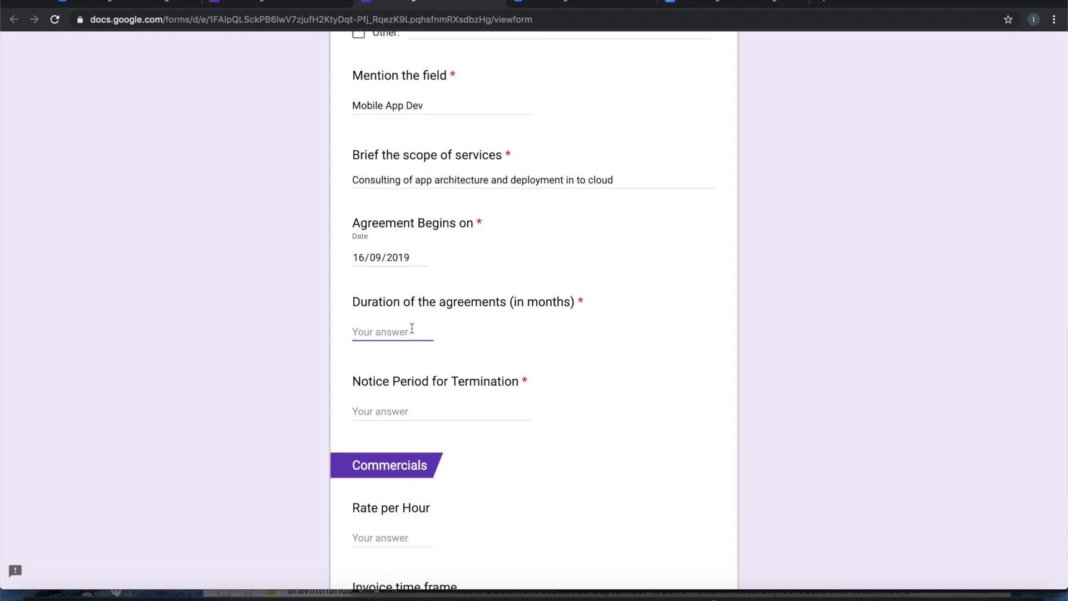
text(6 months)
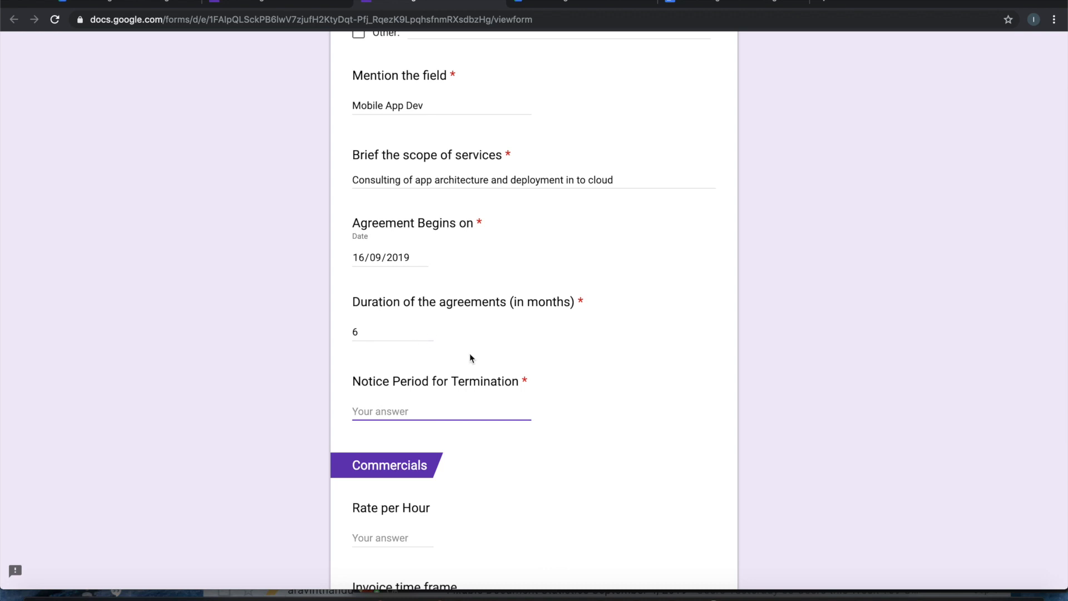
scroll(down, 3)
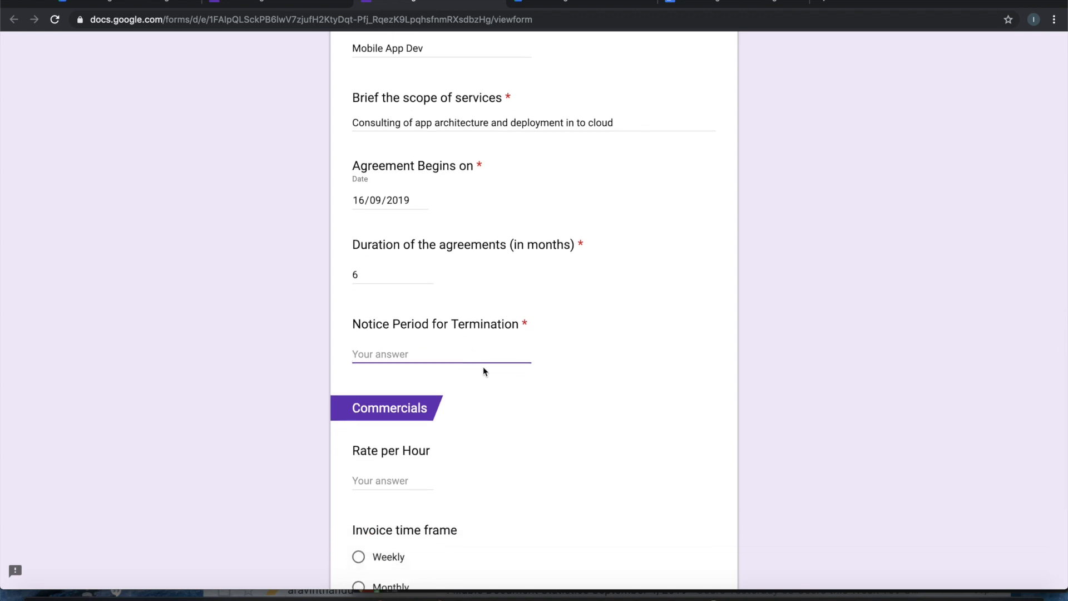
text(3)
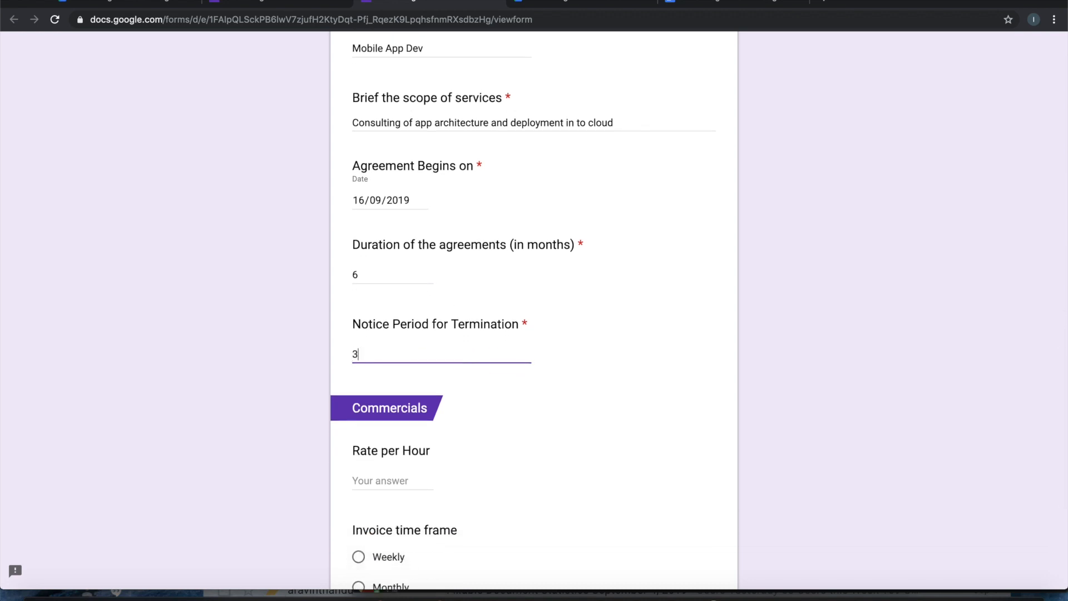
text(1 month)
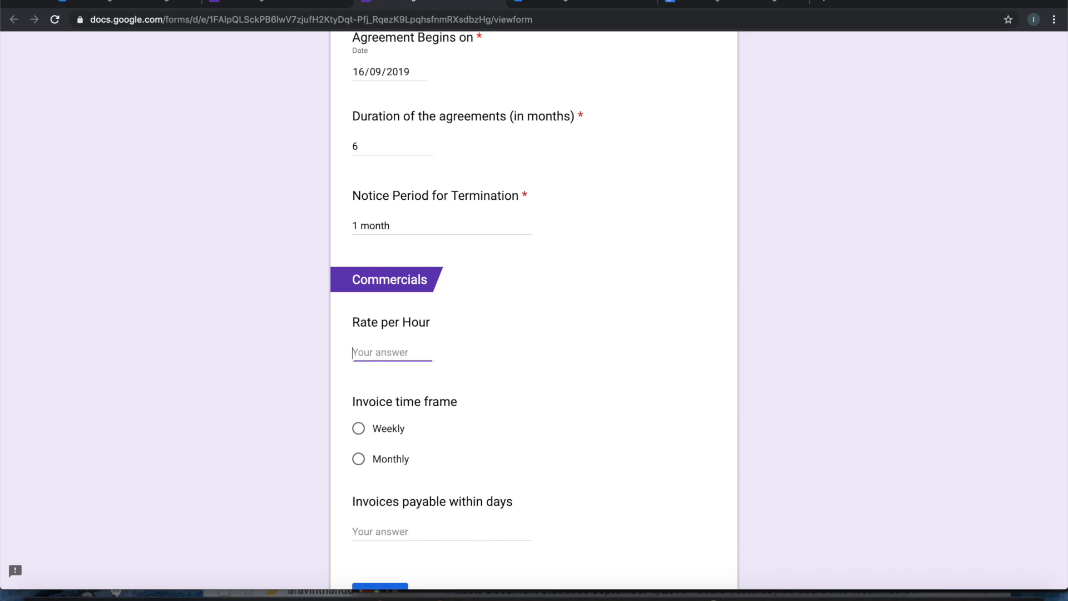
text(60)
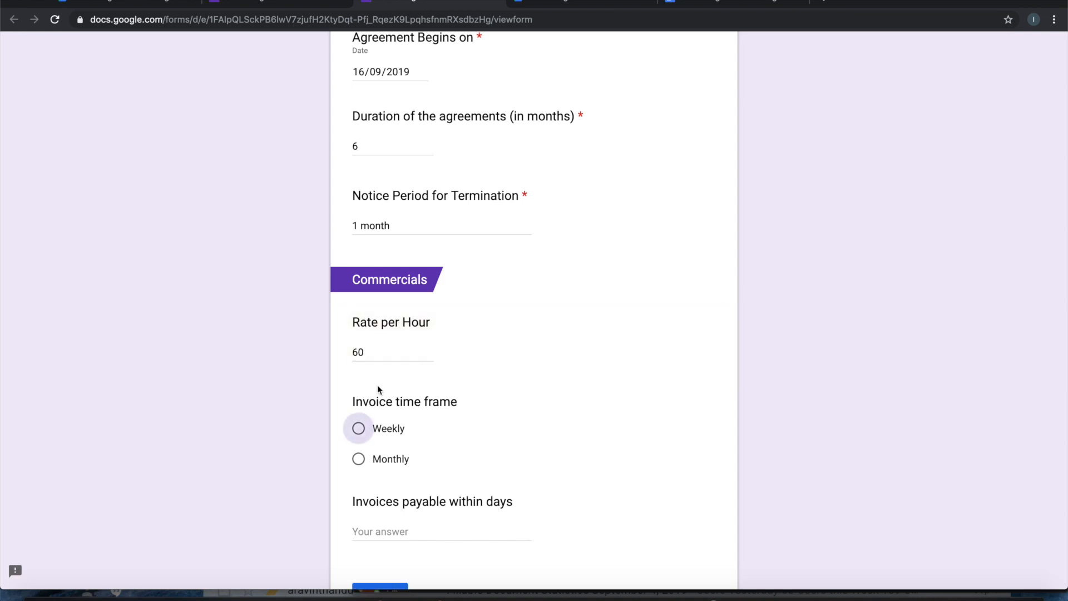
Step: Choose Weekly invoicing, invoices payable within 5 days, and submit the form
click(358, 428)
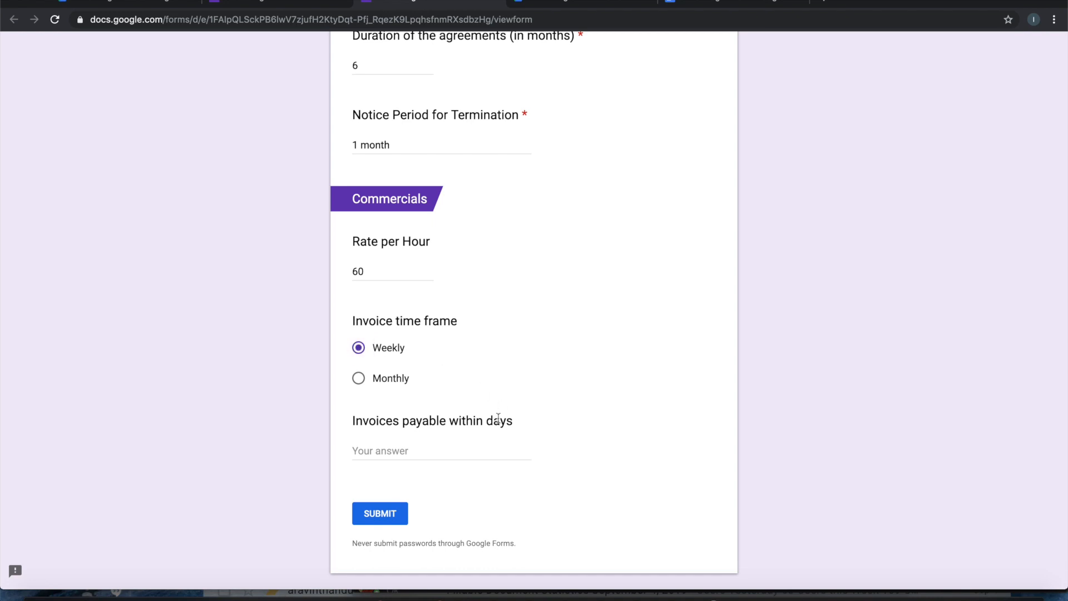
click(423, 451)
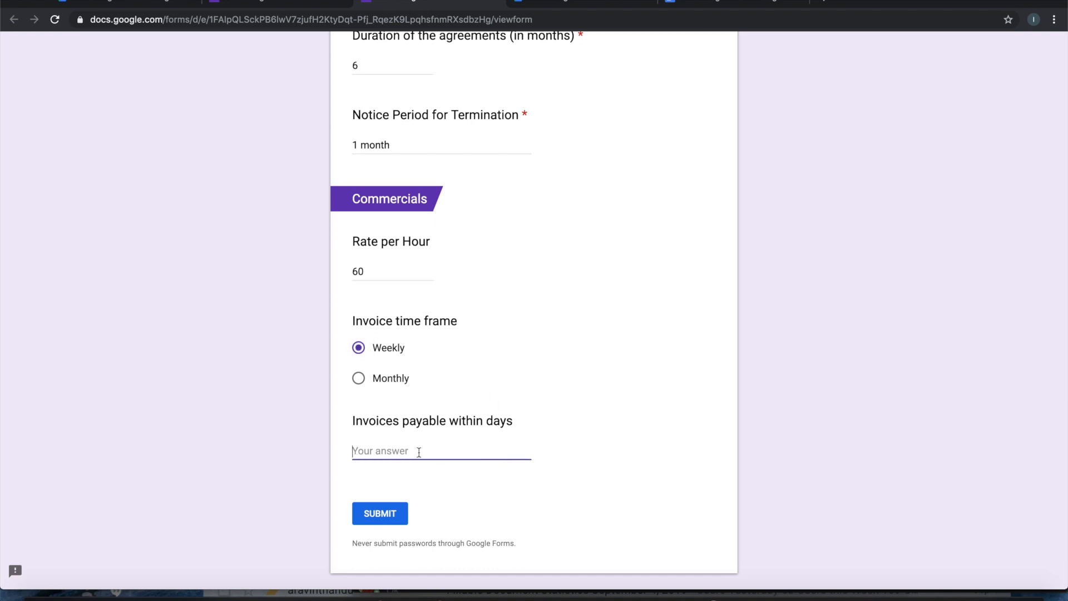
text(5)
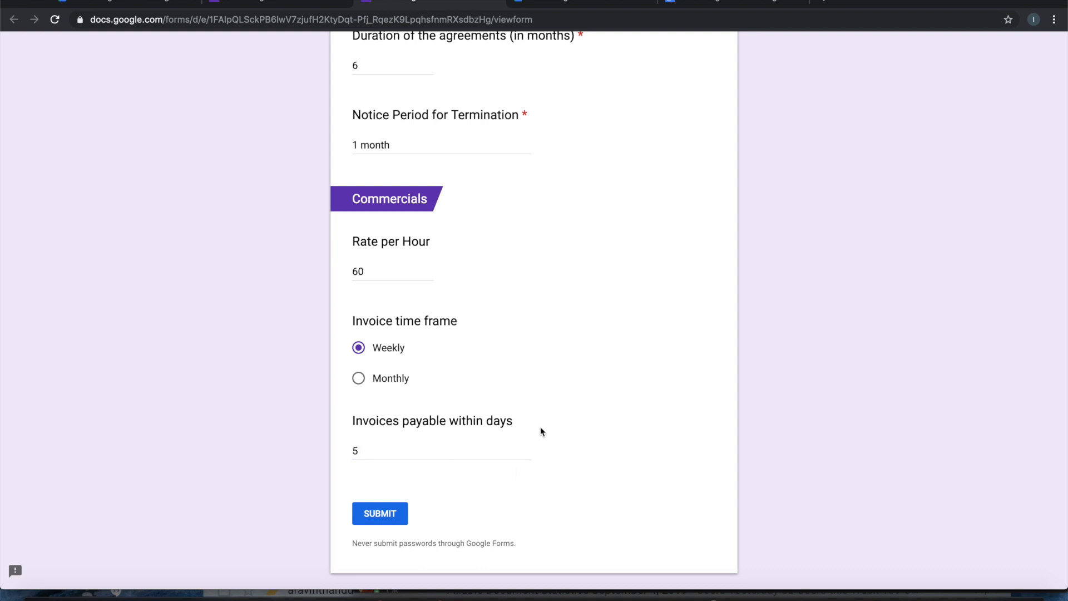
click(379, 513)
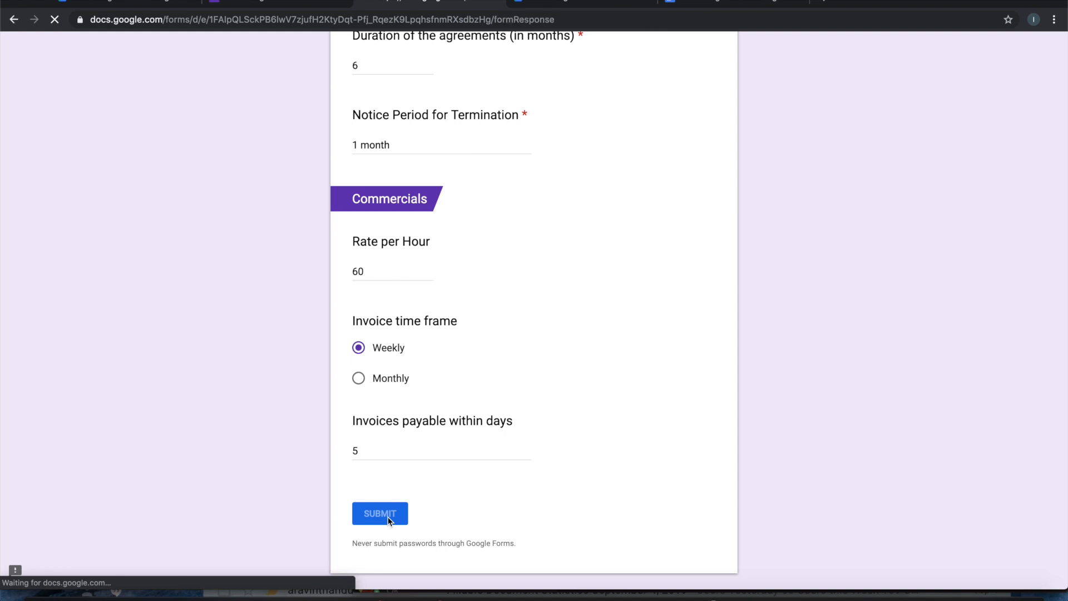
click(379, 513)
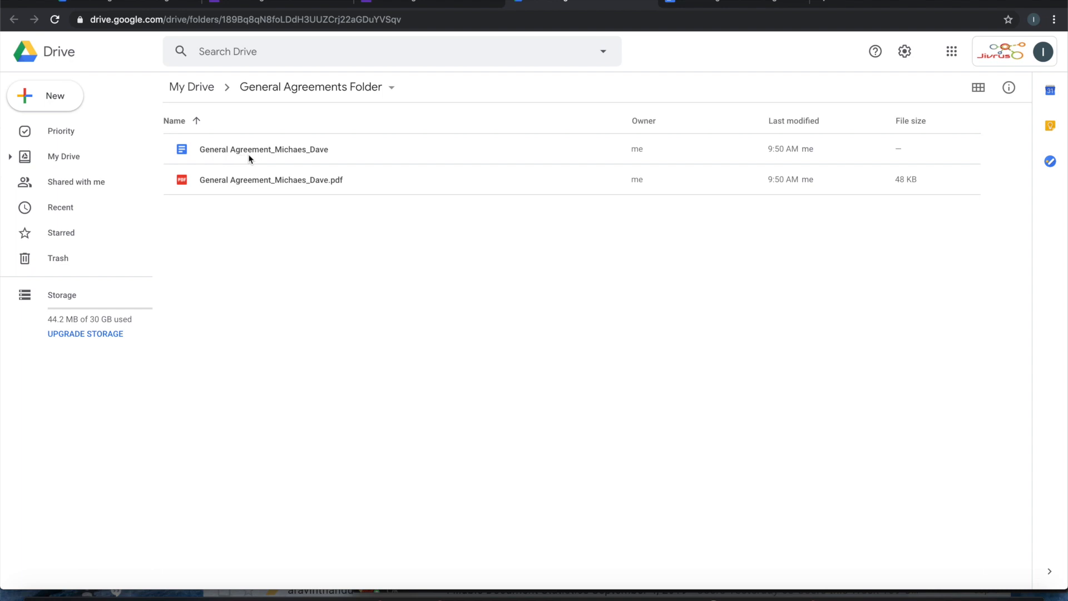
mouse_move(259, 158)
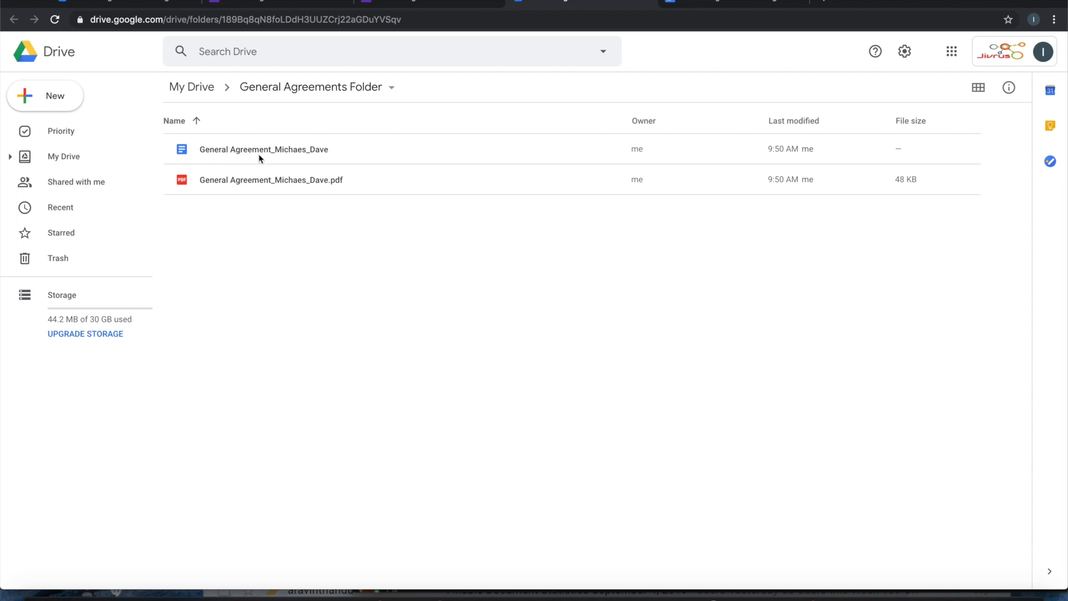
mouse_move(294, 183)
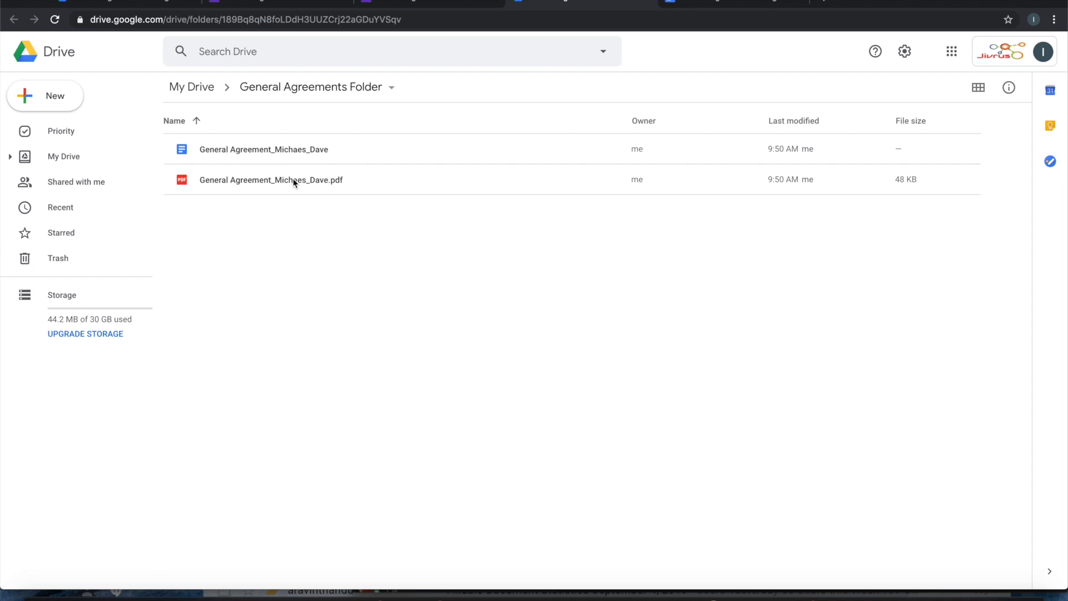
double_click(271, 180)
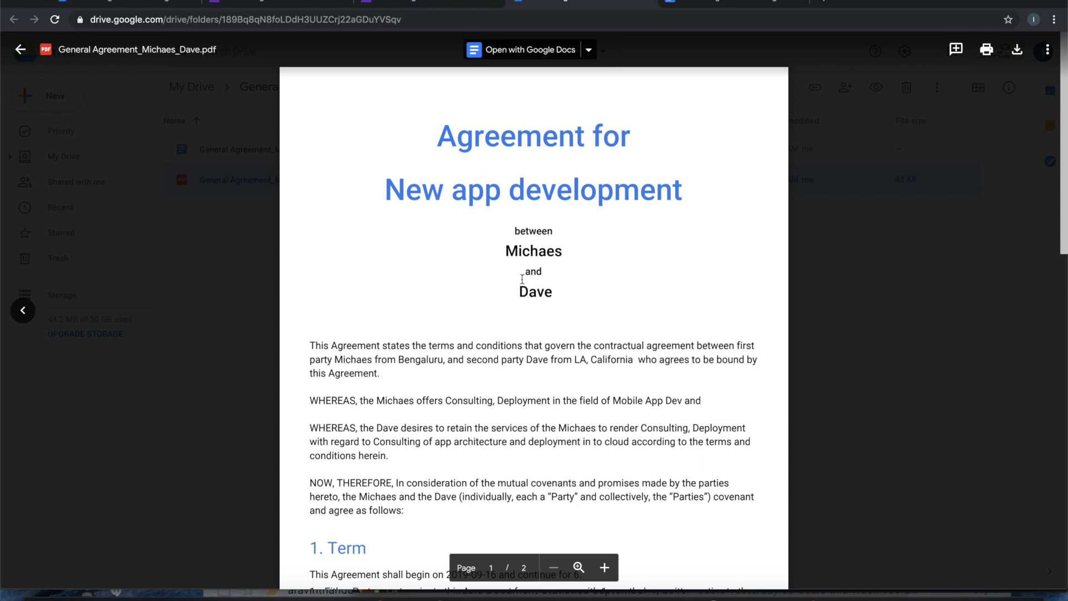
mouse_move(546, 273)
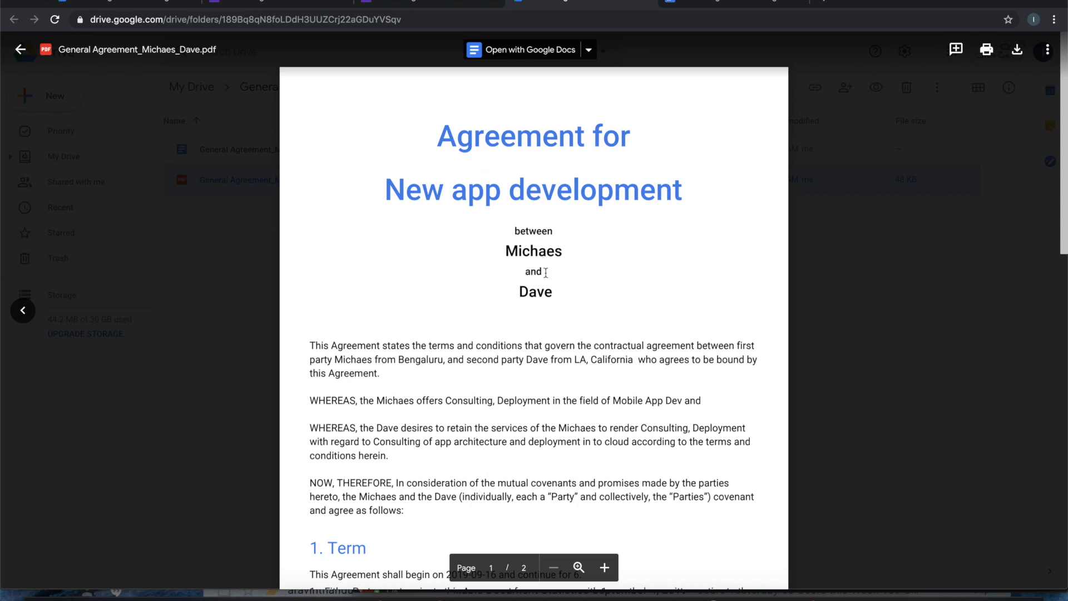
Step: Scroll through the agreement PDF pages to check the merged values
scroll(down, 3)
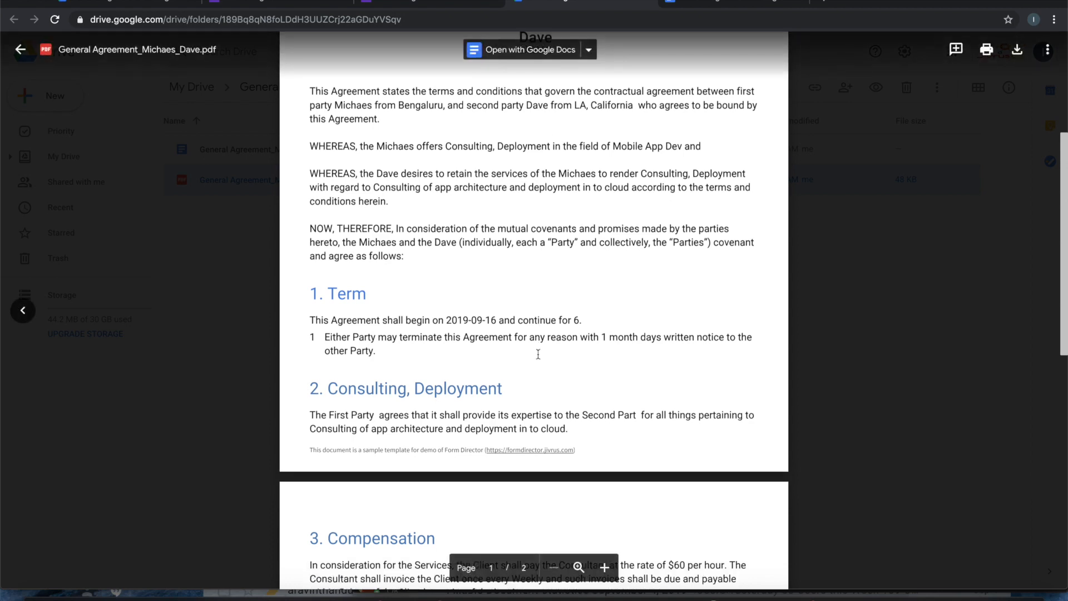
scroll(down, 3)
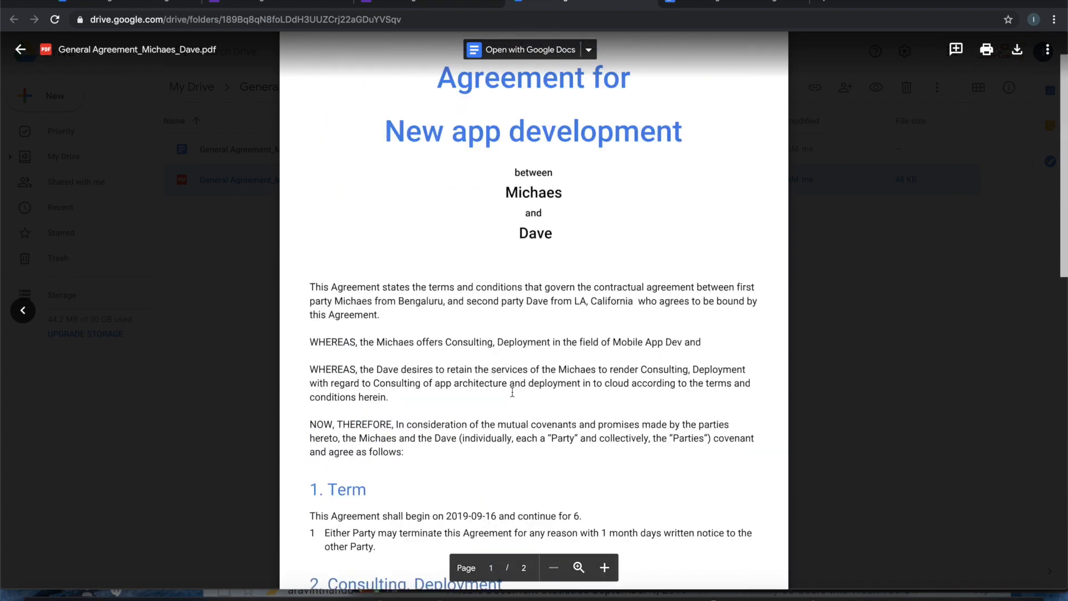
scroll(down, 3)
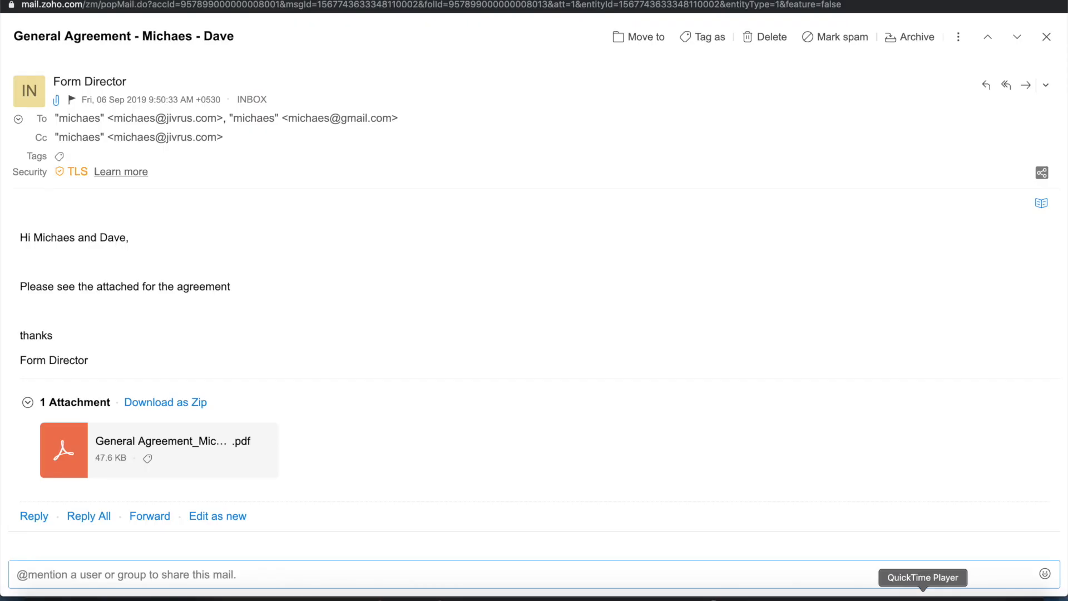
mouse_move(371, 386)
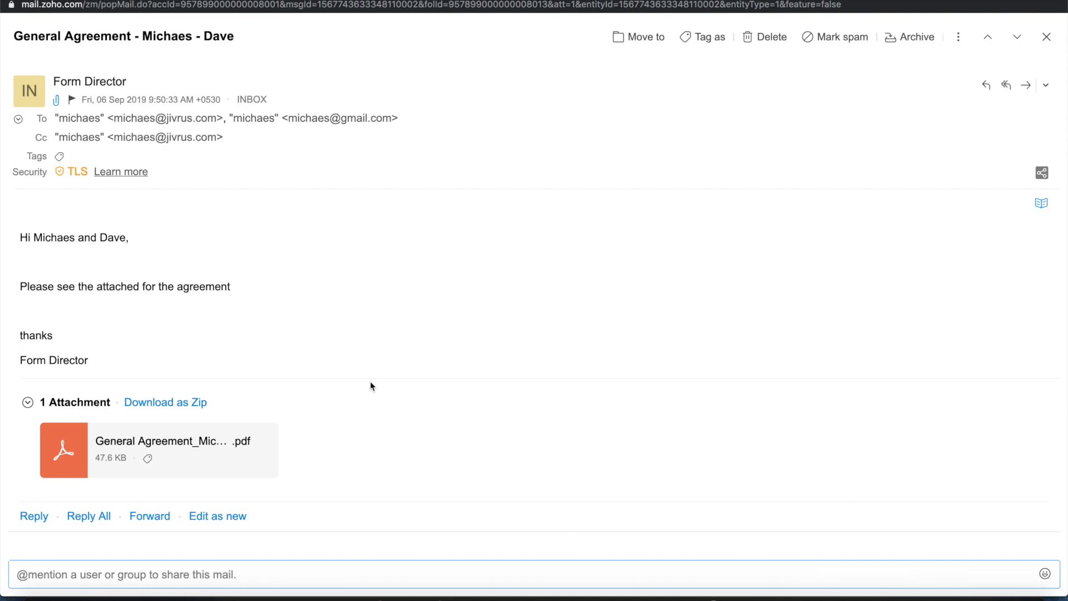
mouse_move(126, 48)
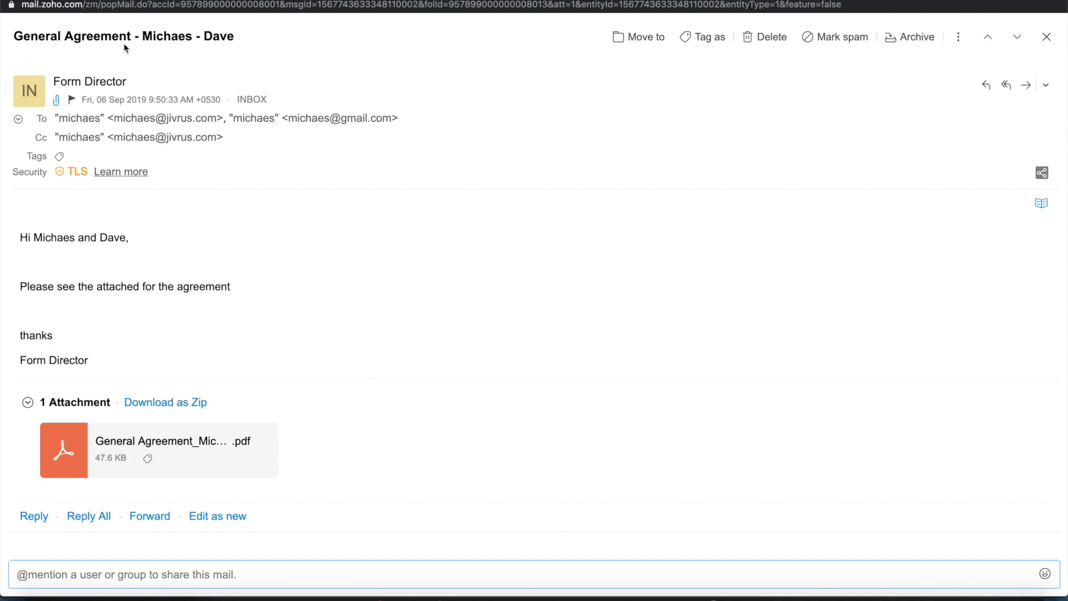
mouse_move(229, 41)
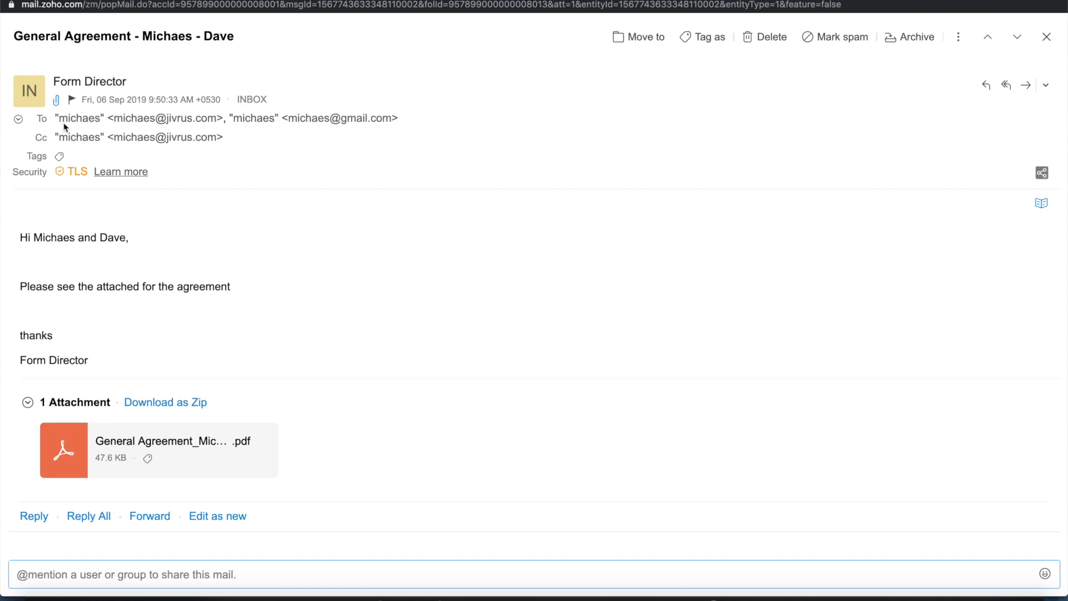
mouse_move(336, 120)
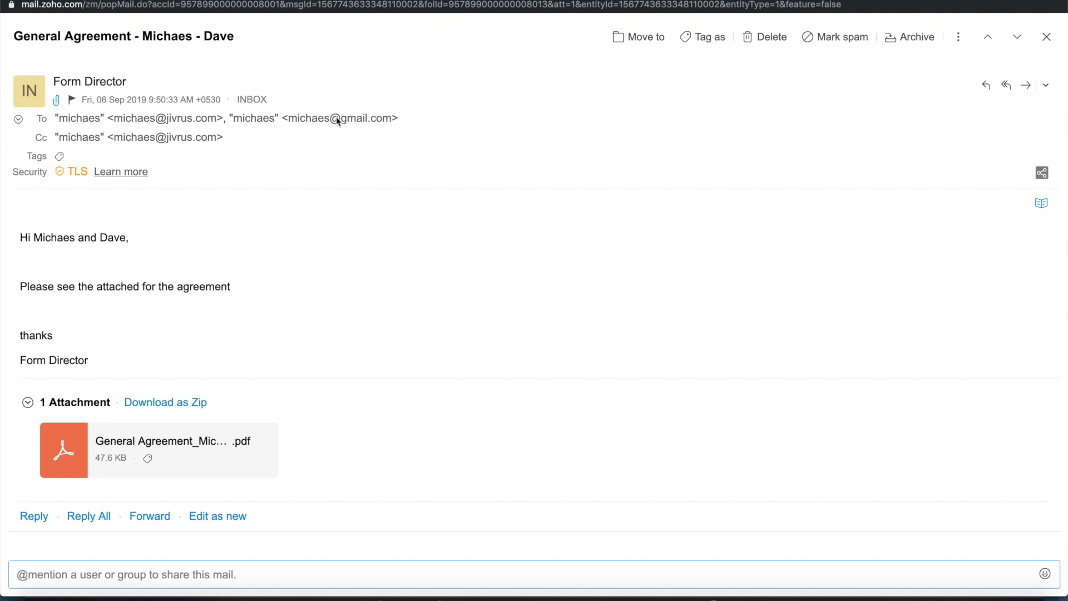
mouse_move(113, 155)
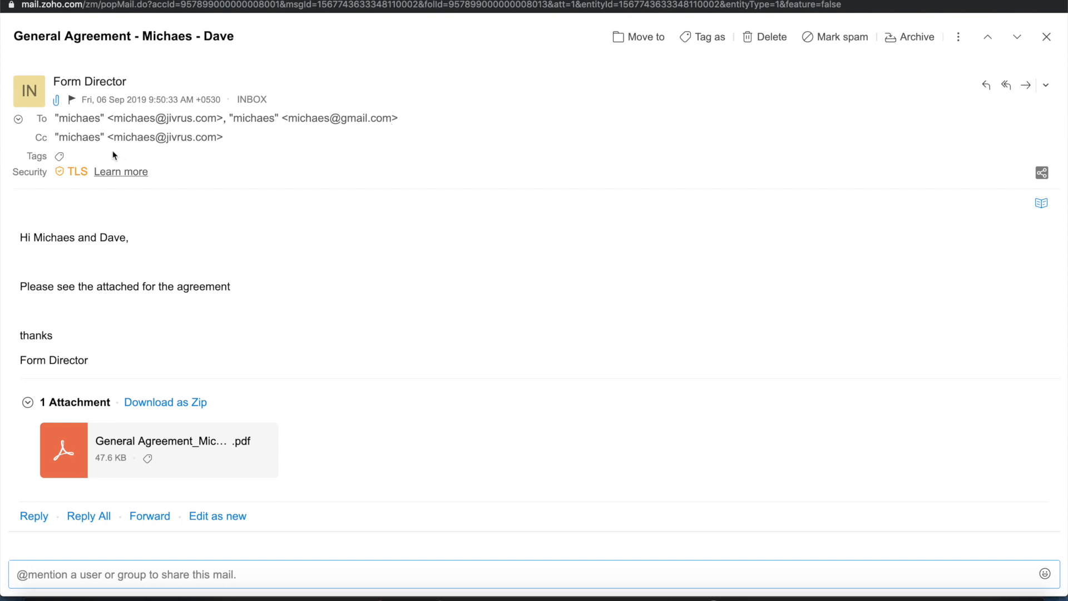
mouse_move(223, 155)
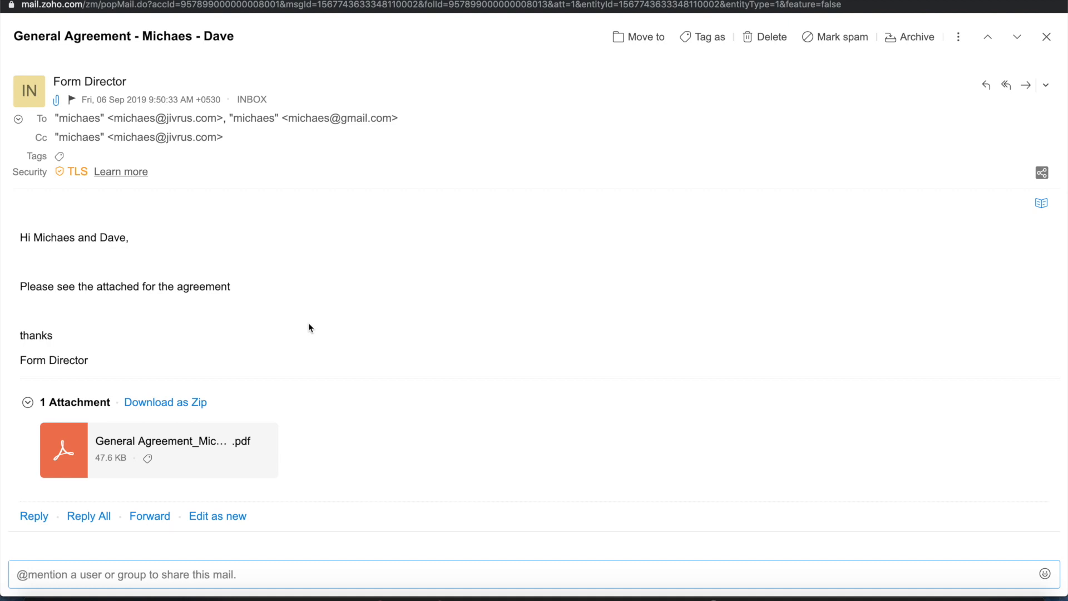
mouse_move(181, 444)
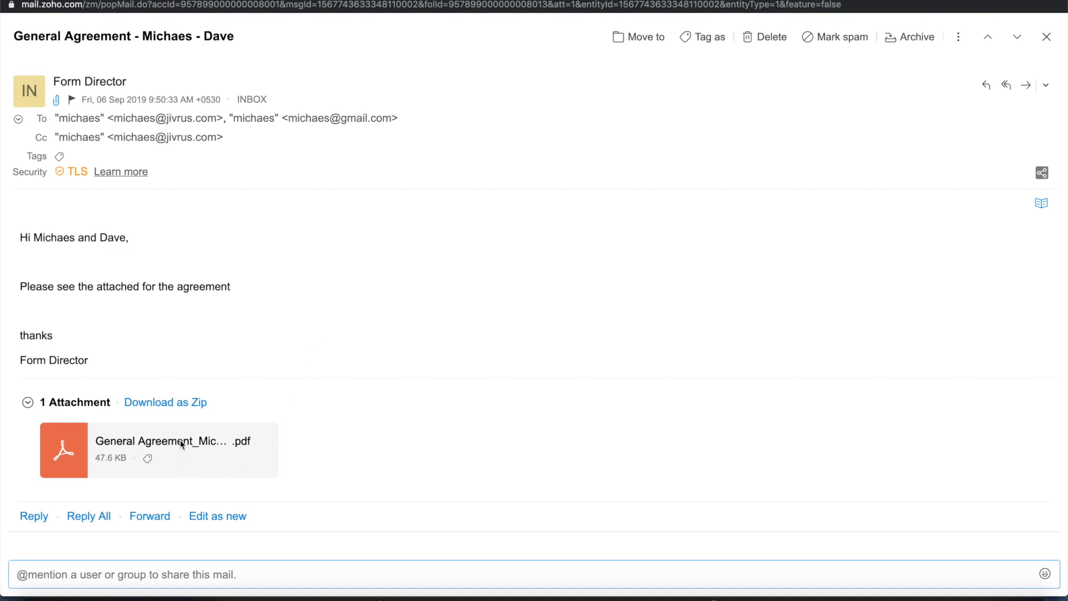
mouse_move(113, 451)
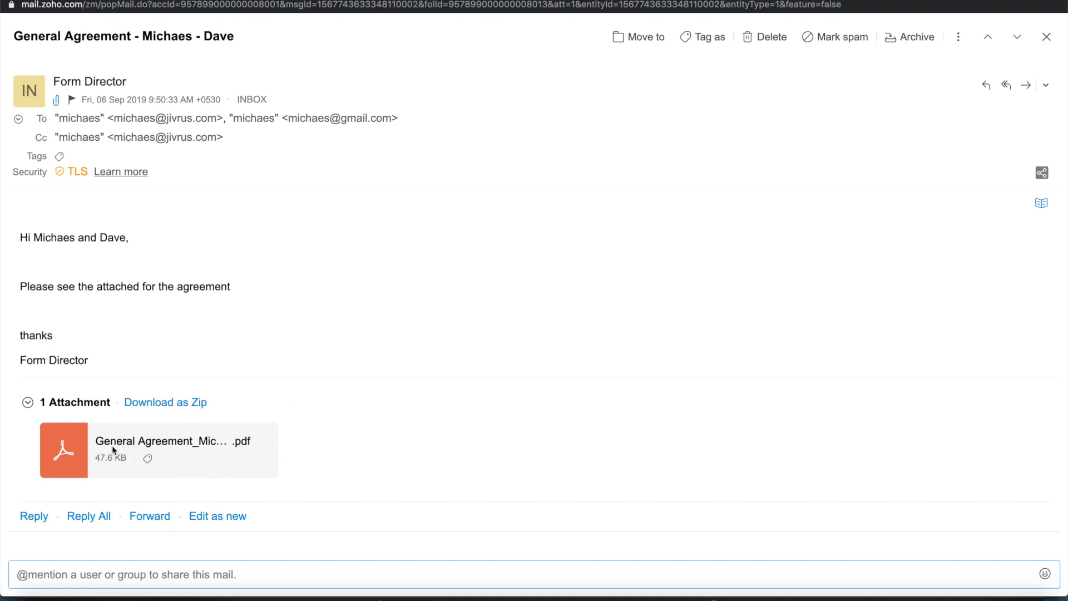
Step: Open the PDF attached to the General Agreement email in Zoho Mail
click(64, 450)
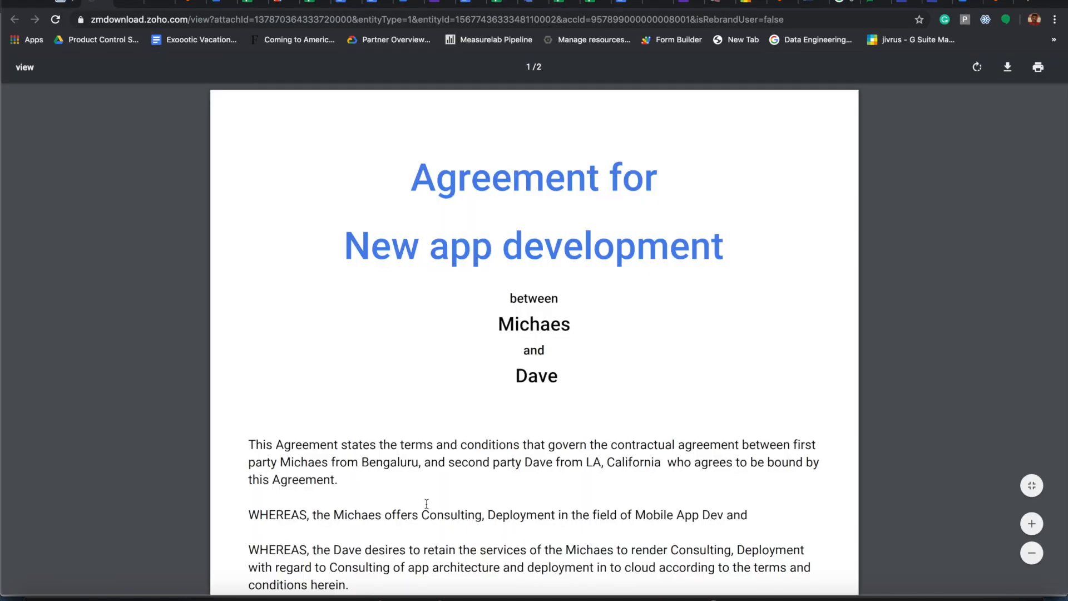
Step: Scroll the emailed PDF to the Compensation and Intellectual Property sections showing $60 per hour and 5 days
scroll(down, 3)
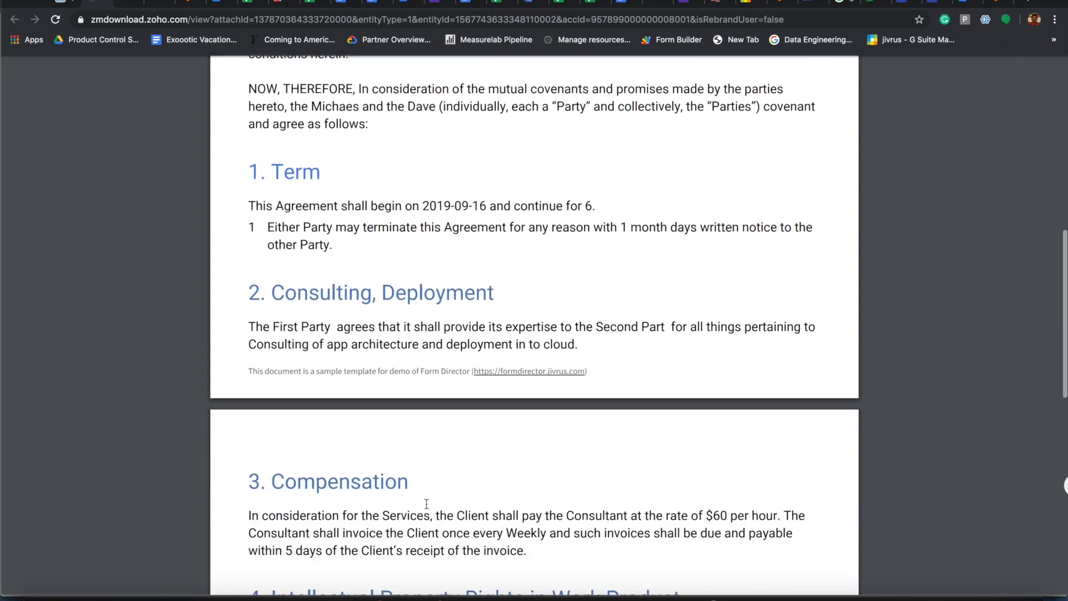
scroll(down, 3)
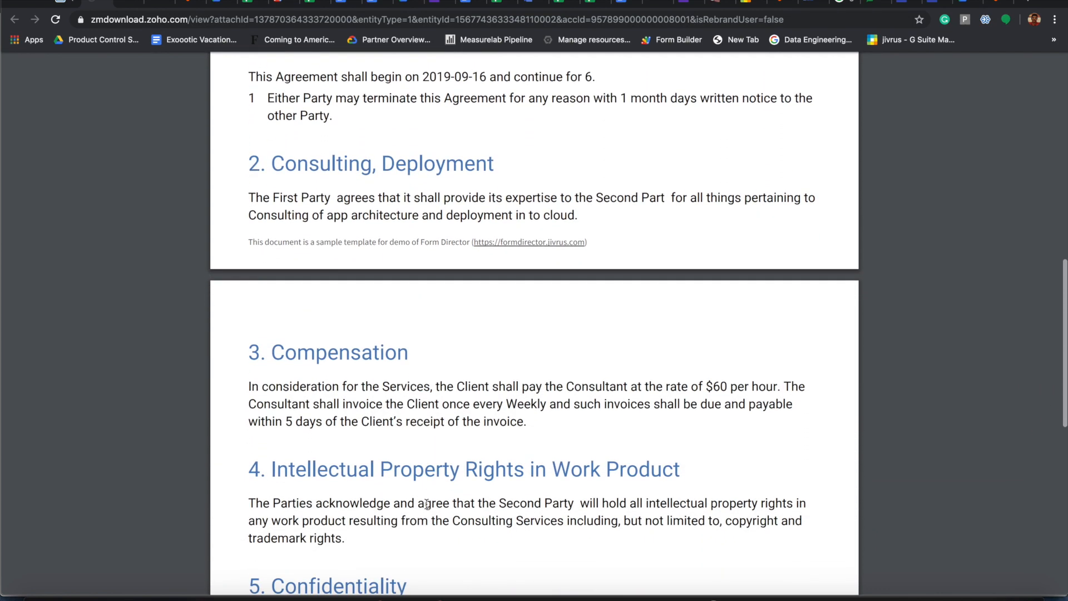